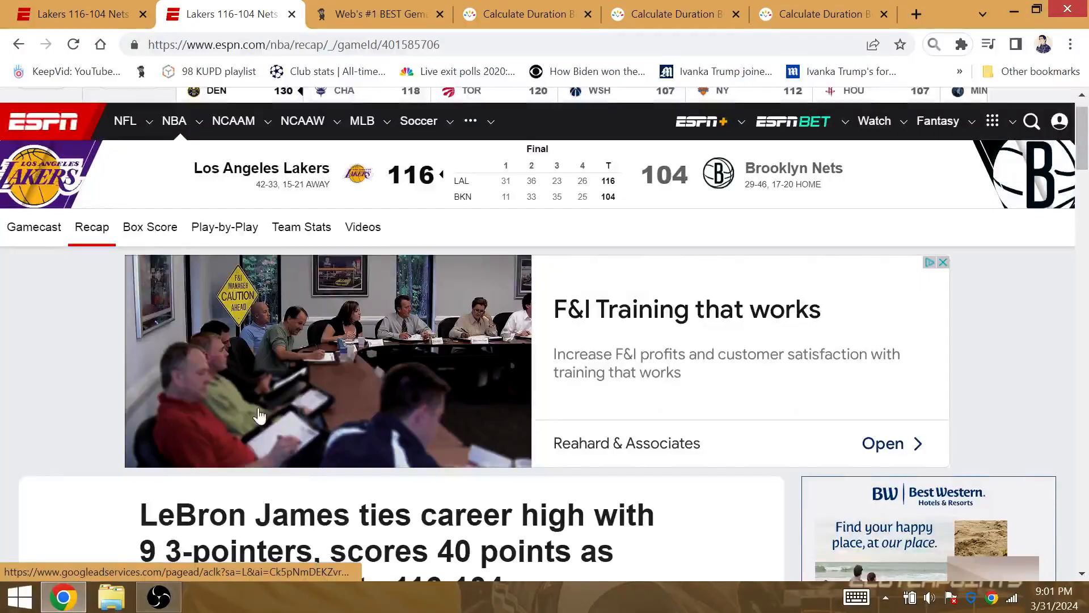
Check the game's play-by-play, then highlight the 17-day '2 weeks and 3 days' duration on timeanddate
scroll(down, 3)
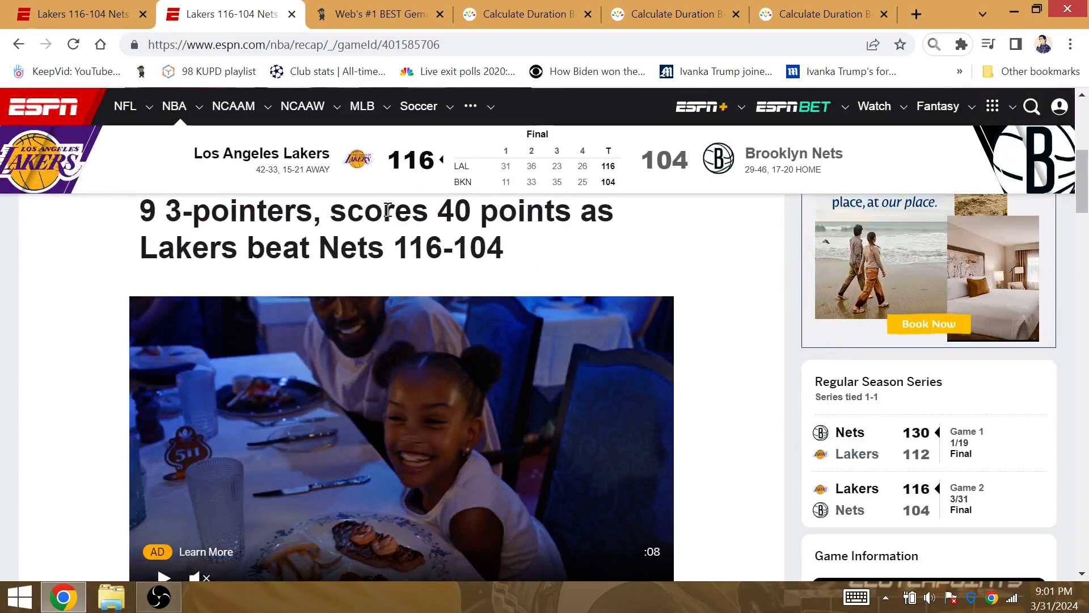
click(377, 14)
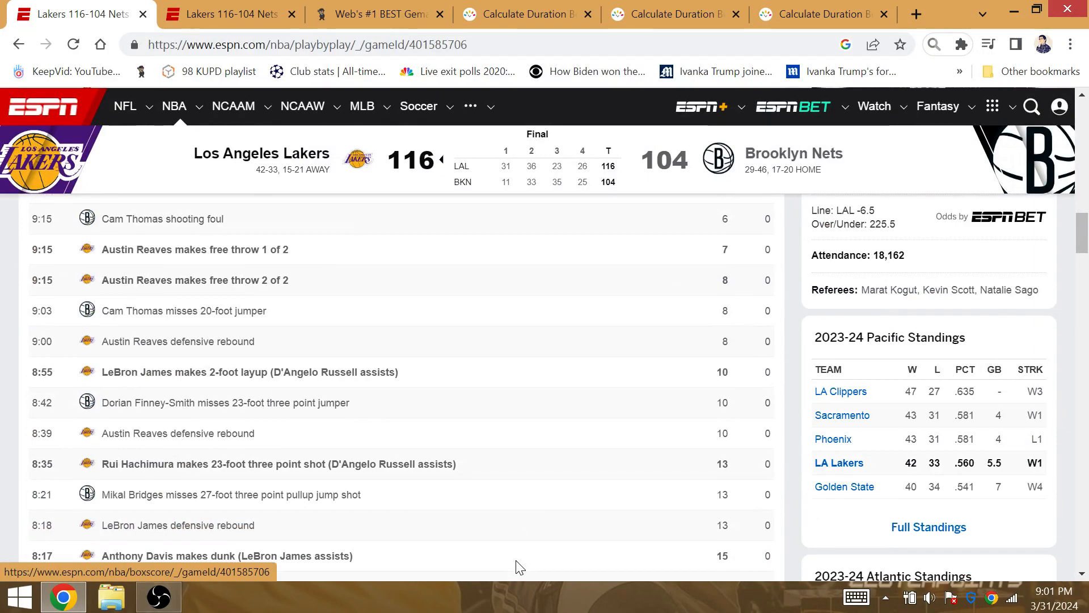
click(525, 13)
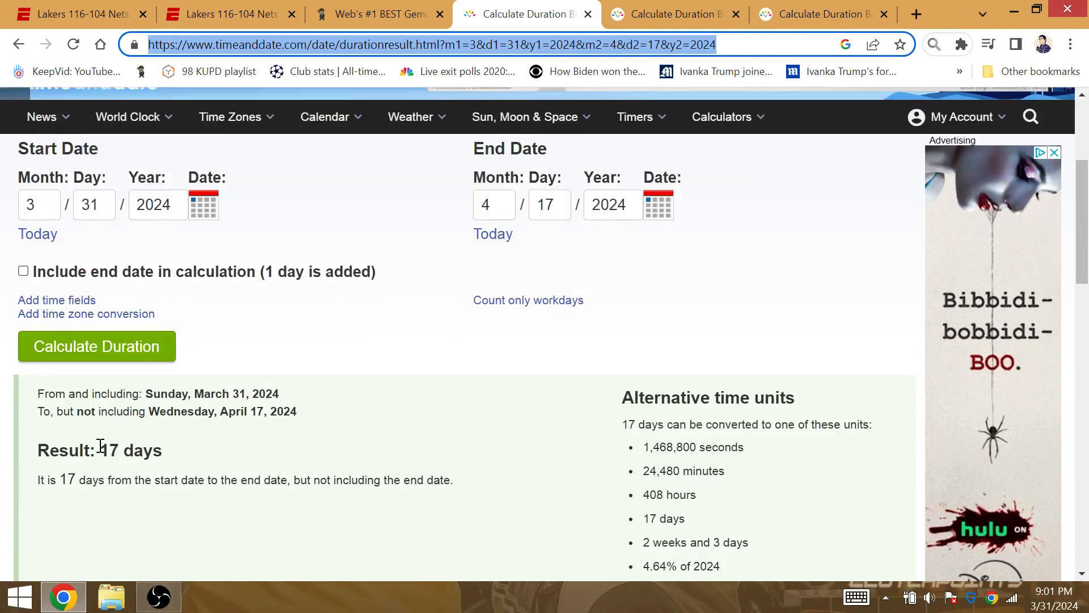
double_click(131, 450)
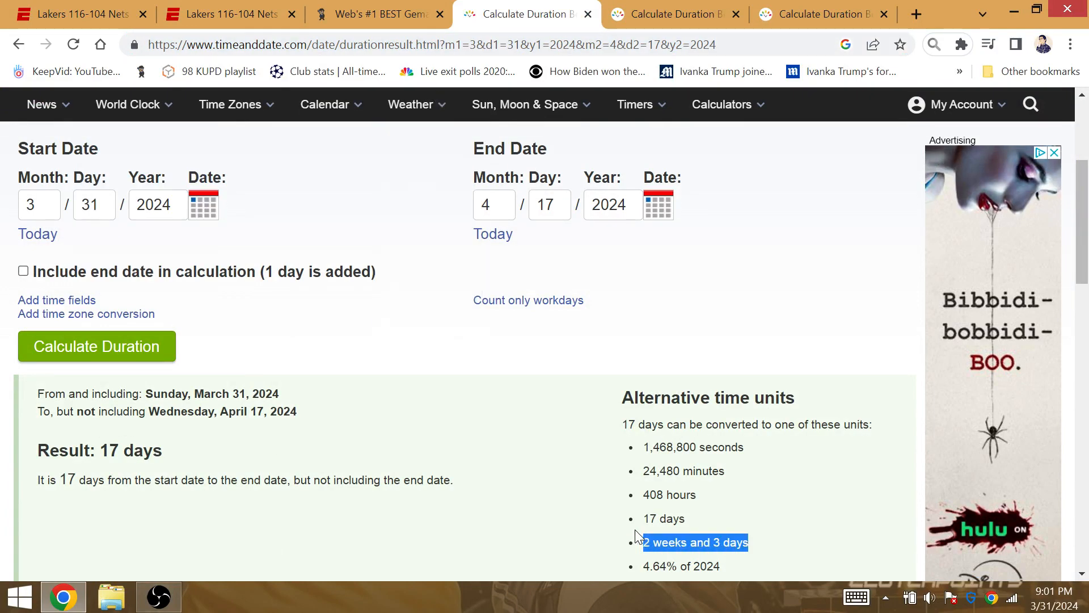
click(378, 14)
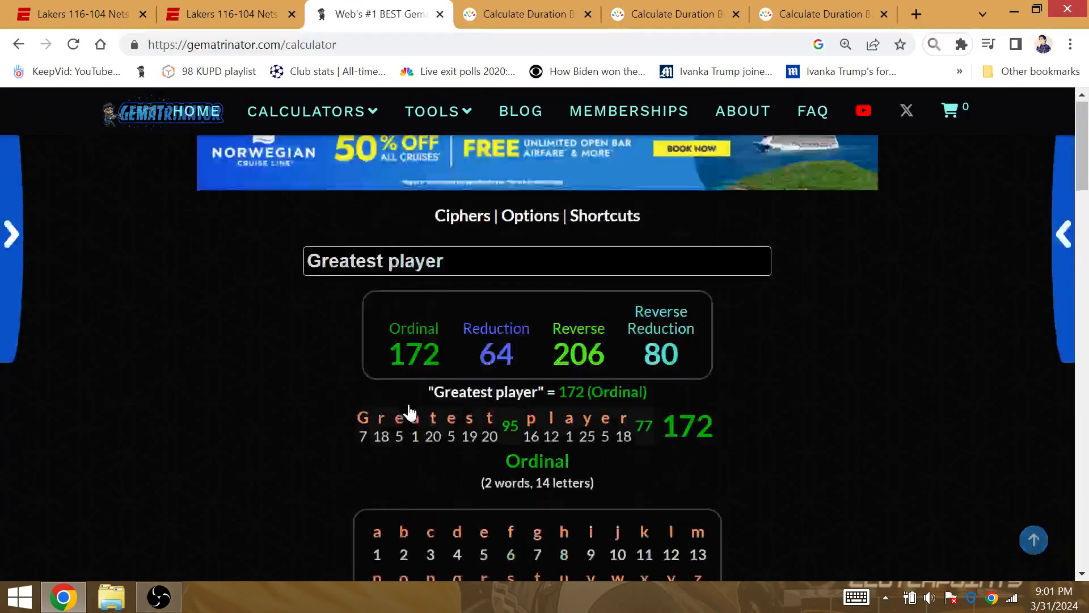
Enter words including easter and black mam into the Gematrinator calculator
text(kijng)
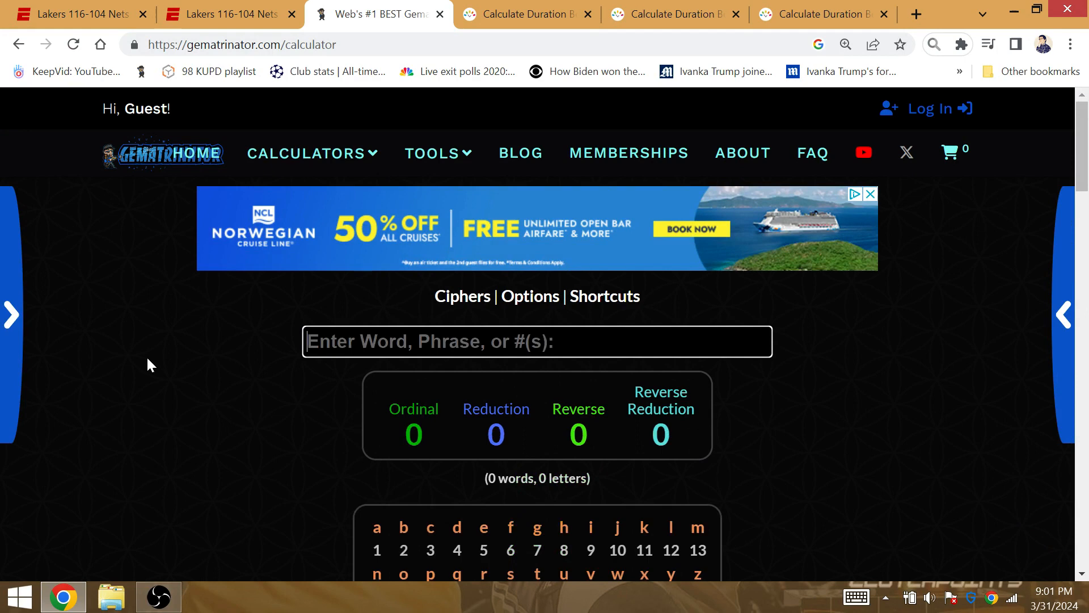
text(akr)
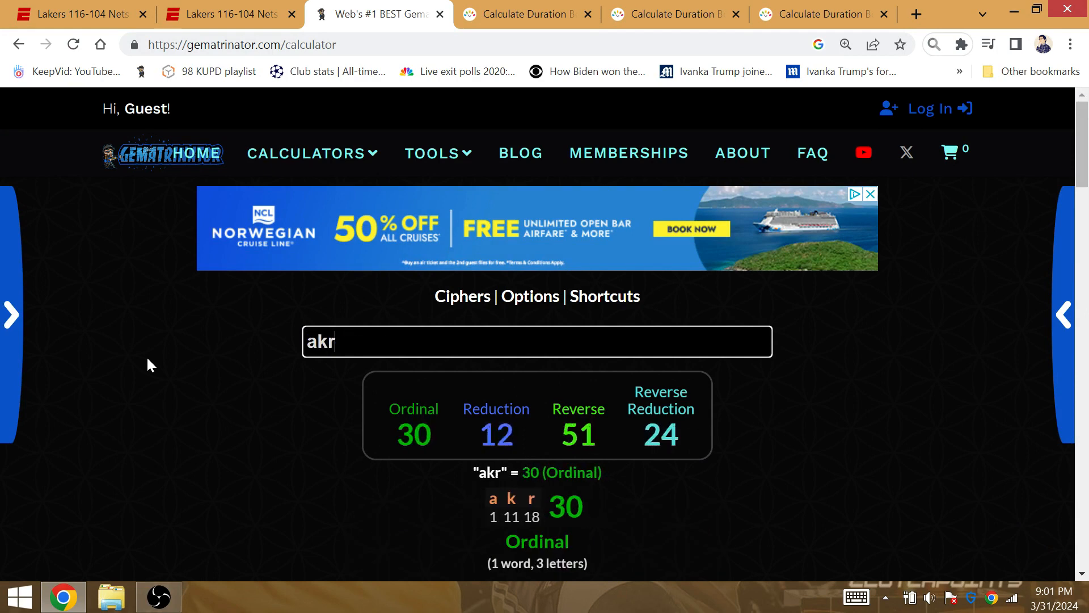
text(easter)
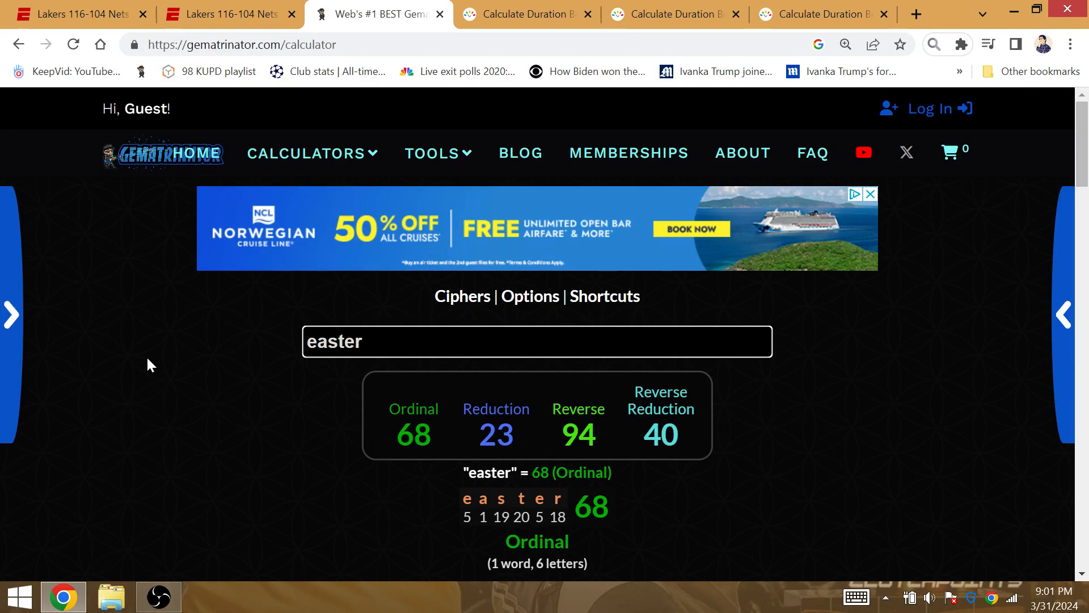
text(b)
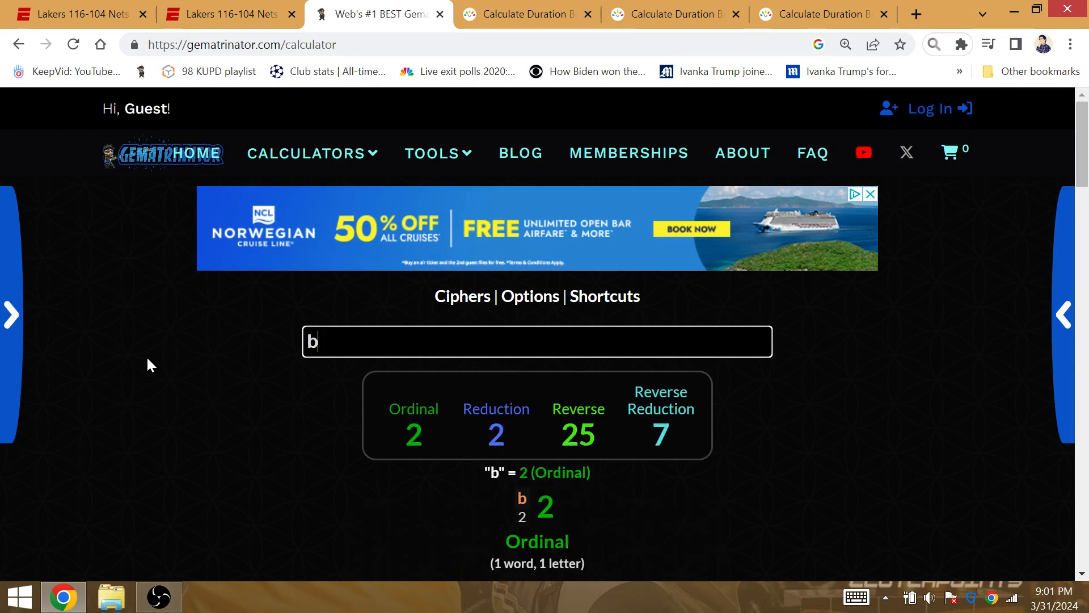
text(lack mam)
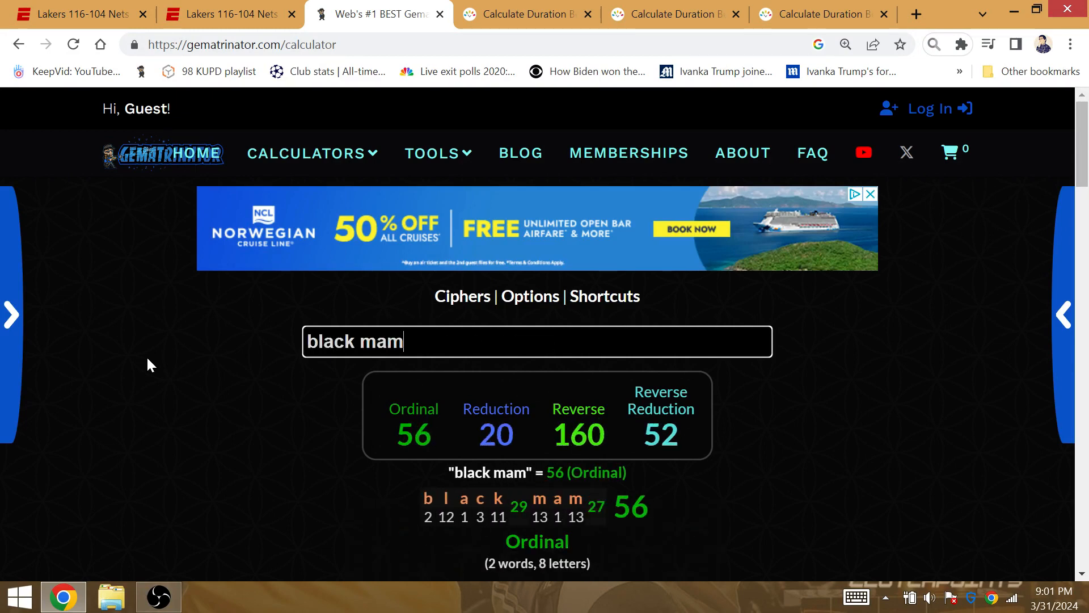
Mark Bubble's Reduction value of 17 in the history table, then return to the ESPN recap
scroll(down, 3)
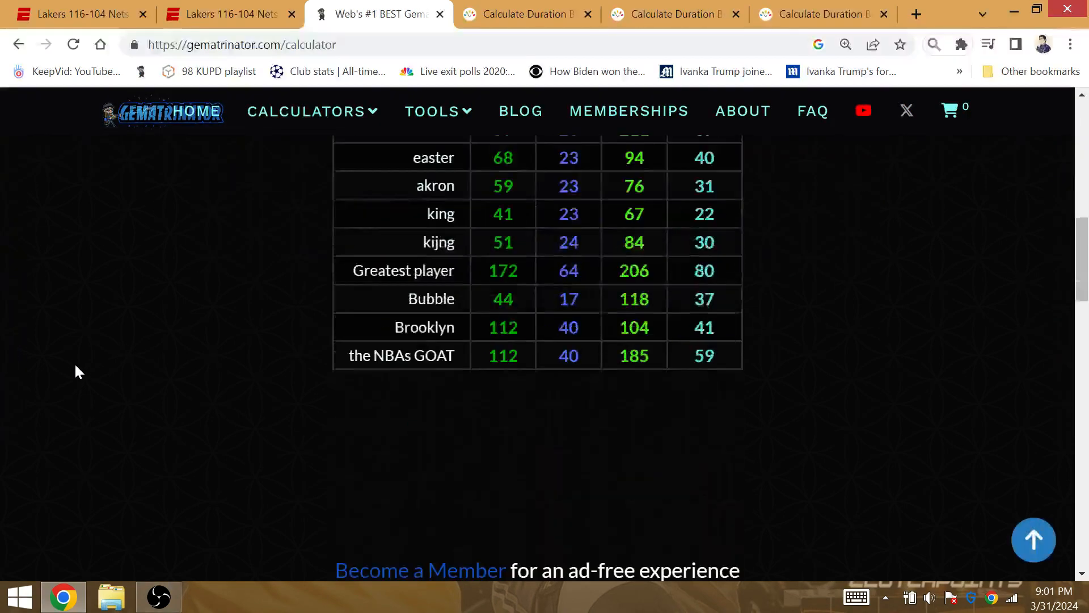
double_click(567, 299)
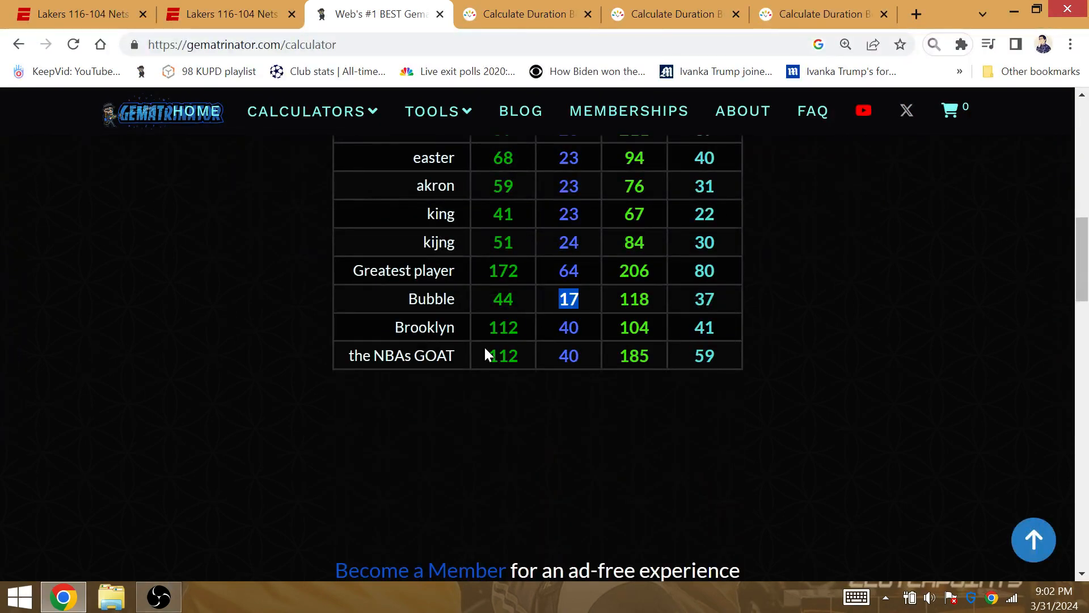
click(223, 13)
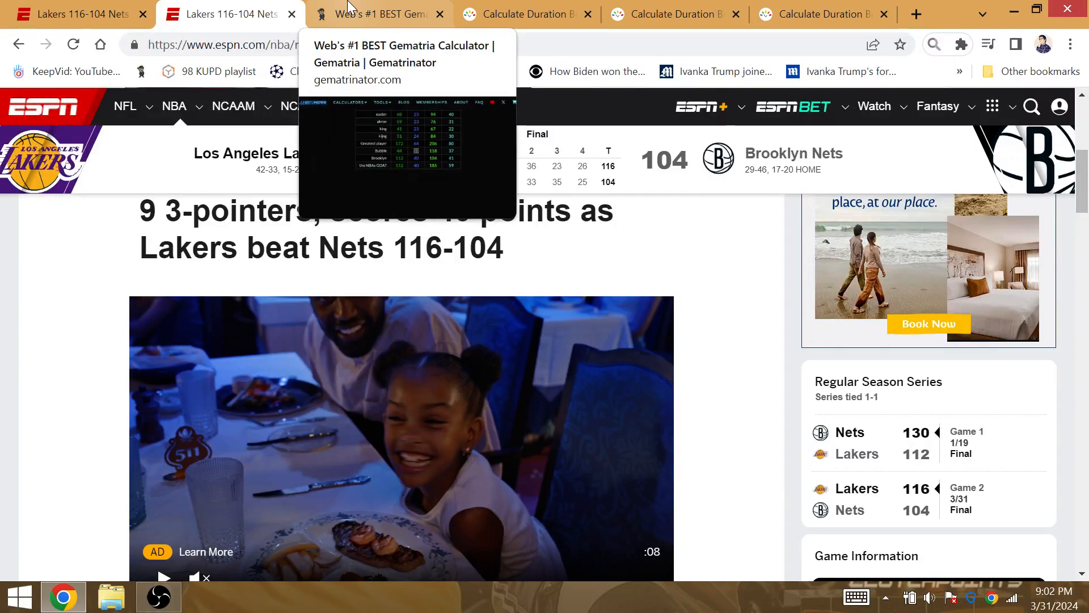
Check the 172 value for 'Greatest player' in Gematrinator, then return to ESPN's play-by-play
click(378, 13)
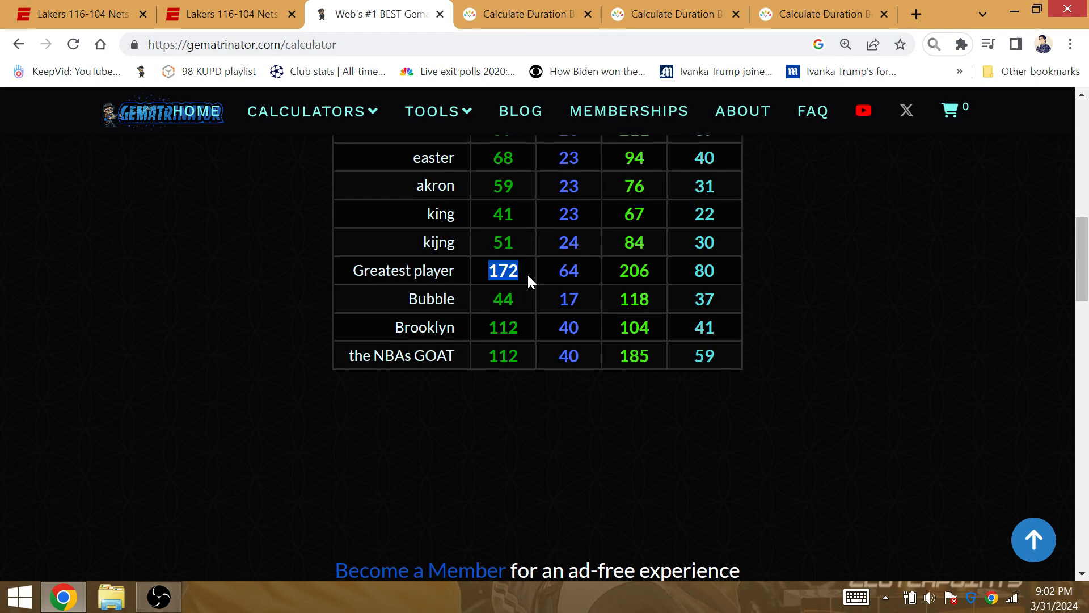
click(226, 14)
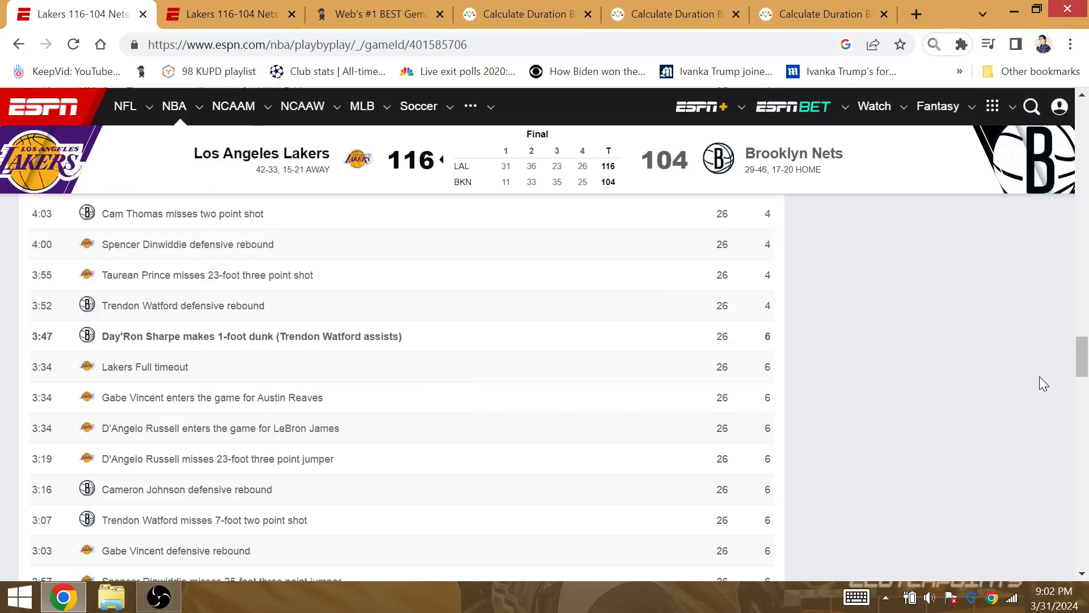
Scroll the play-by-play past the 31-10 Lakers lead down to the shot chart
scroll(down, 3)
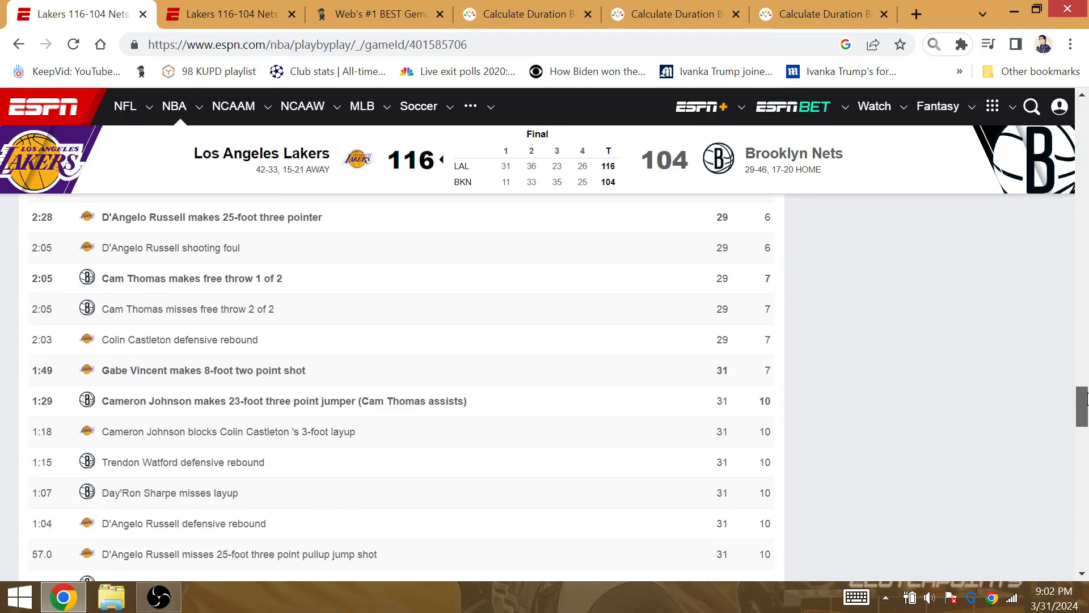
scroll(down, 3)
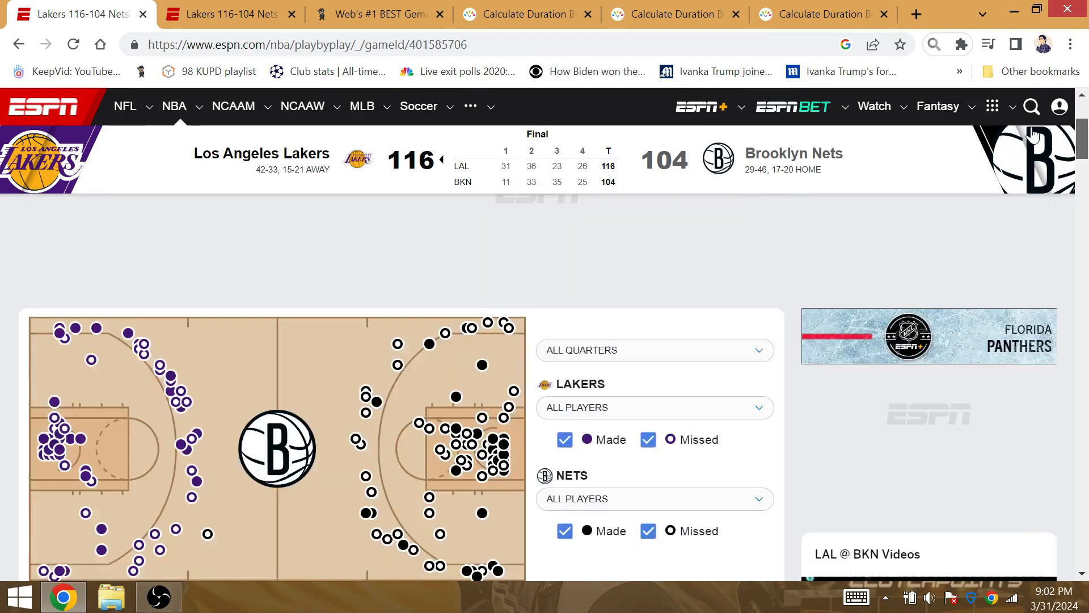
click(233, 106)
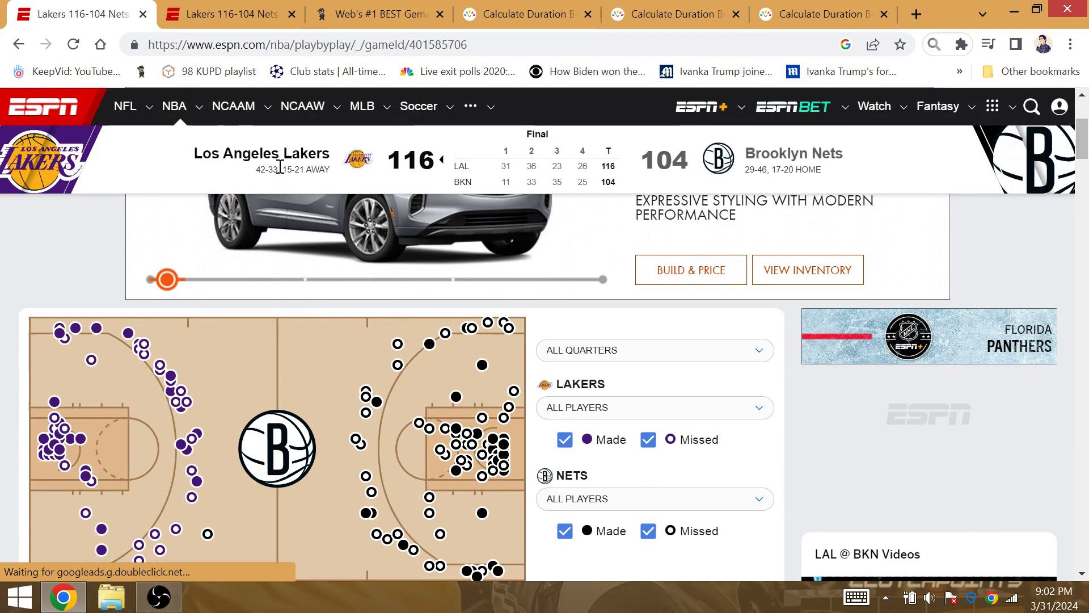
scroll(down, 3)
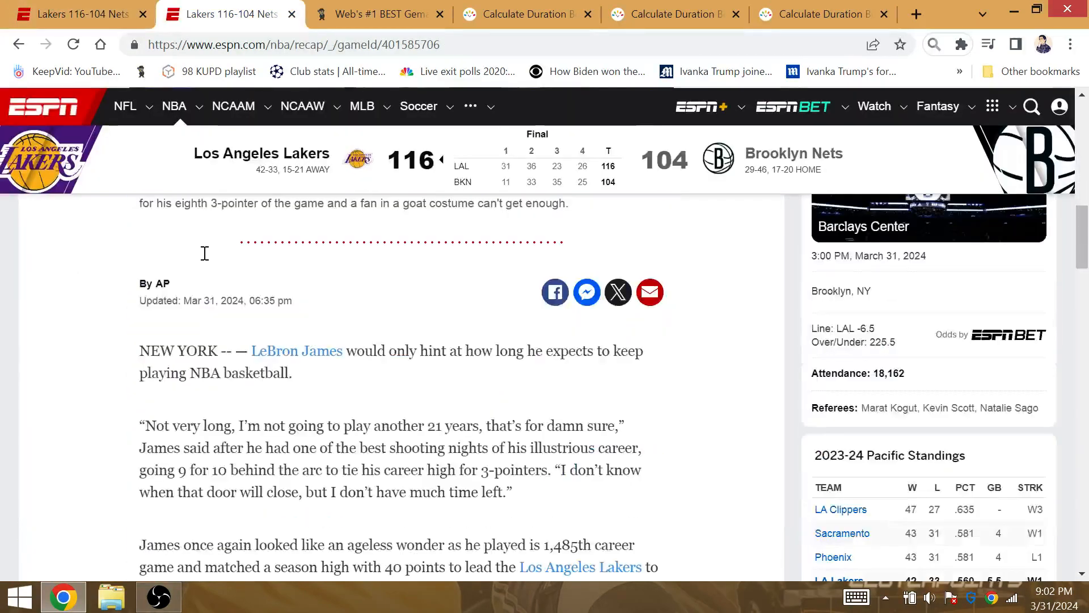
Read the recap and highlight the phrase about James's 40 points, most recently March 16
scroll(down, 3)
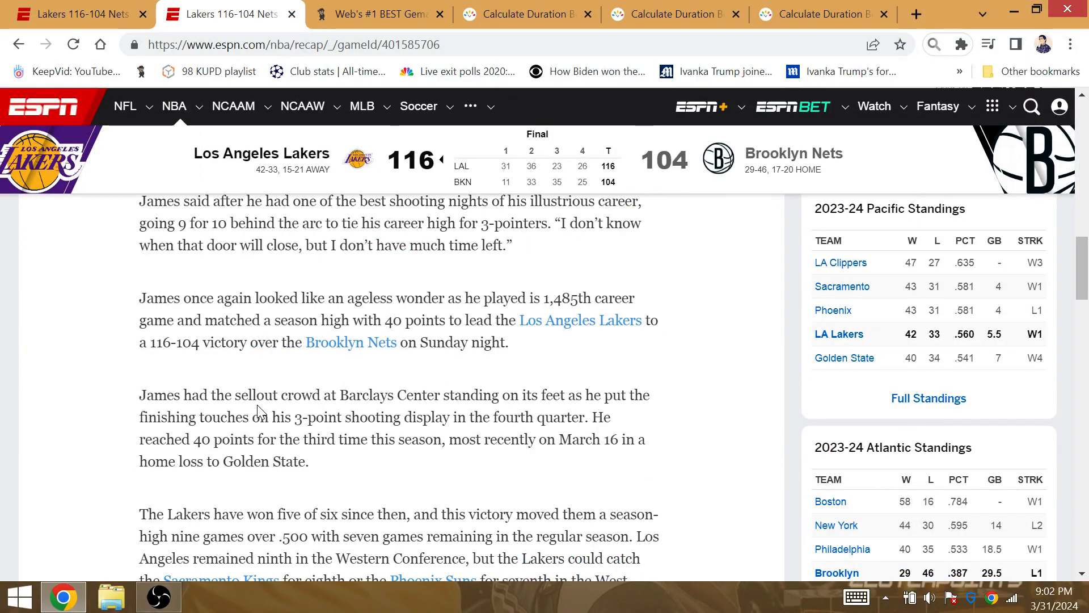
mouse_move(273, 421)
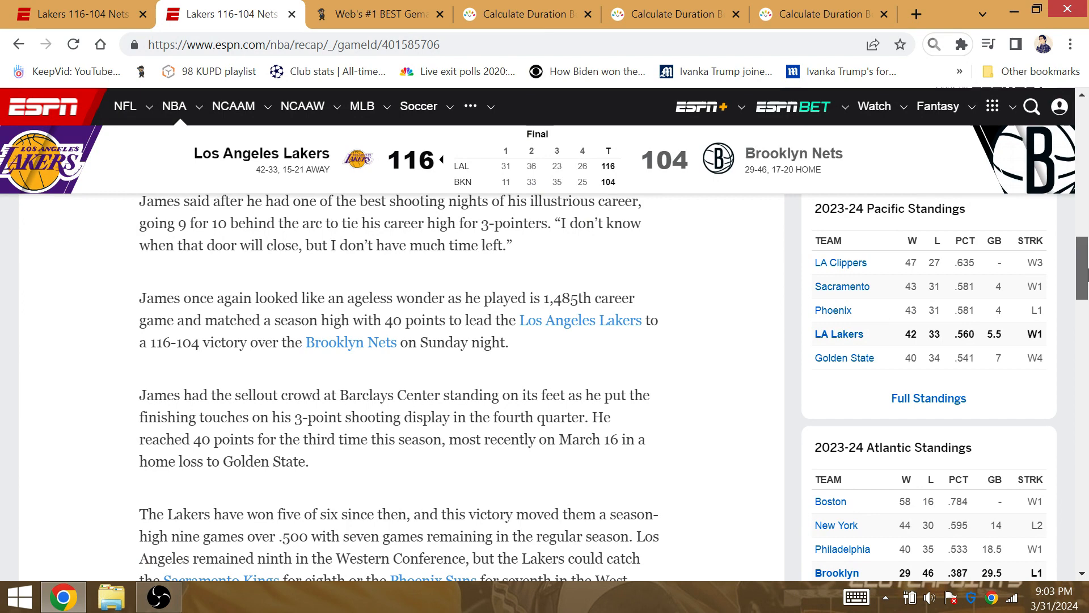
scroll(down, 3)
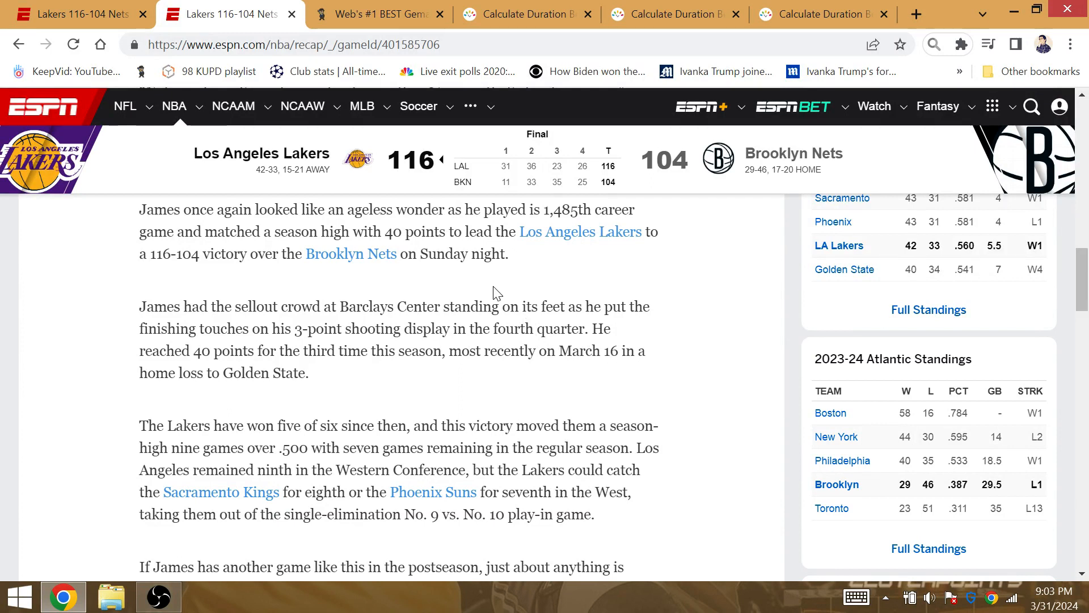
drag(450, 351, 308, 373)
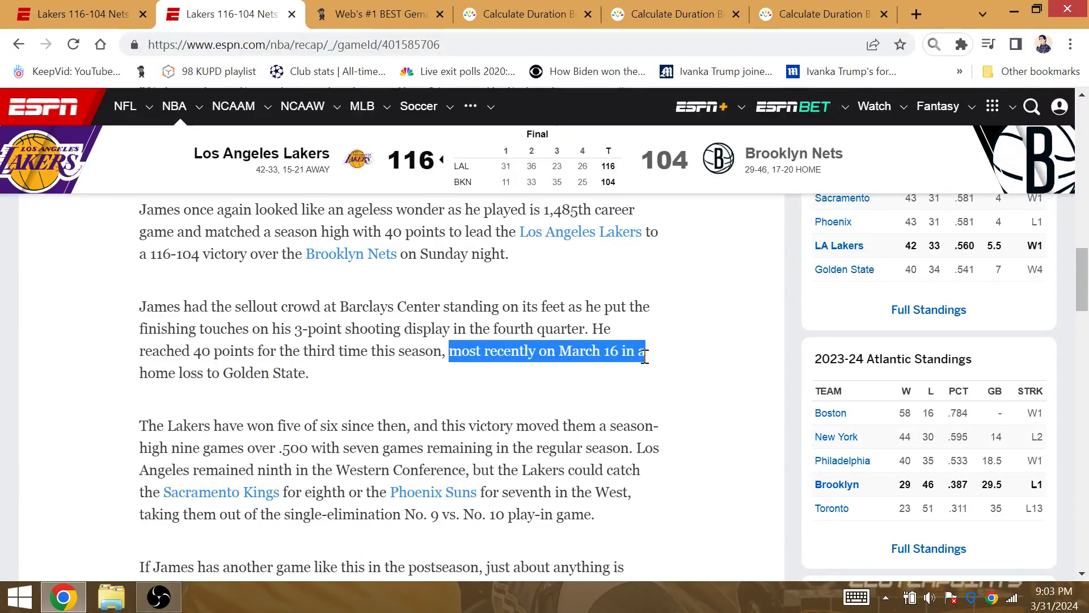
click(381, 377)
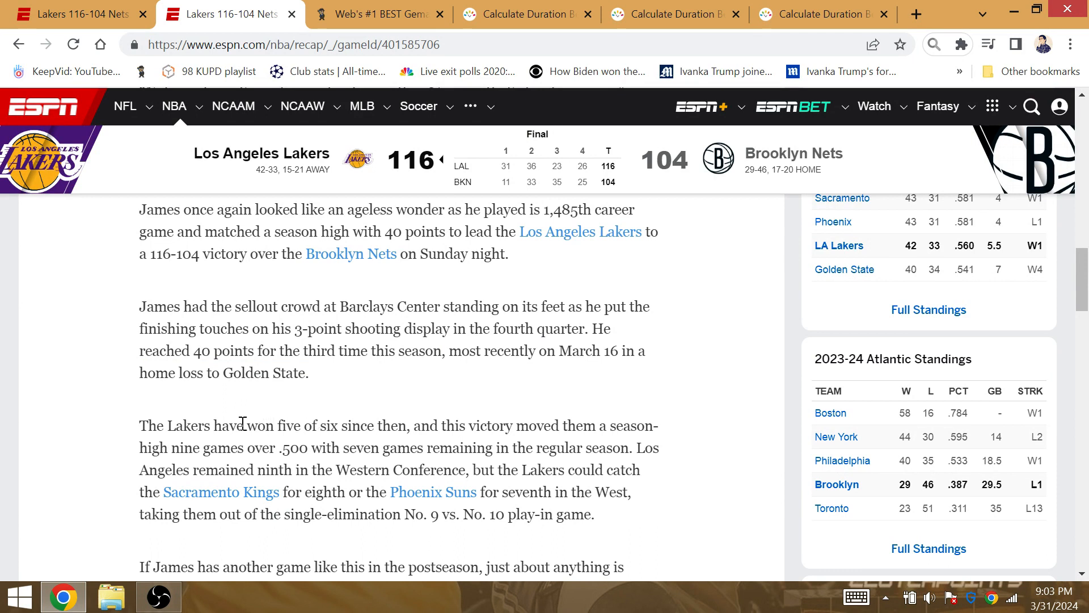
drag(244, 425, 363, 425)
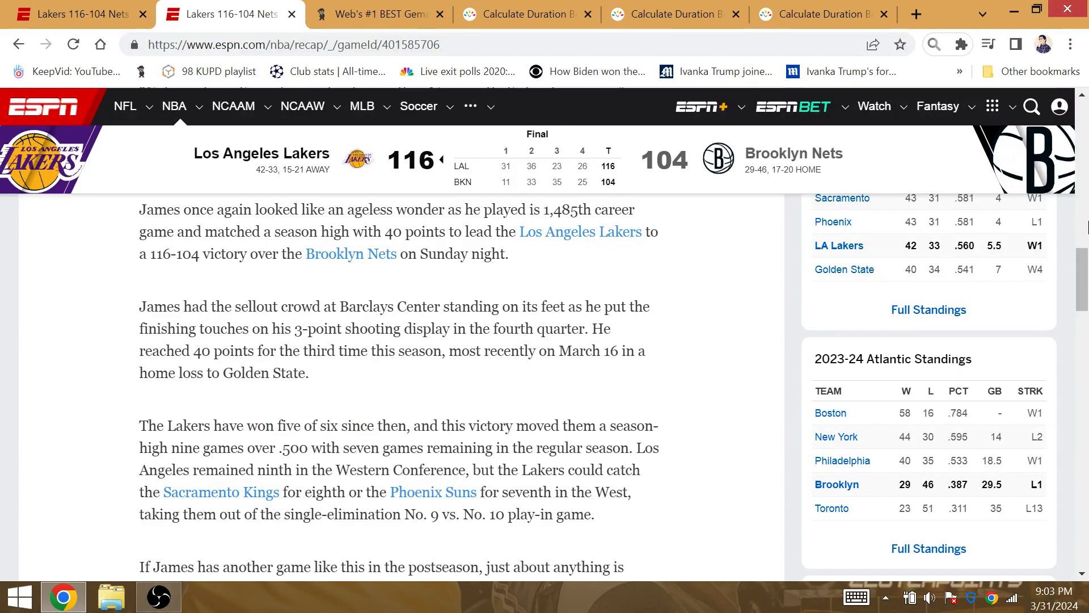
Read the rest of the recap, highlighting the No. 9 seeding mention and Friday
scroll(down, 3)
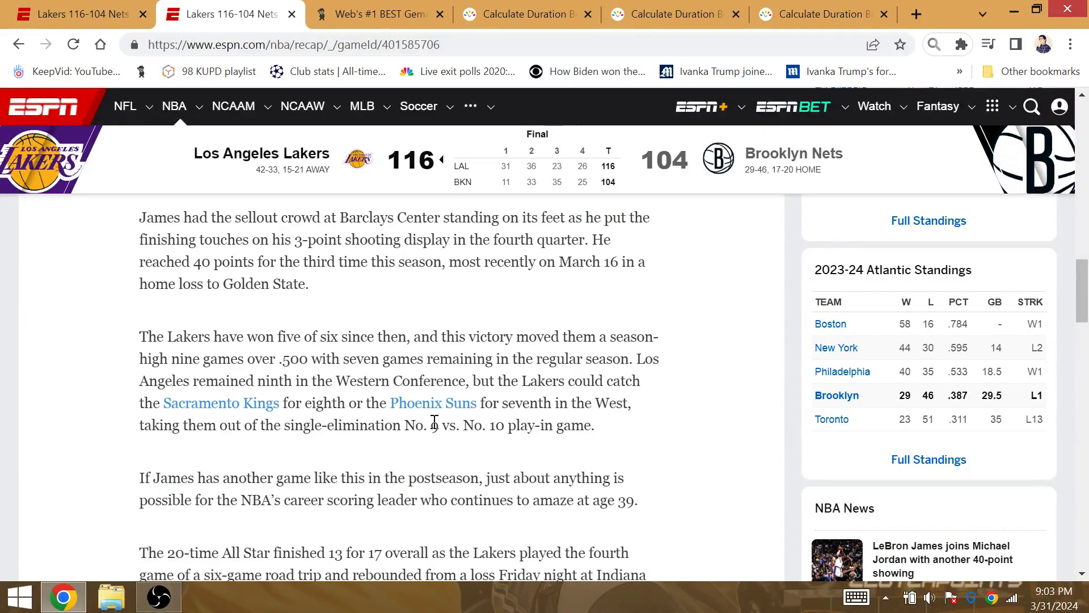
double_click(422, 425)
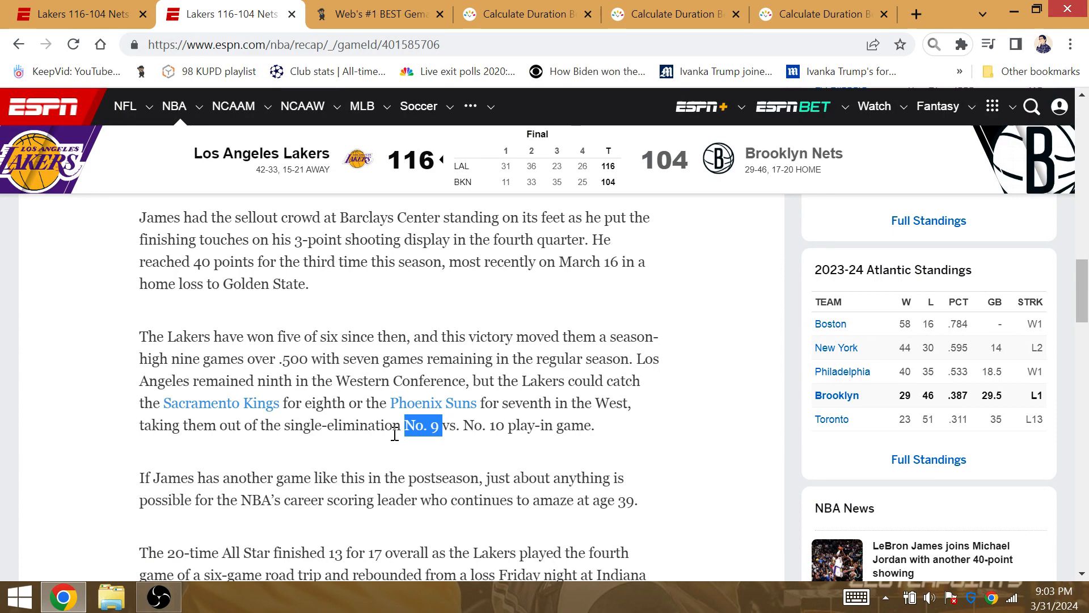
scroll(down, 3)
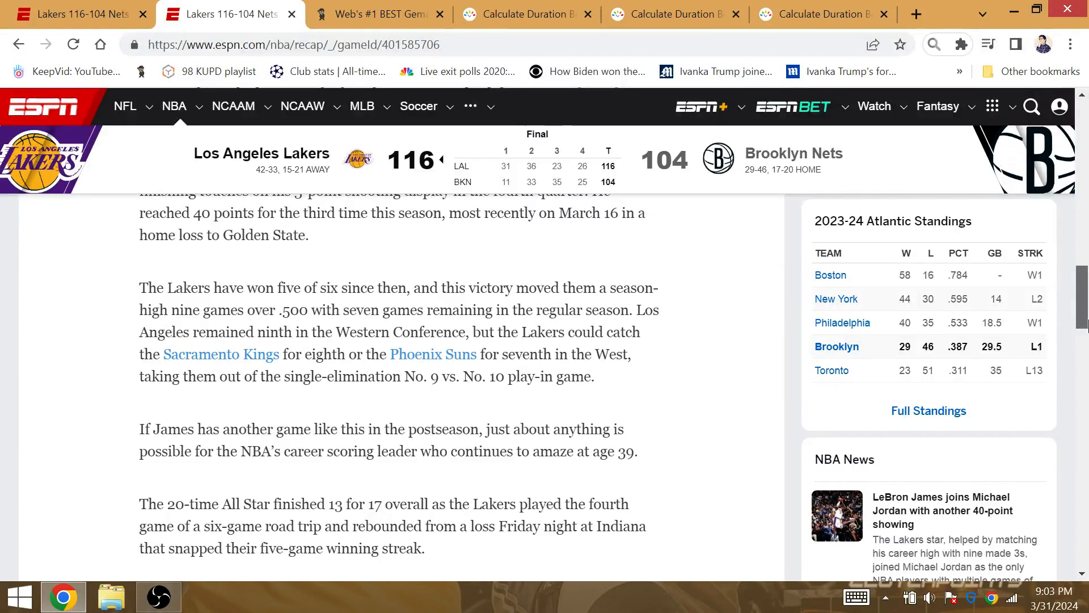
scroll(down, 3)
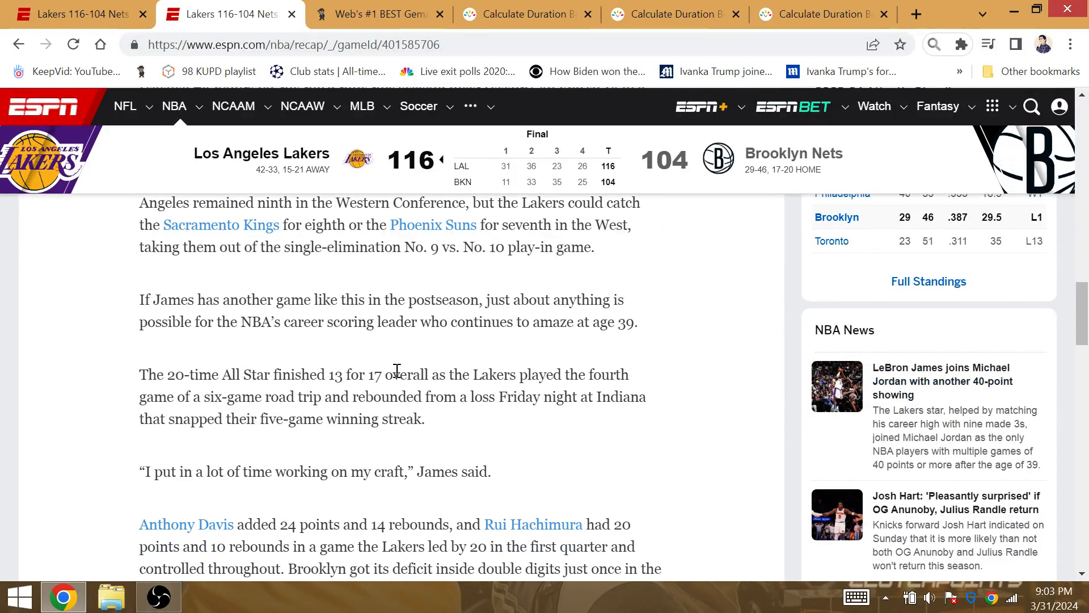
double_click(519, 397)
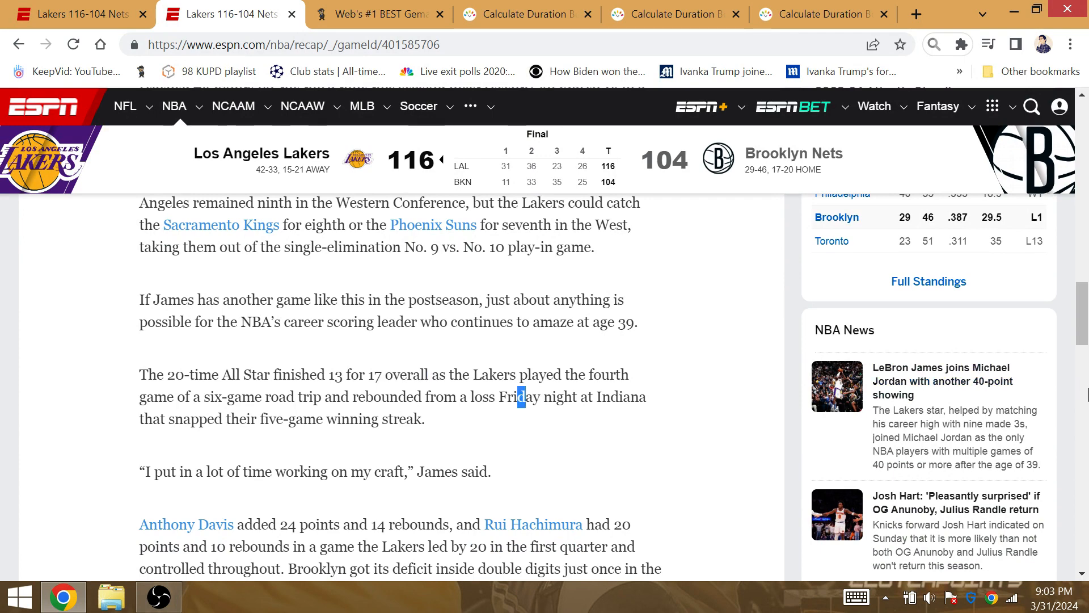
scroll(down, 3)
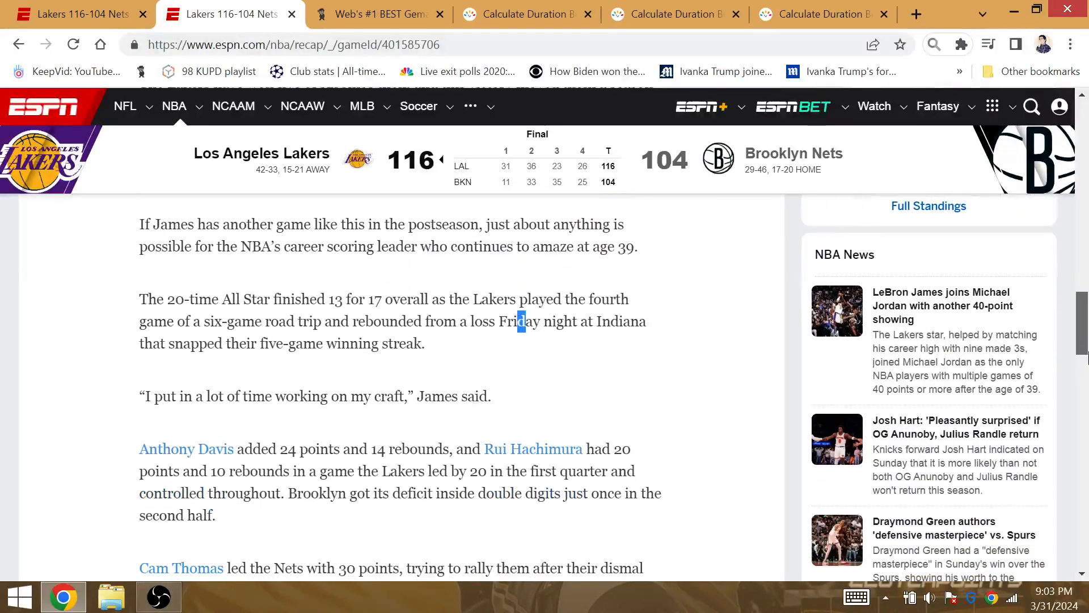
scroll(down, 3)
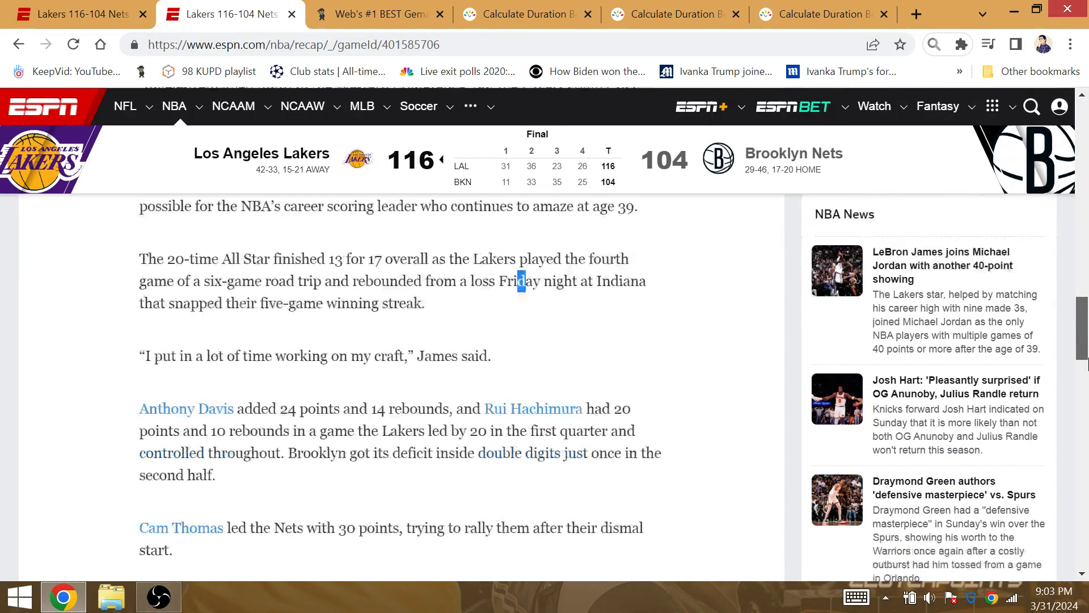
scroll(down, 3)
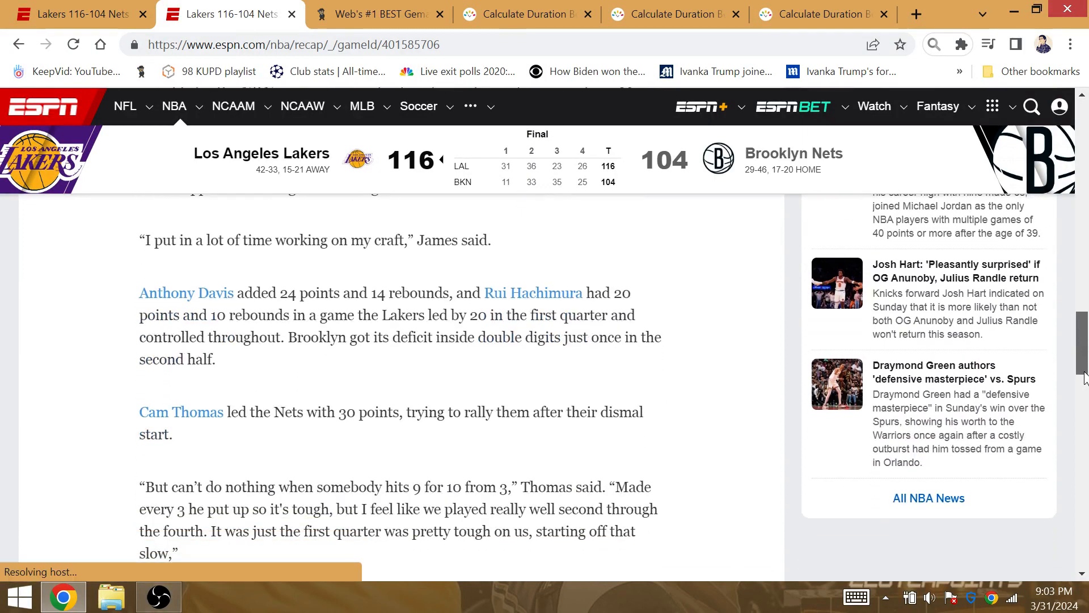
scroll(down, 3)
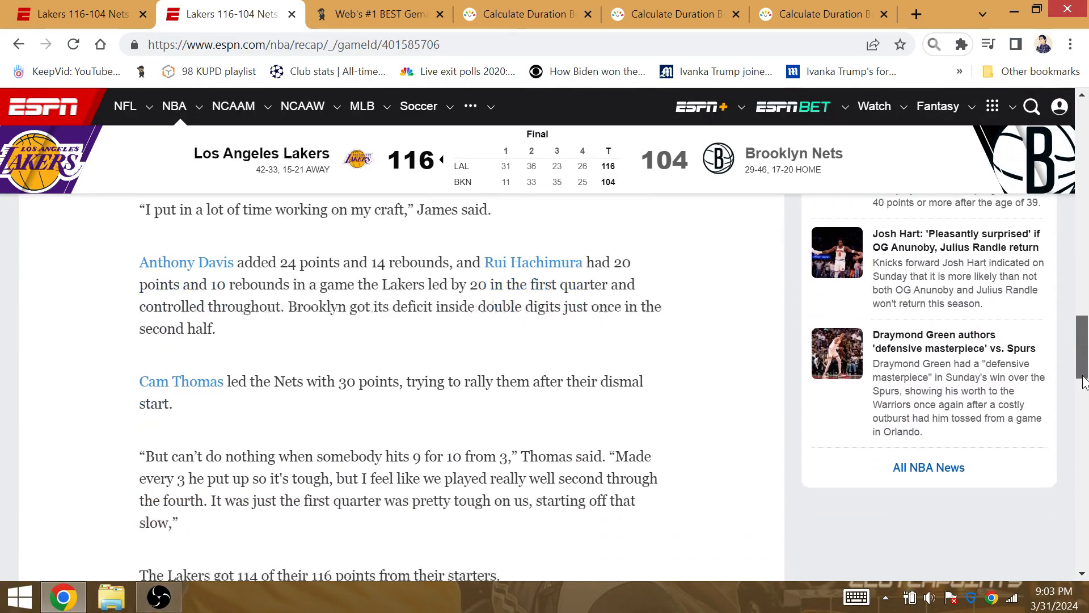
scroll(down, 3)
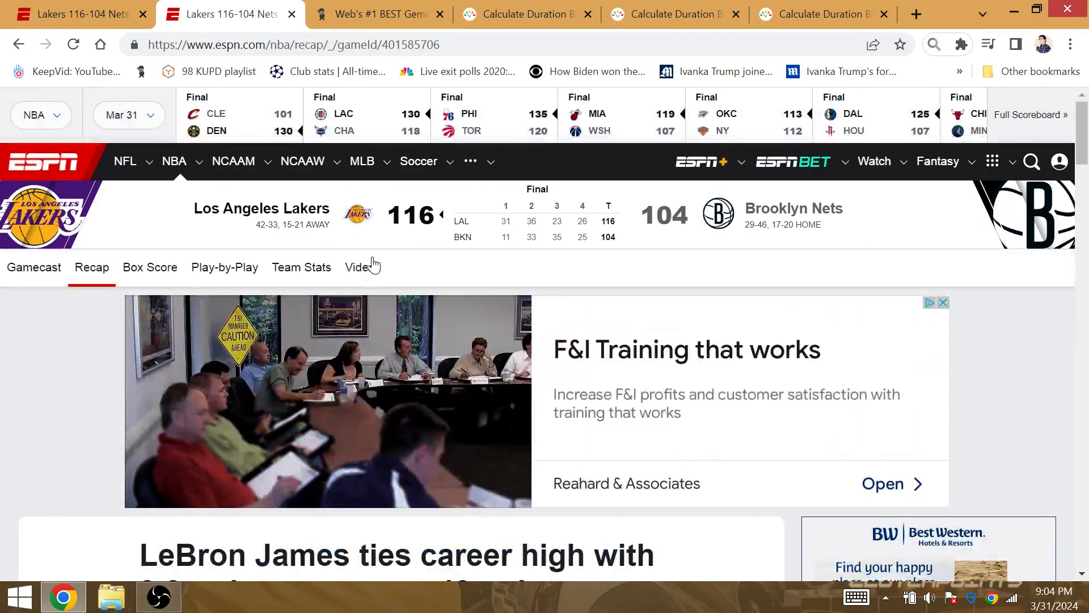
Open the Lakers–Nets box score showing James's 40 points, then return to Gematrinator
click(149, 266)
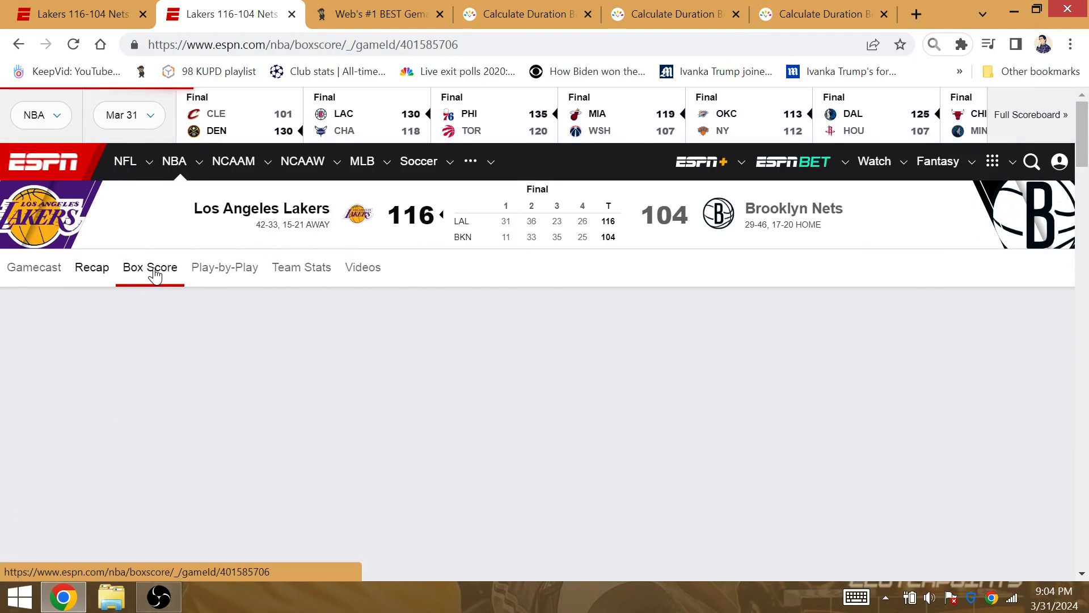
click(149, 266)
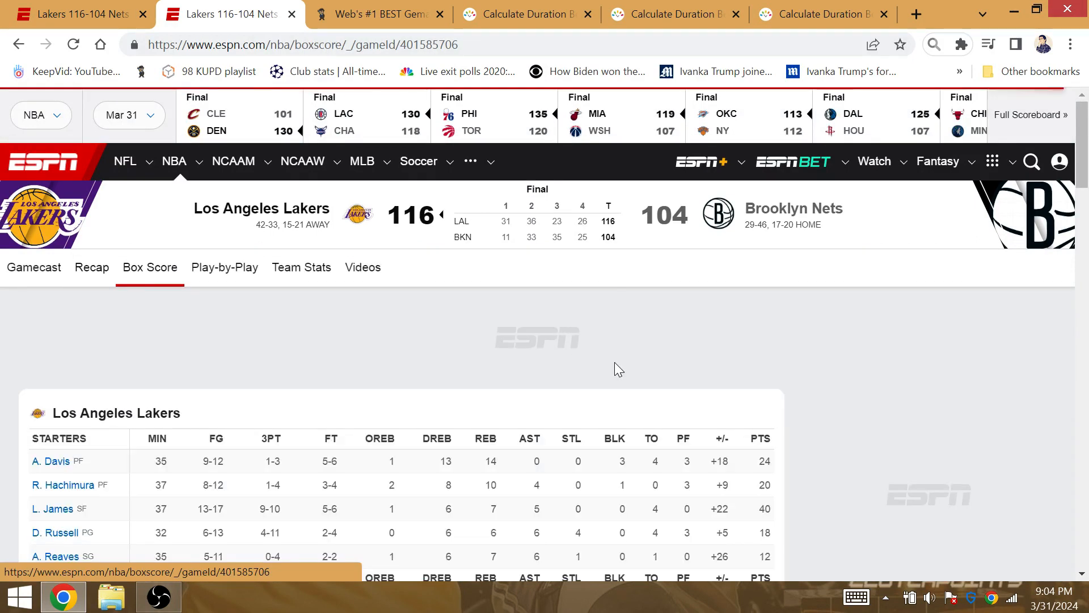
mouse_move(489, 351)
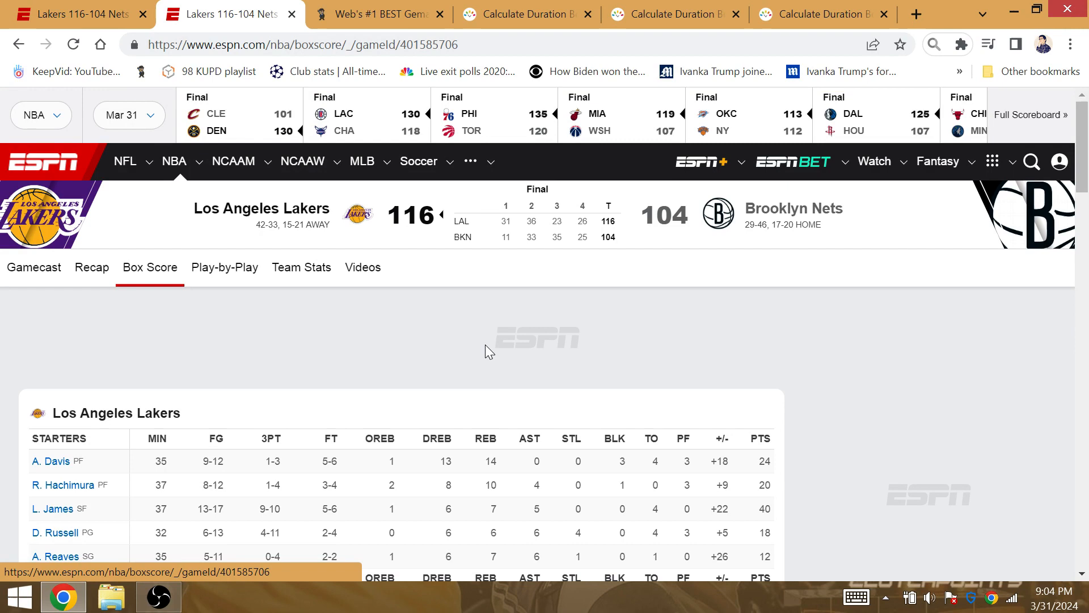
click(375, 14)
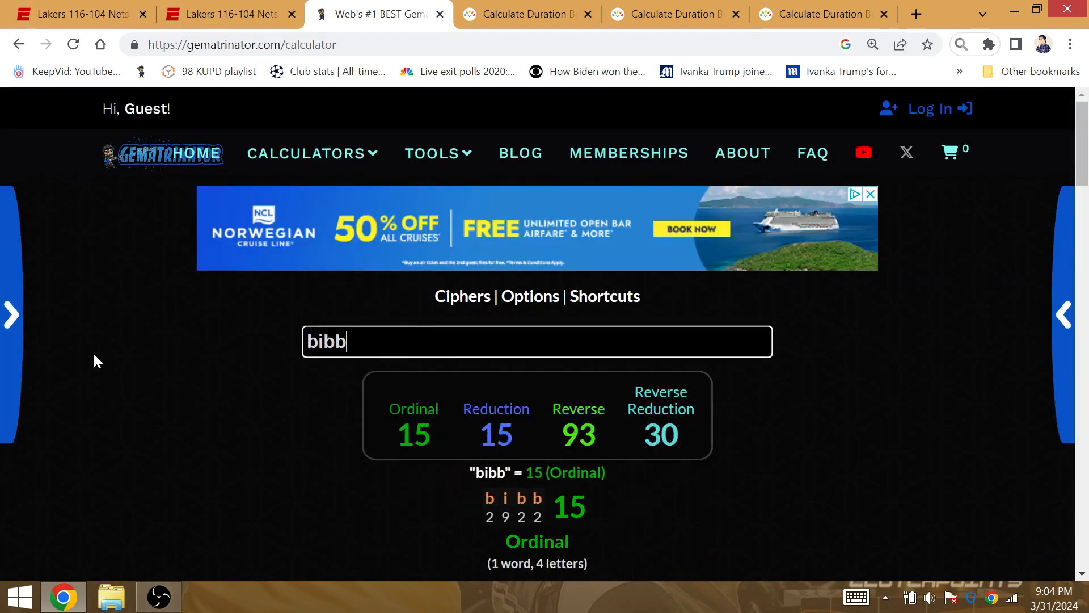
Calculate bubble (44), easter sunday (152) and the lakeshow (127), then return to the box score
text(bubble)
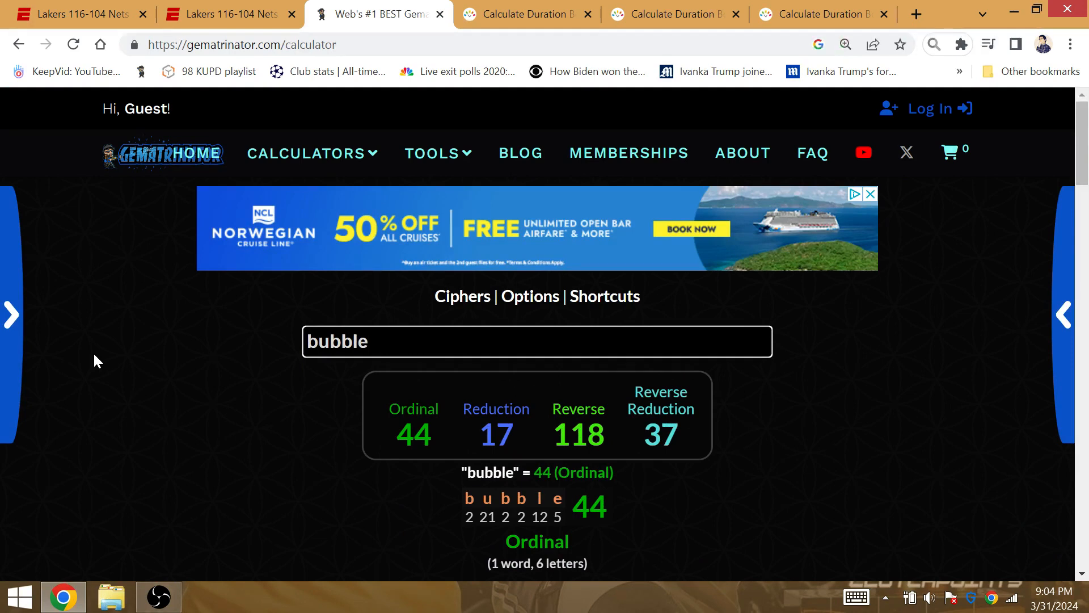
text(chosen o)
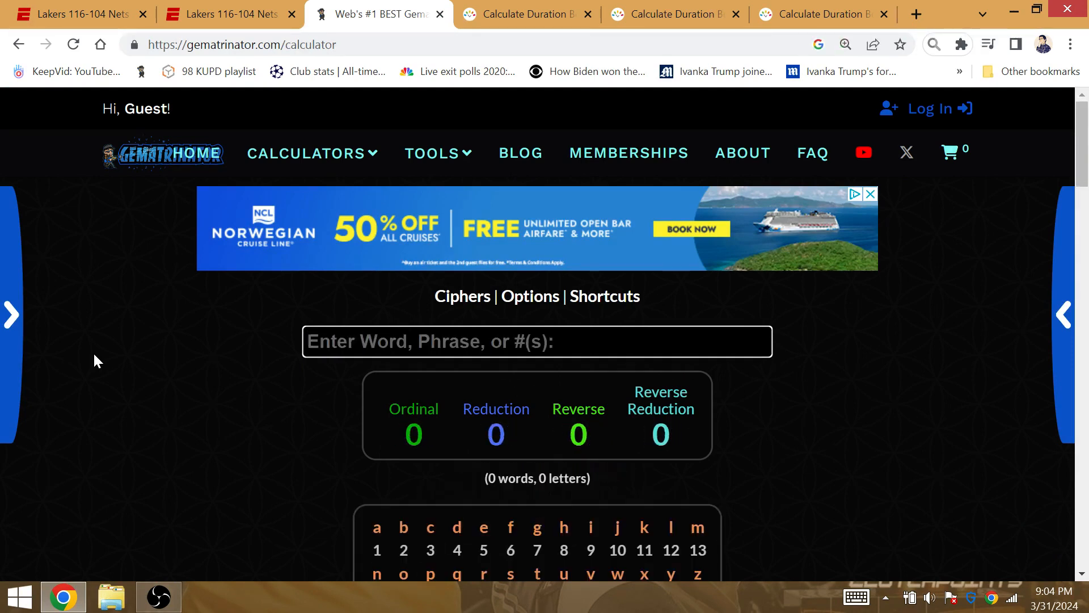
text(easter sunday)
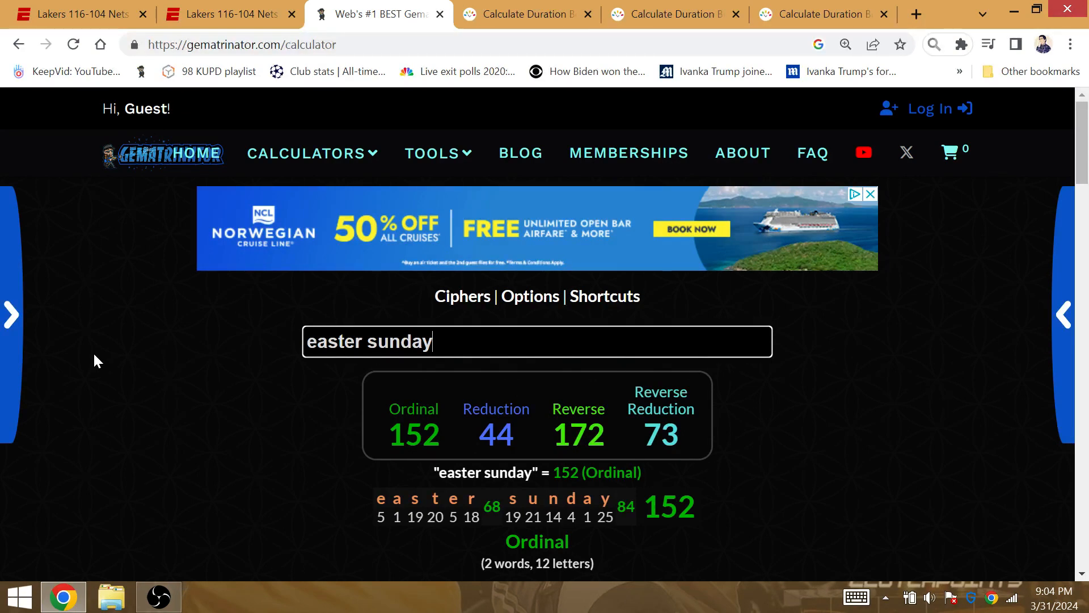
text(the lakeshow)
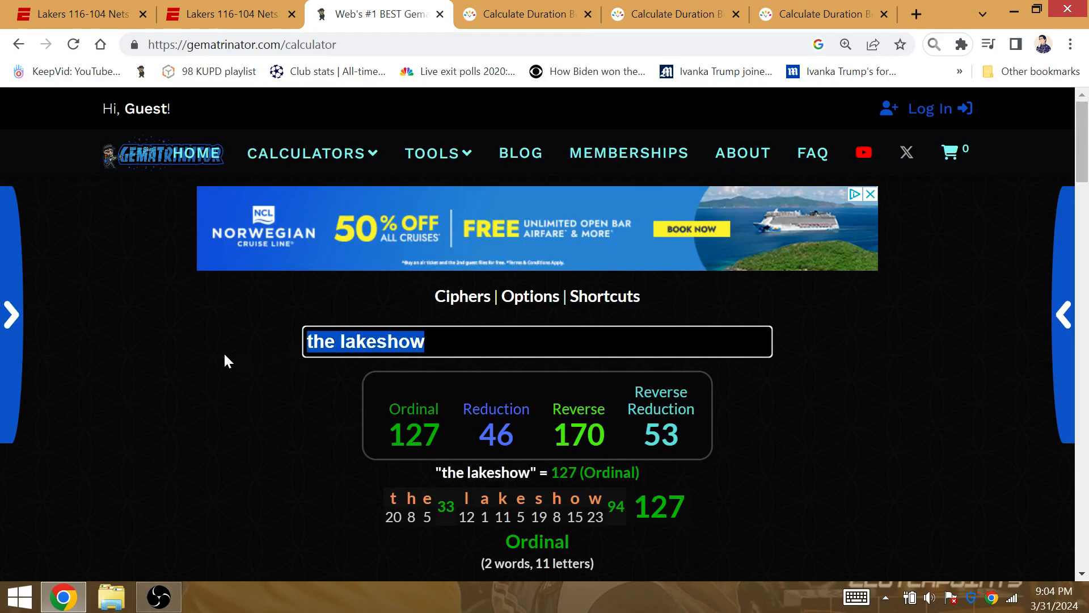
mouse_move(251, 265)
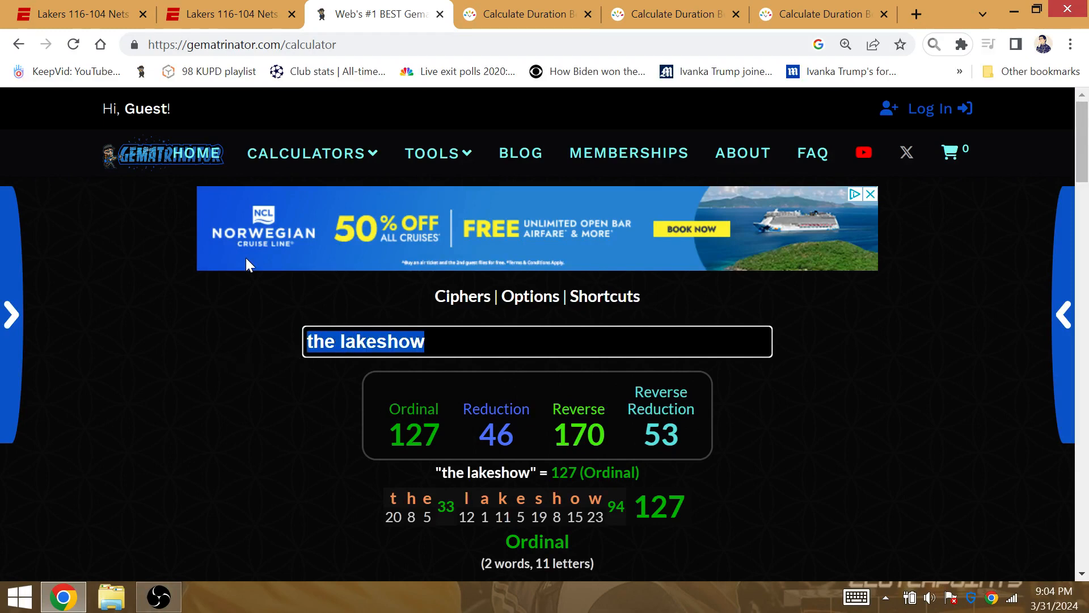
click(223, 13)
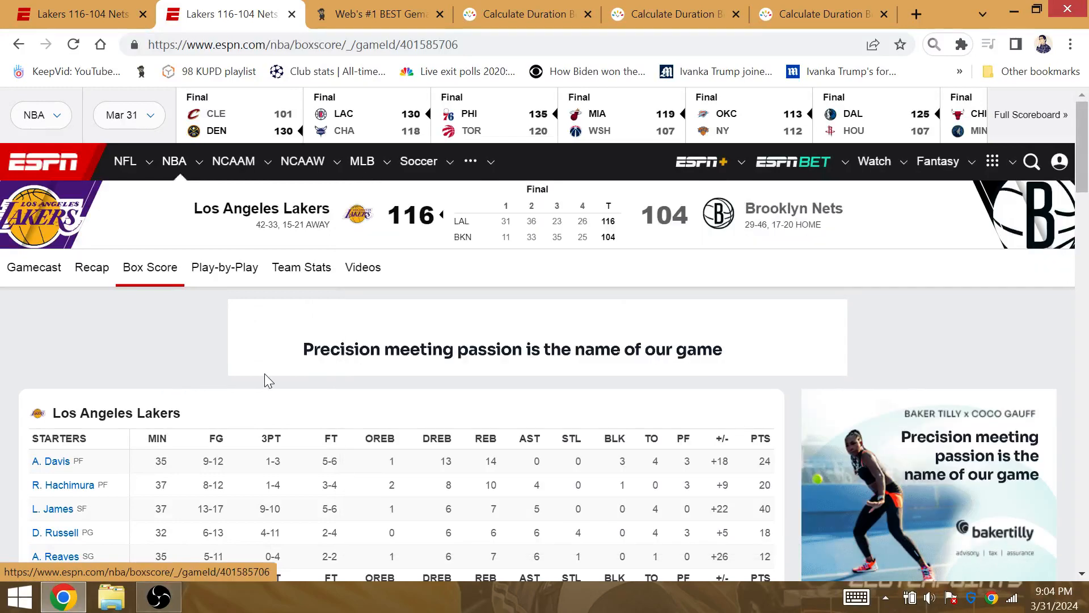
mouse_move(306, 381)
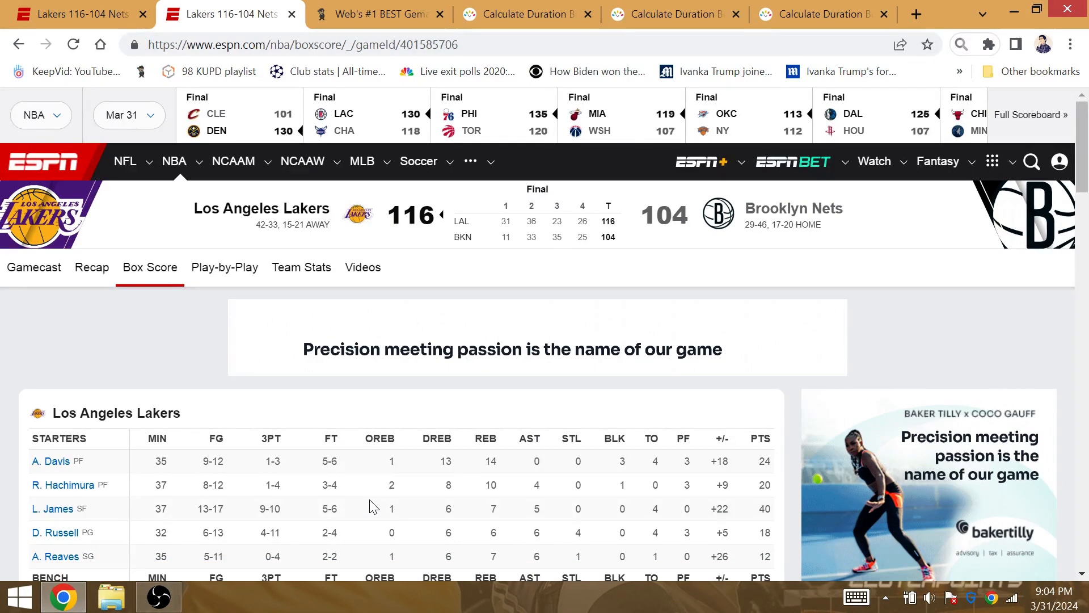
Scroll to the Lakers bench and team totals, then view timeanddate's 67-day span
scroll(down, 3)
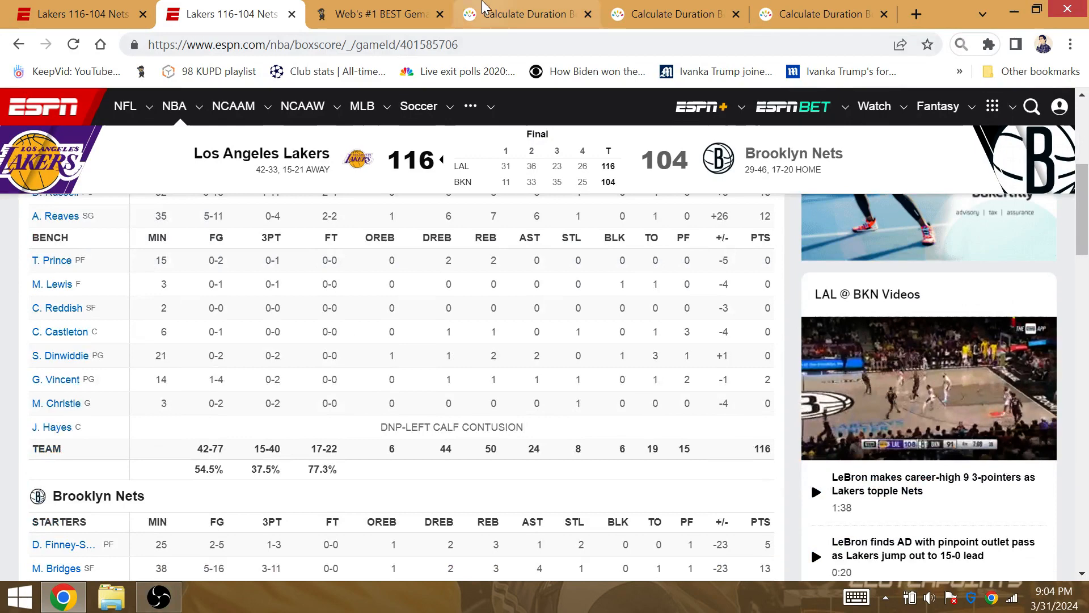
click(526, 13)
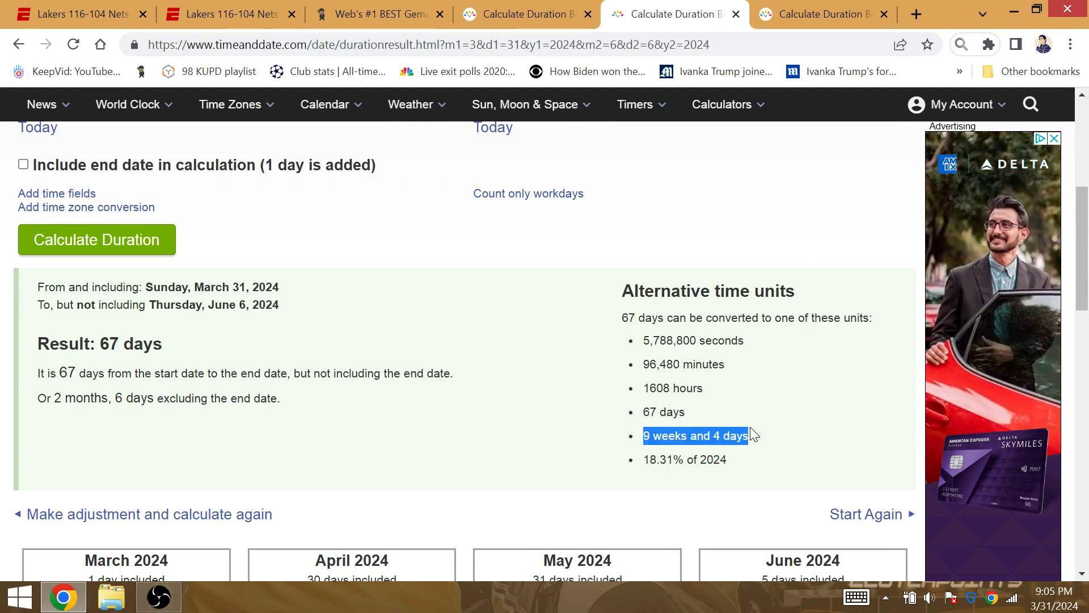
Type lakeshow text into Gematrinator and highlight timeanddate's 84-day result to June 23
click(377, 13)
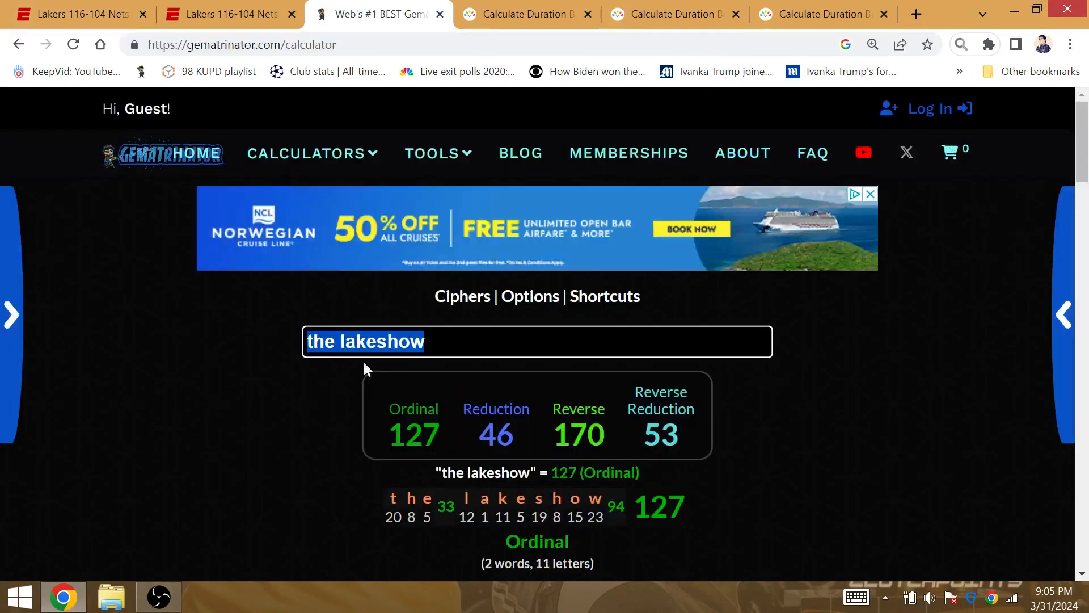
text(lakesh)
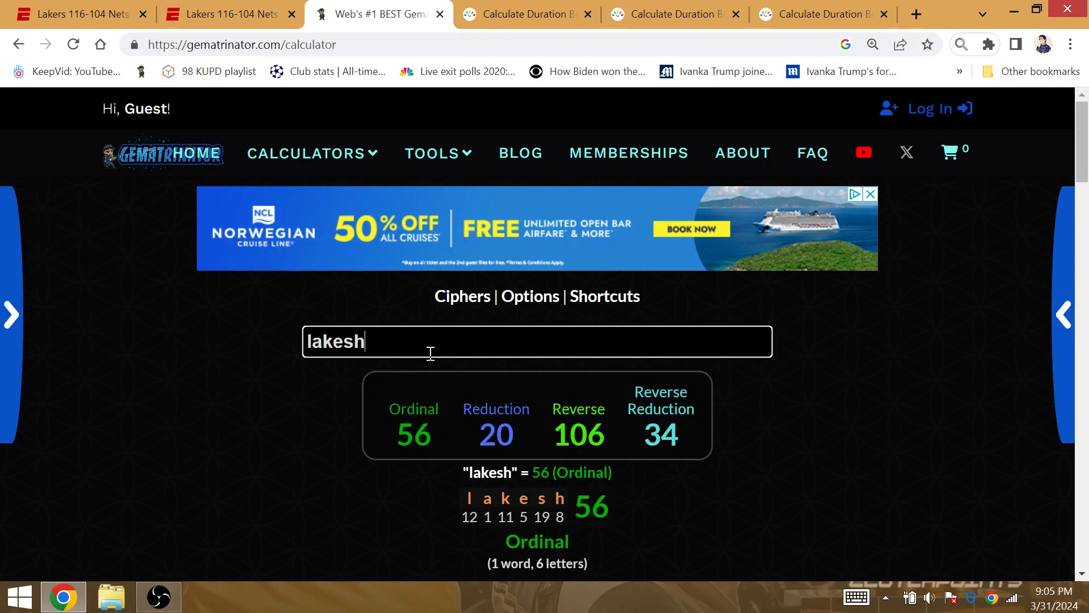
text(bea)
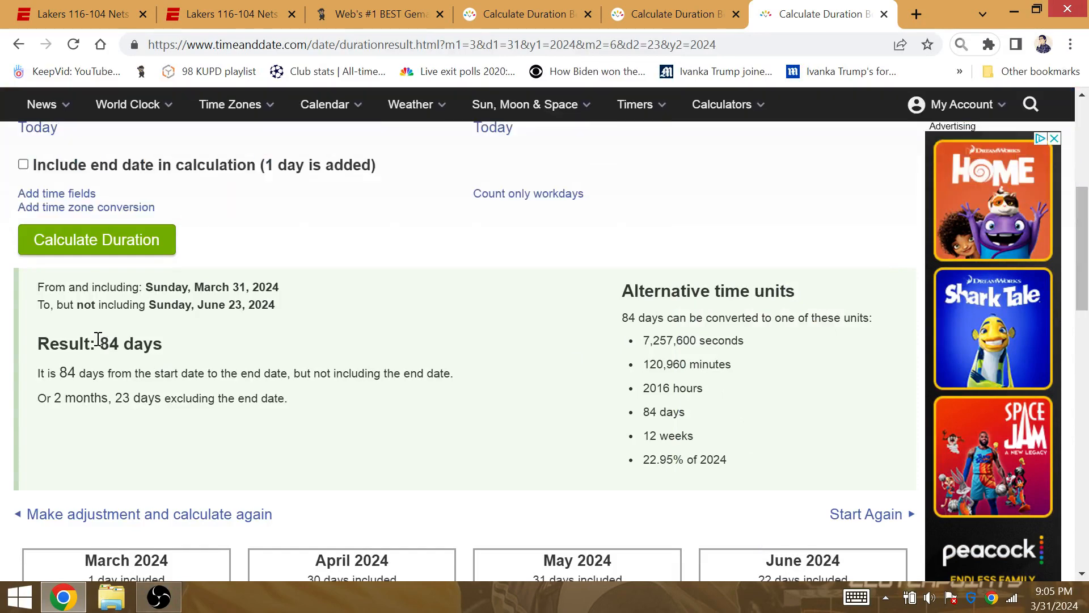
double_click(101, 343)
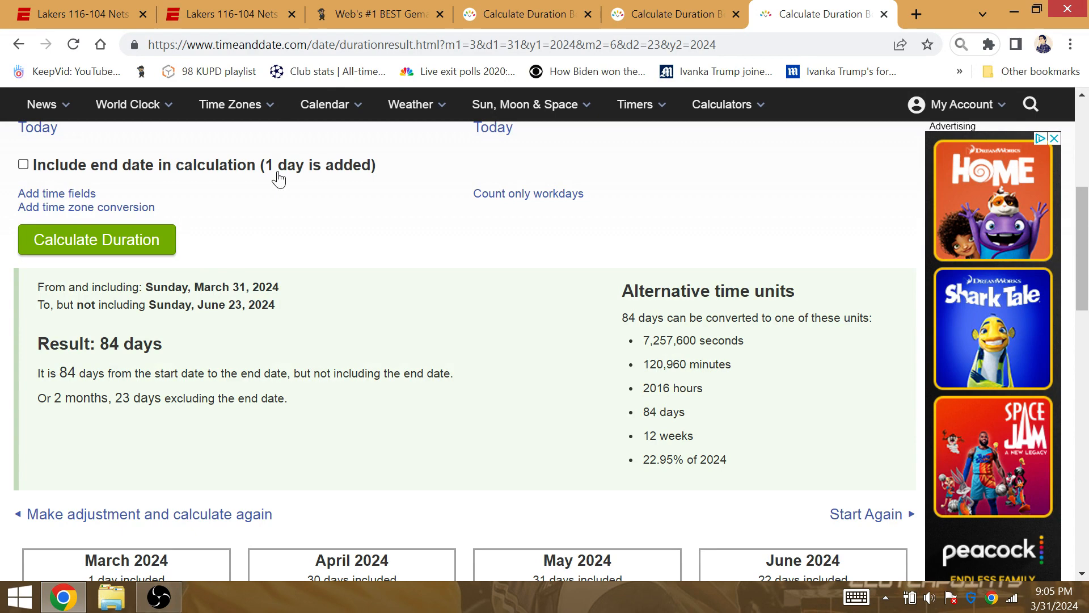
Score savior (84), james (48) and tatum (75) in Gematrinator
click(377, 14)
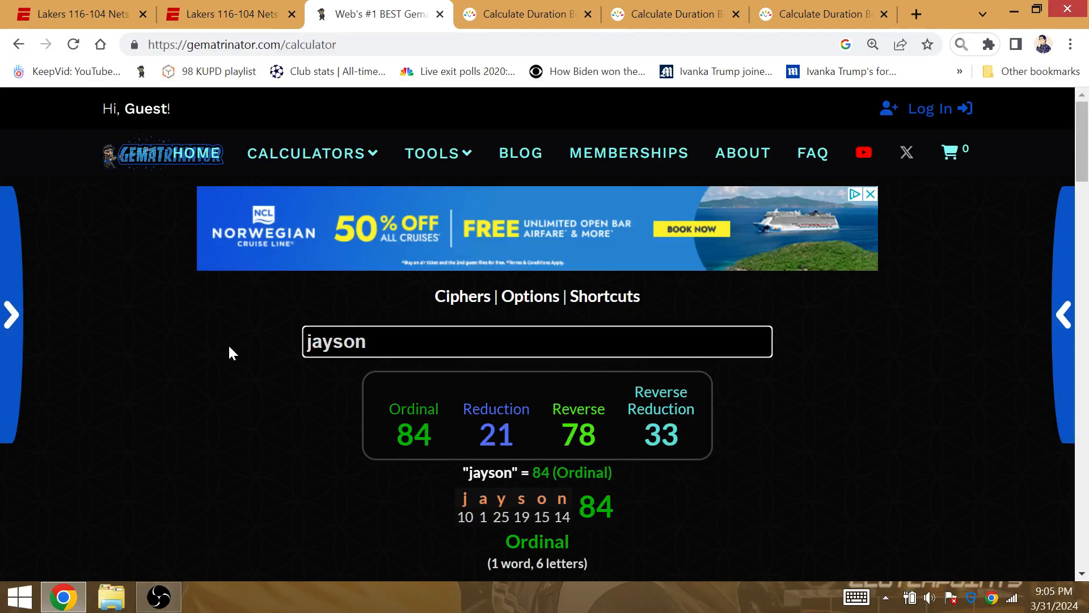
text(sa)
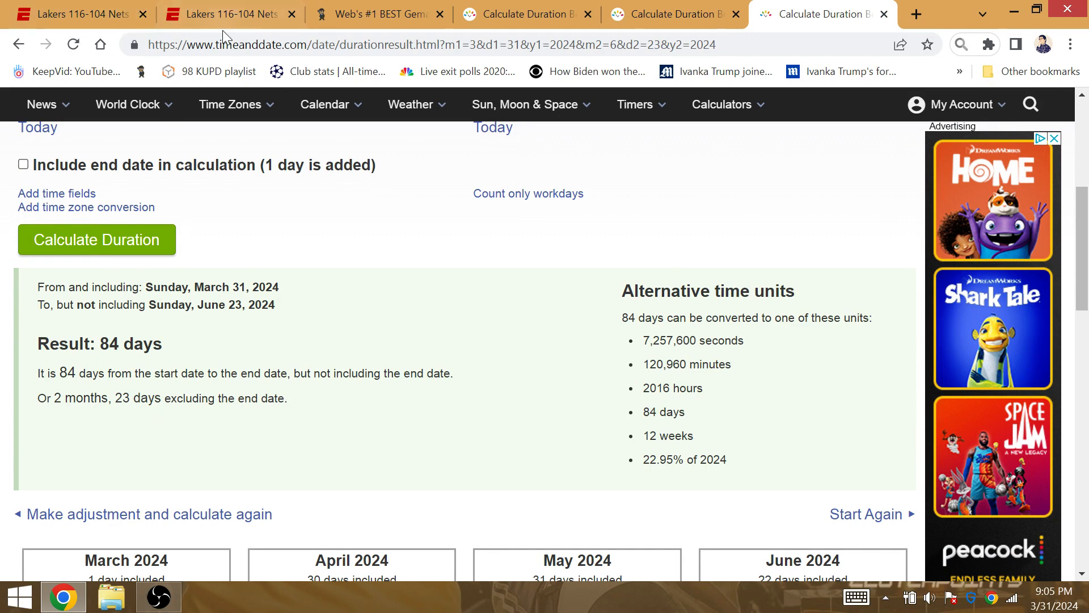
mouse_move(229, 14)
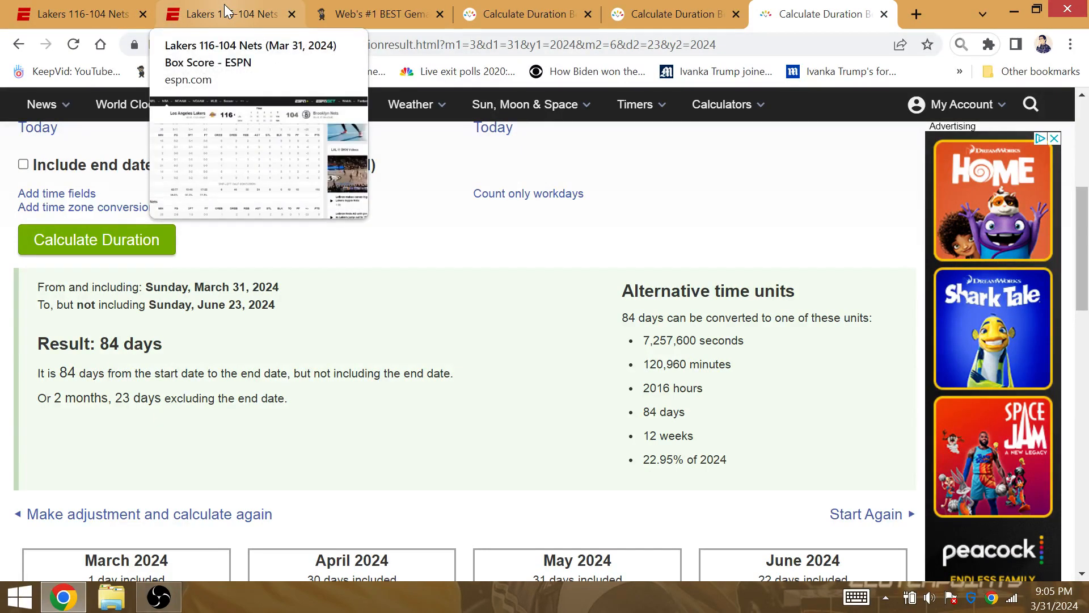
click(375, 14)
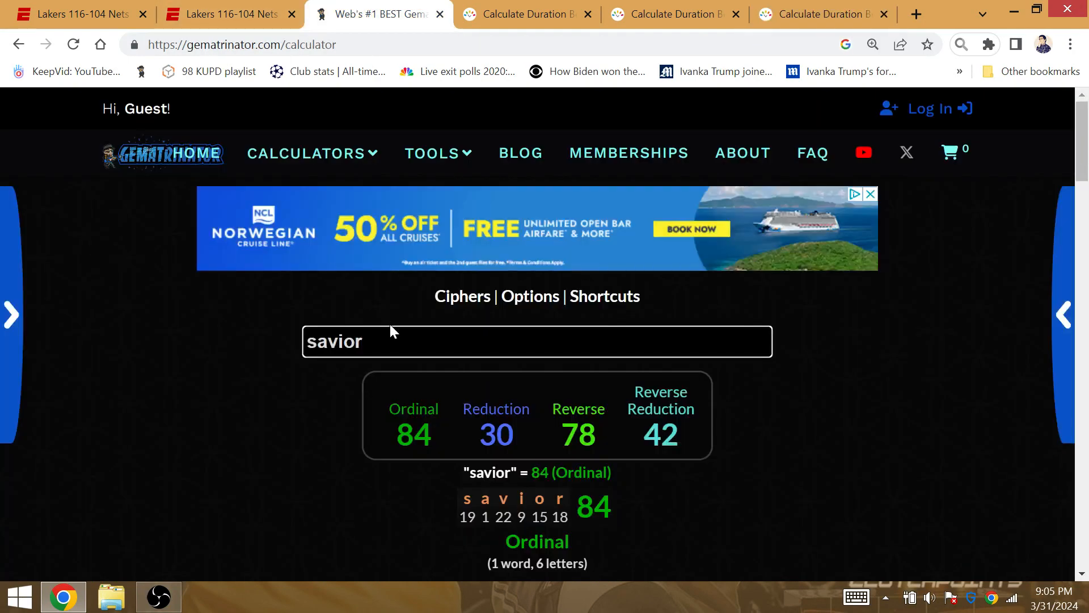
text(james)
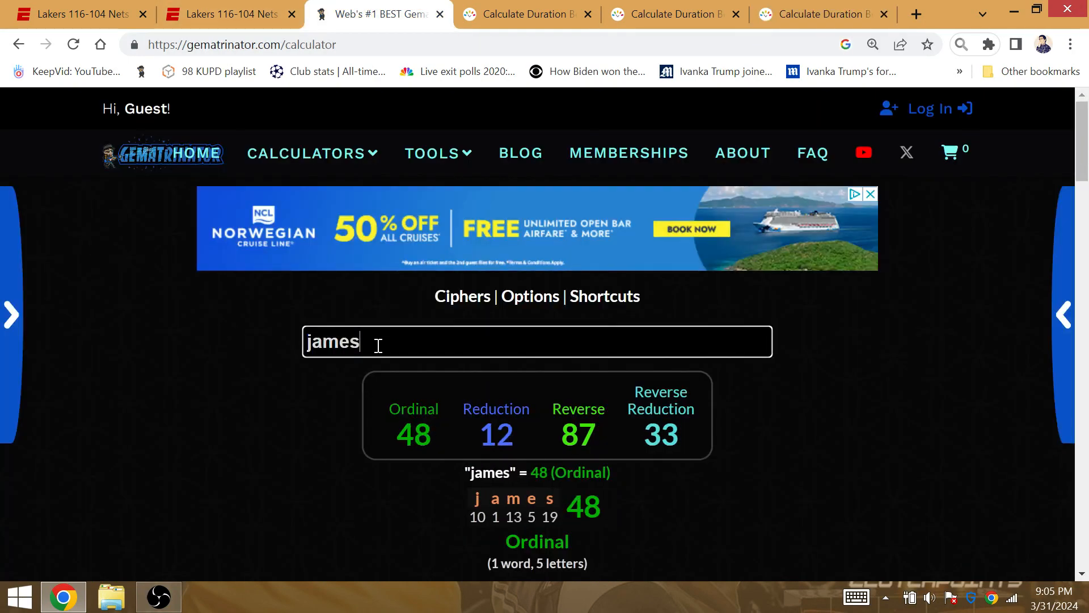
text(tatum)
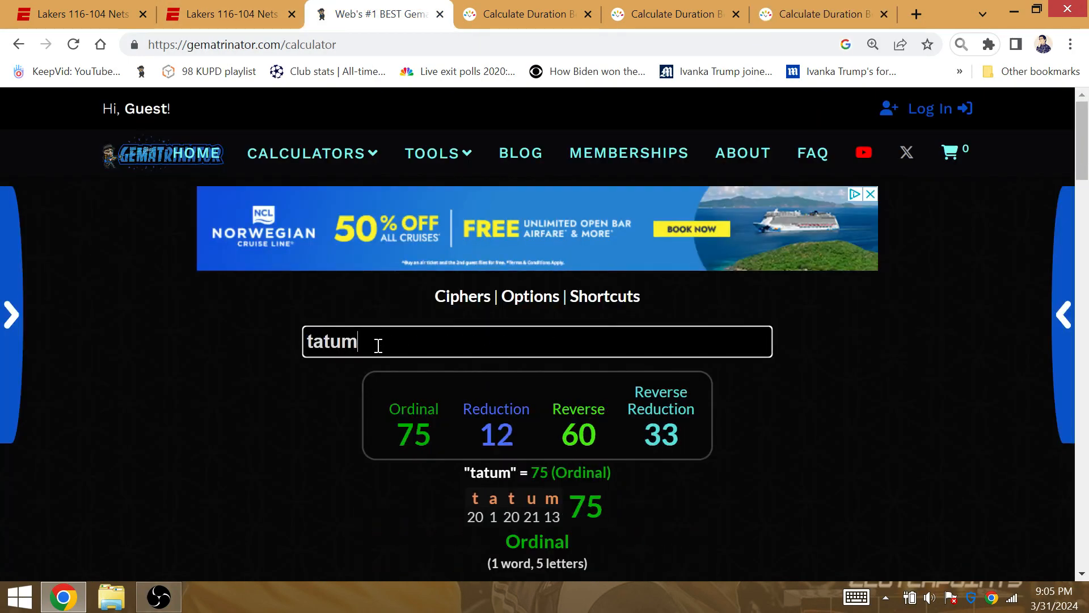
Recheck the 84-day duration and start typing a Brooklyn phrase into Gematrinator
click(823, 13)
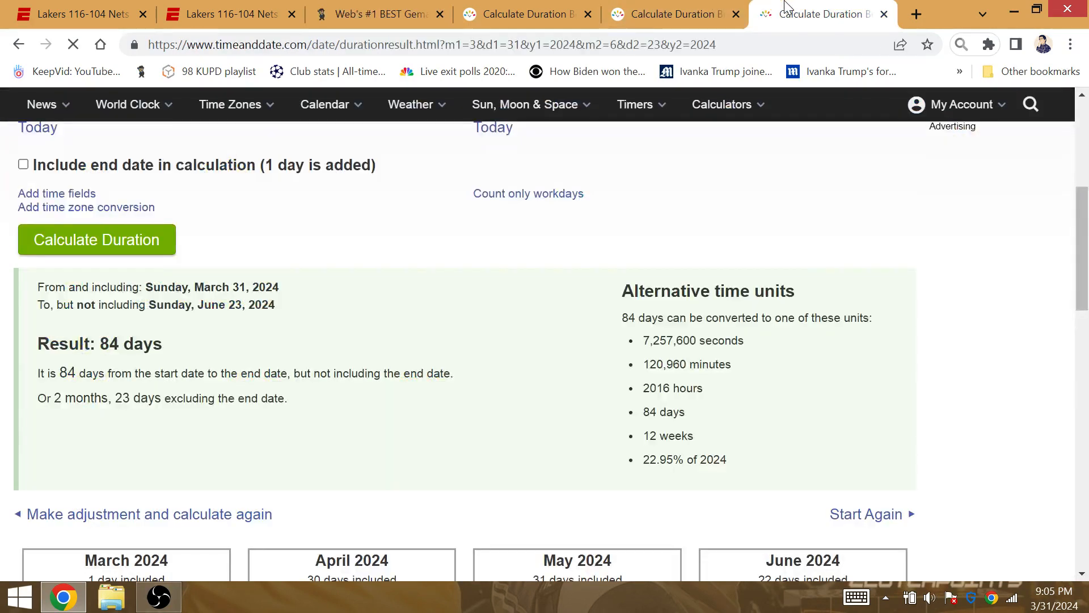
click(375, 14)
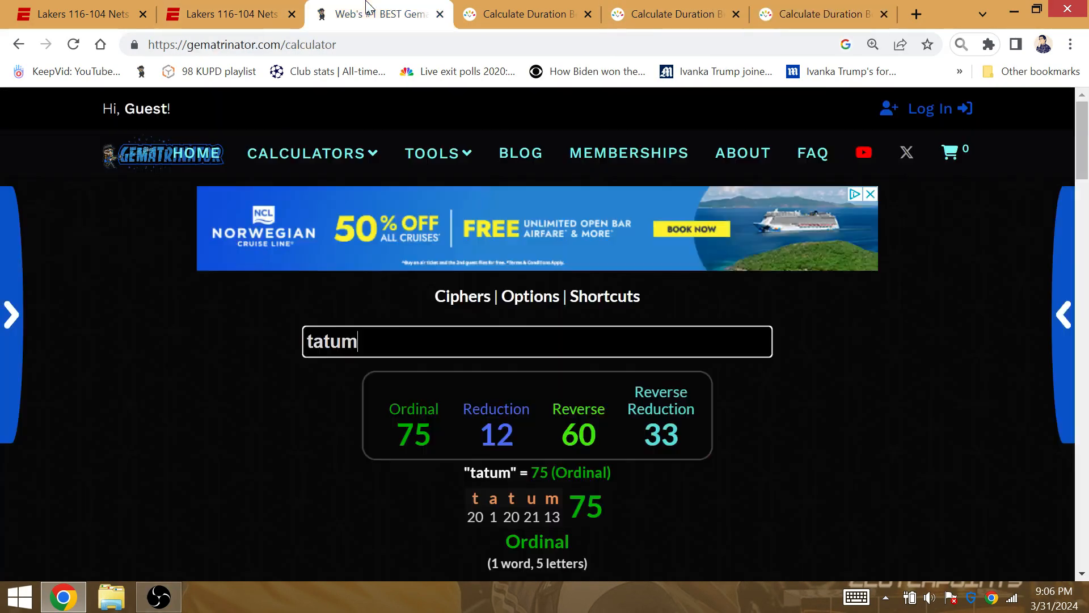
text(brookyn new y)
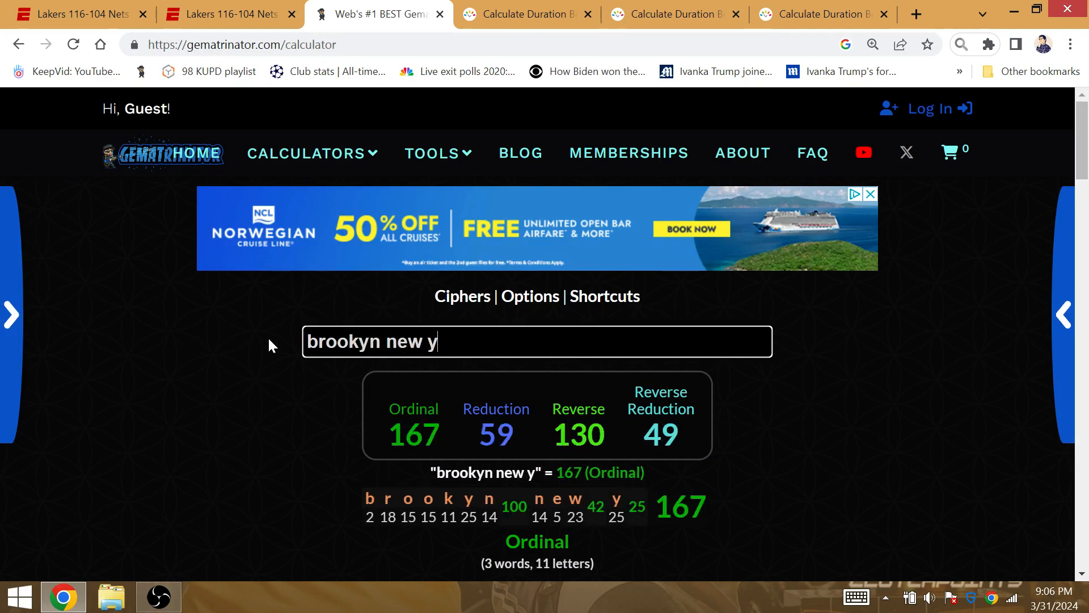
Erase the misspelled phrase and enter 'brooklyn new york', which scores 211
text(ork)
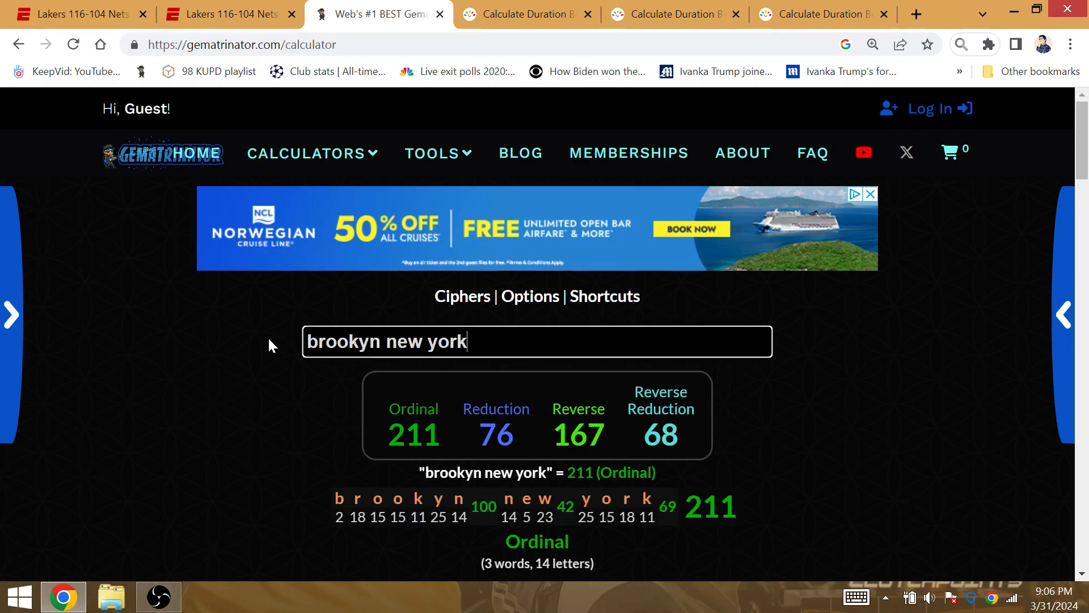
key(Backspace)
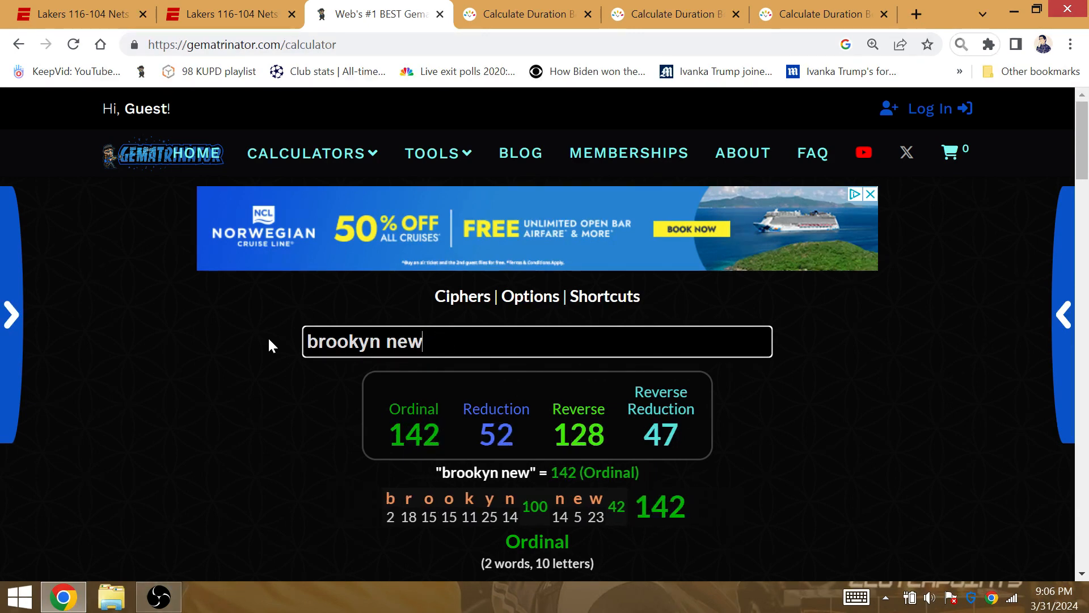
text(brooklyn)
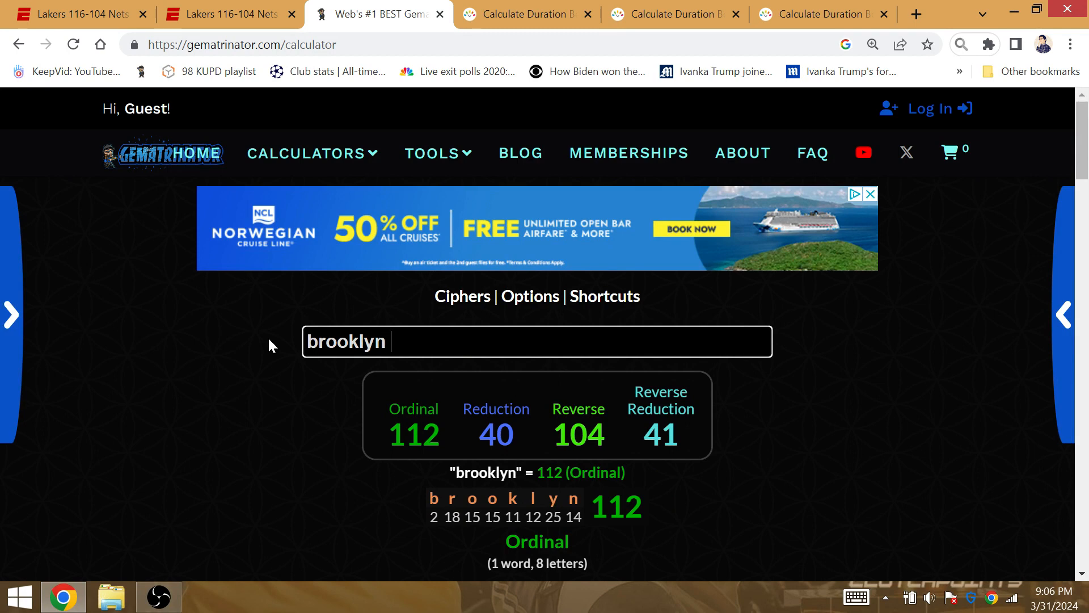
text(new york)
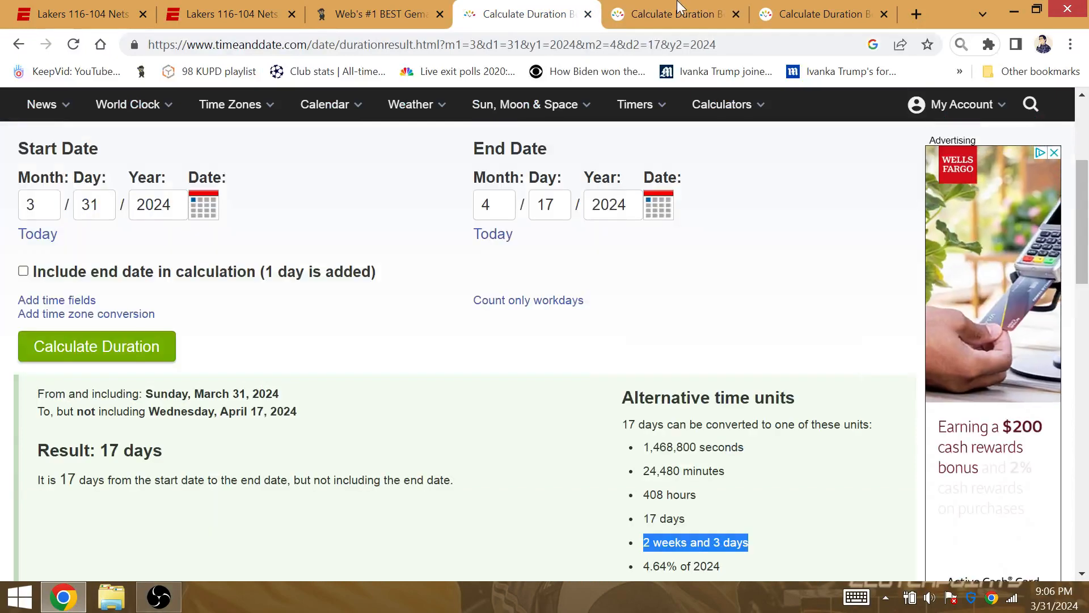
Confirm the March 31–June 23 span reads 2 months, 23 days, then return to ESPN's box score
click(823, 14)
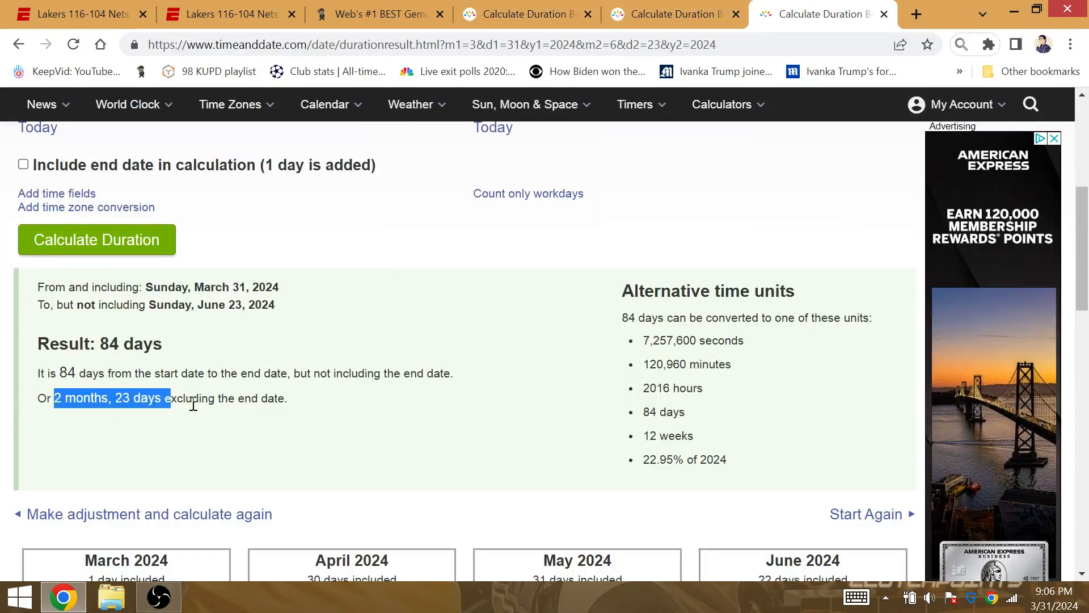
click(330, 446)
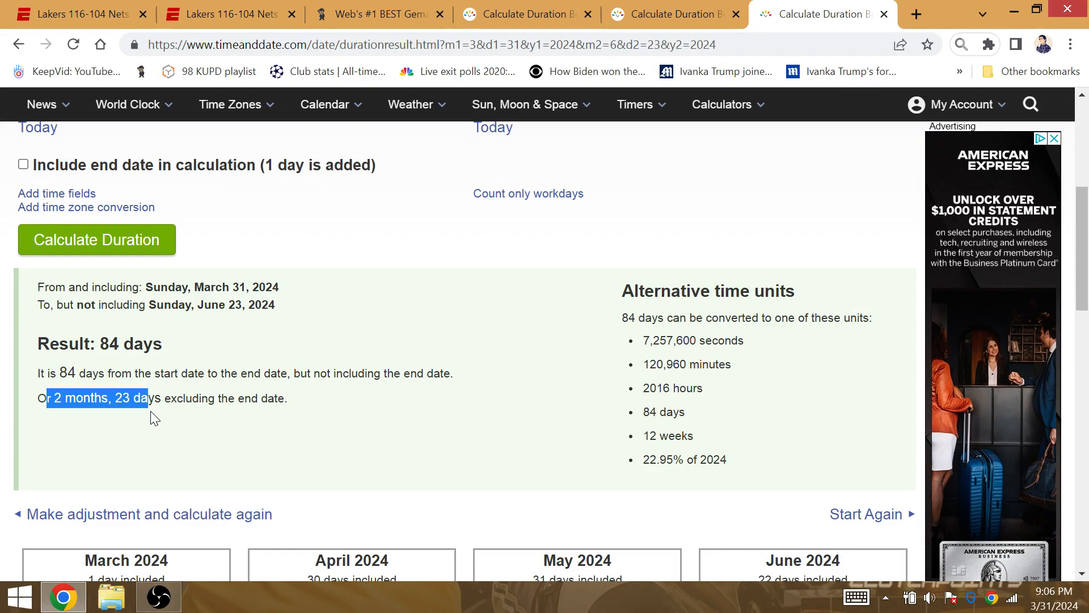
click(378, 13)
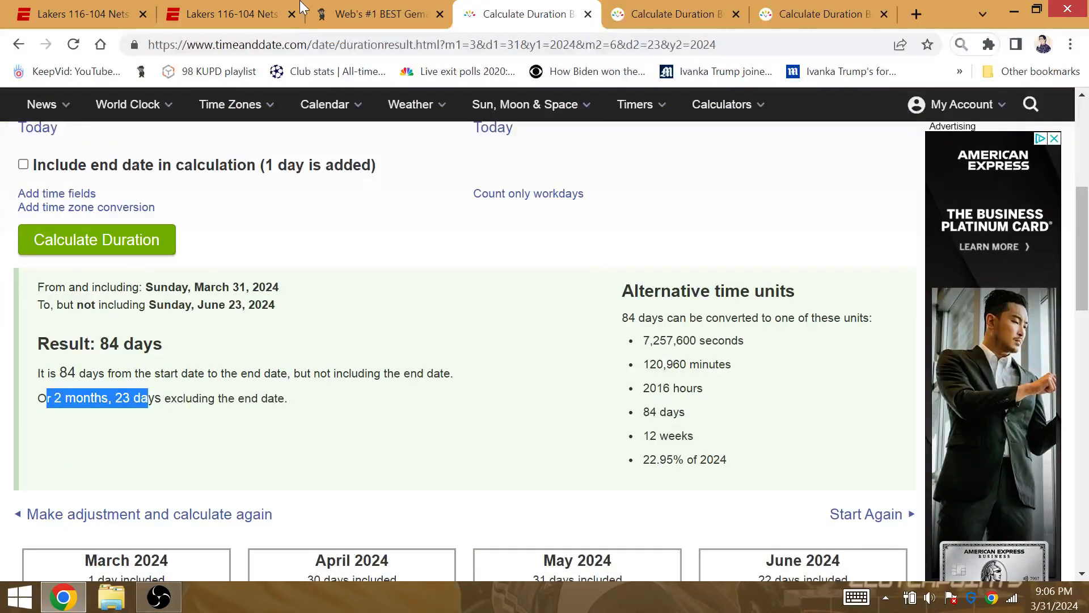
click(374, 13)
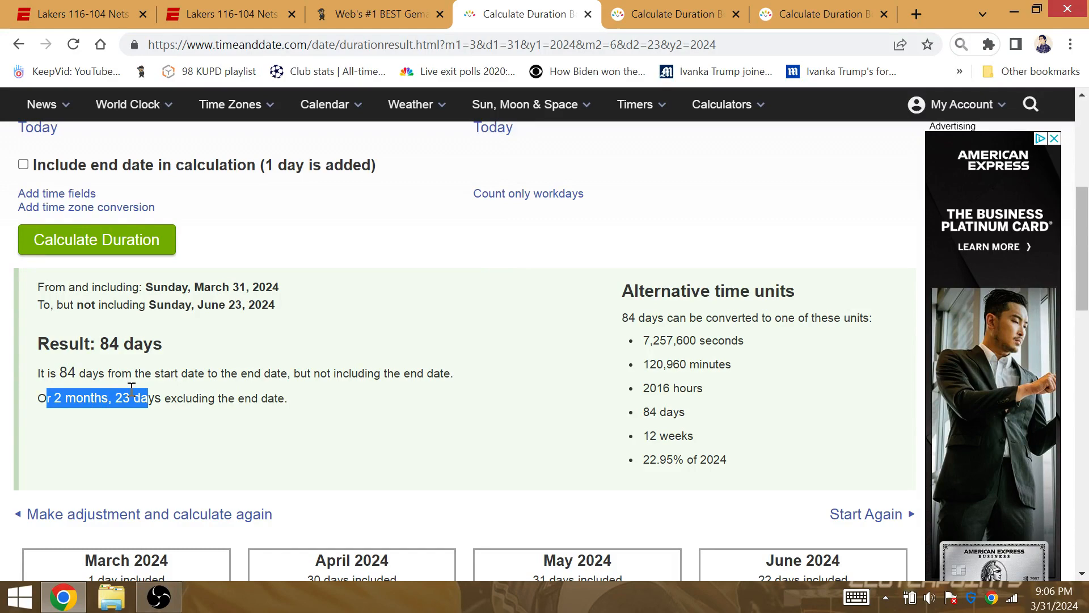
click(378, 14)
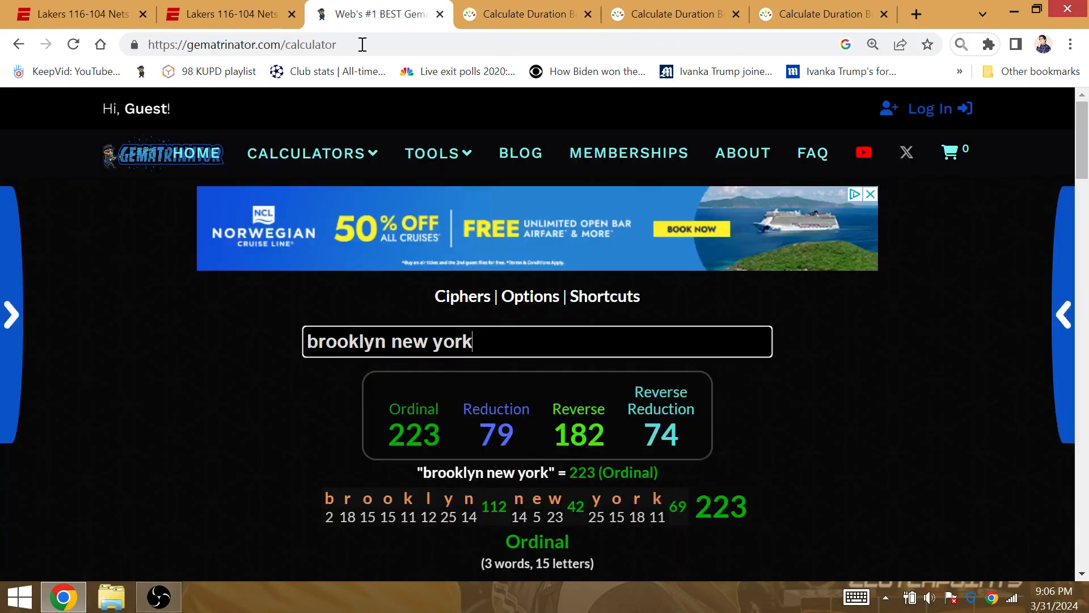
mouse_move(365, 415)
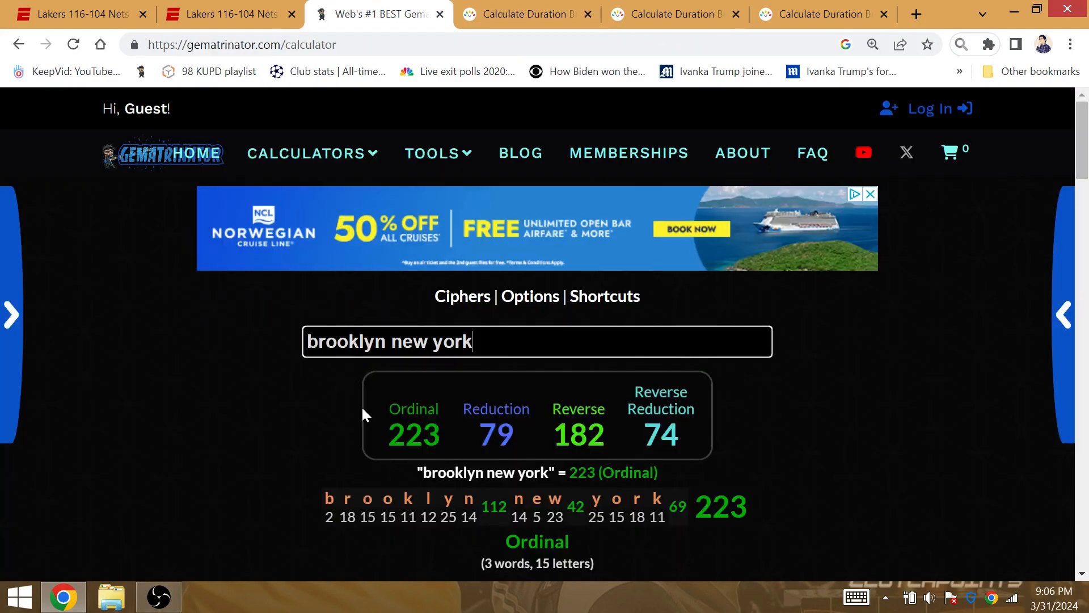
click(223, 14)
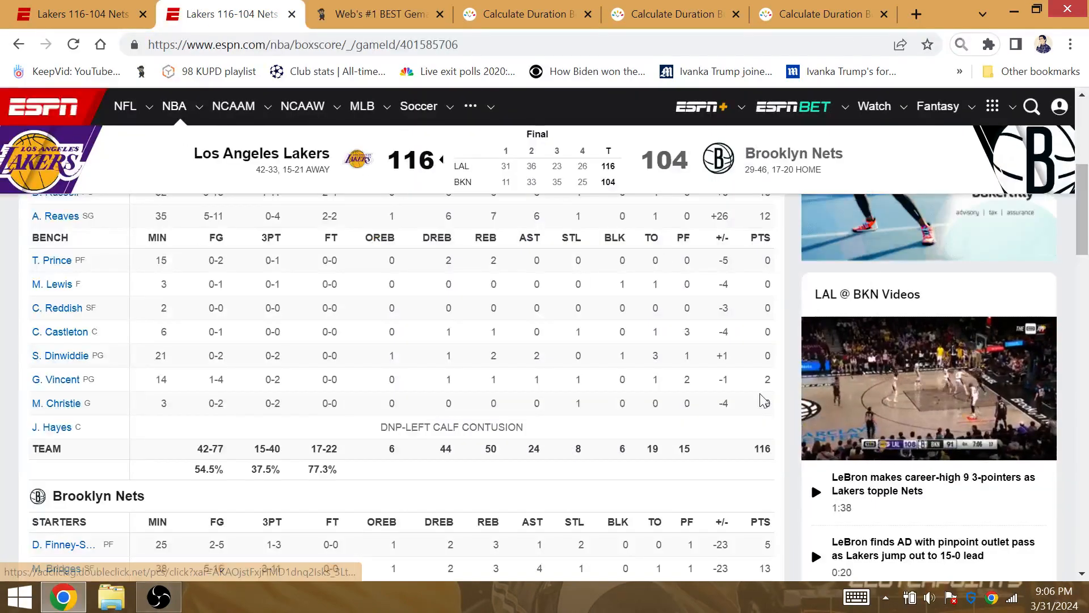
Scroll the Lakers starters' box score, noting Anthony Davis's 24 points and +18 plus-minus
click(928, 382)
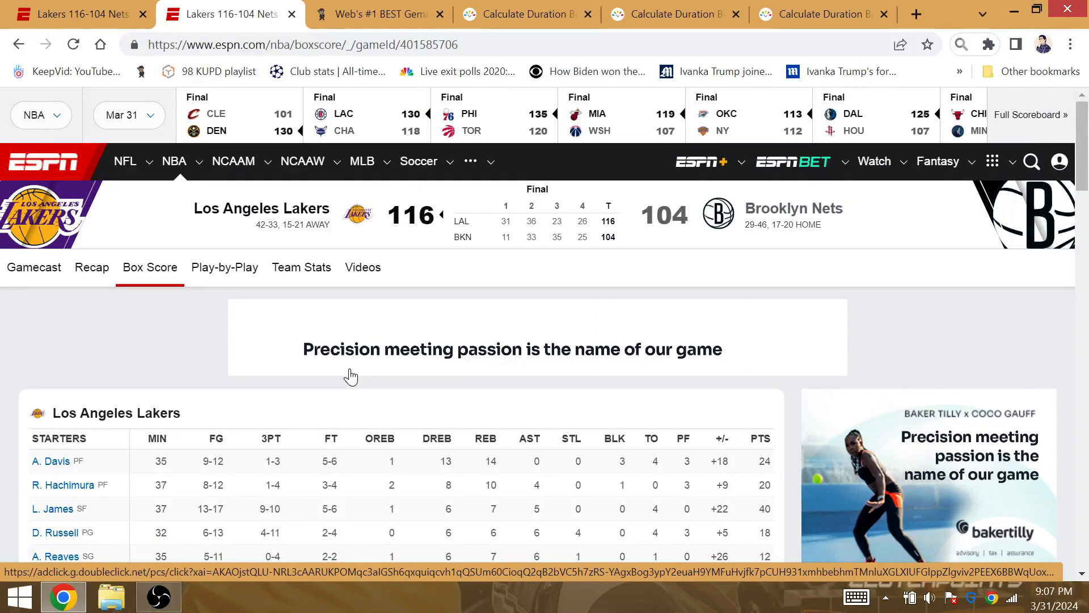
mouse_move(750, 382)
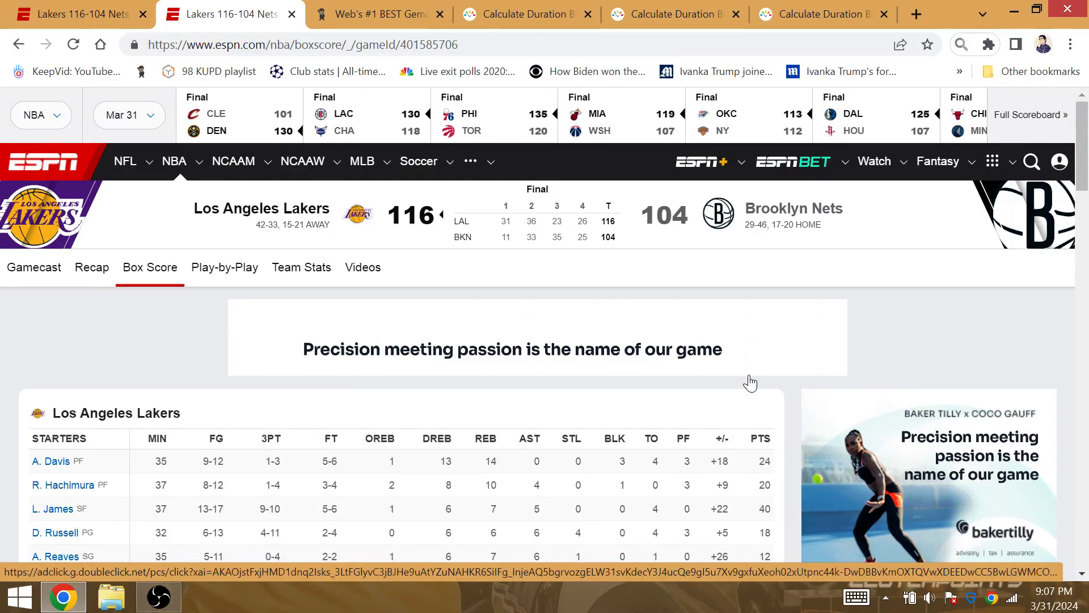
scroll(down, 3)
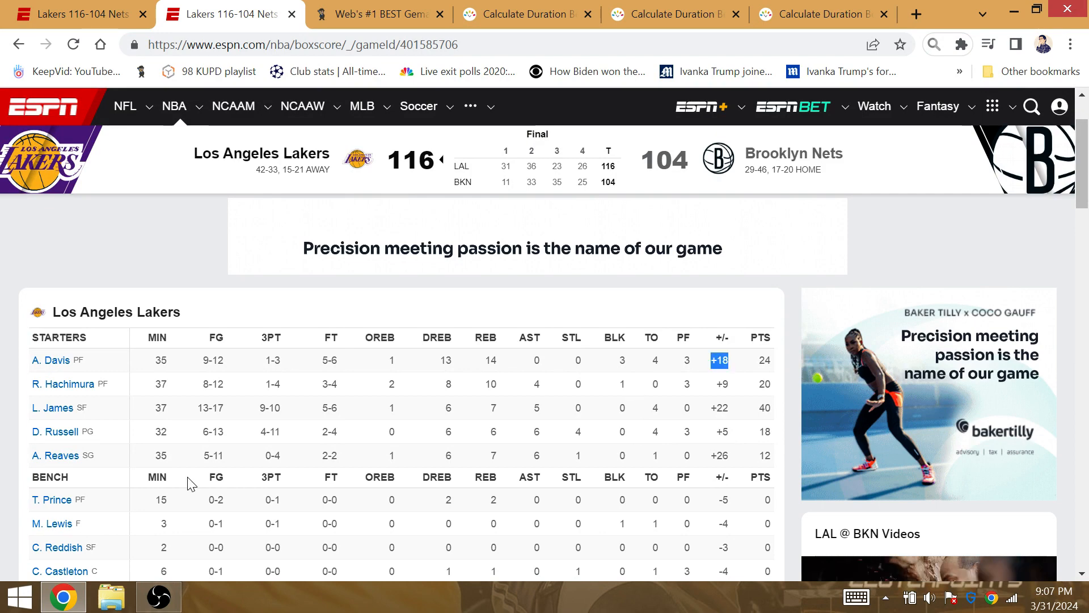
mouse_move(181, 467)
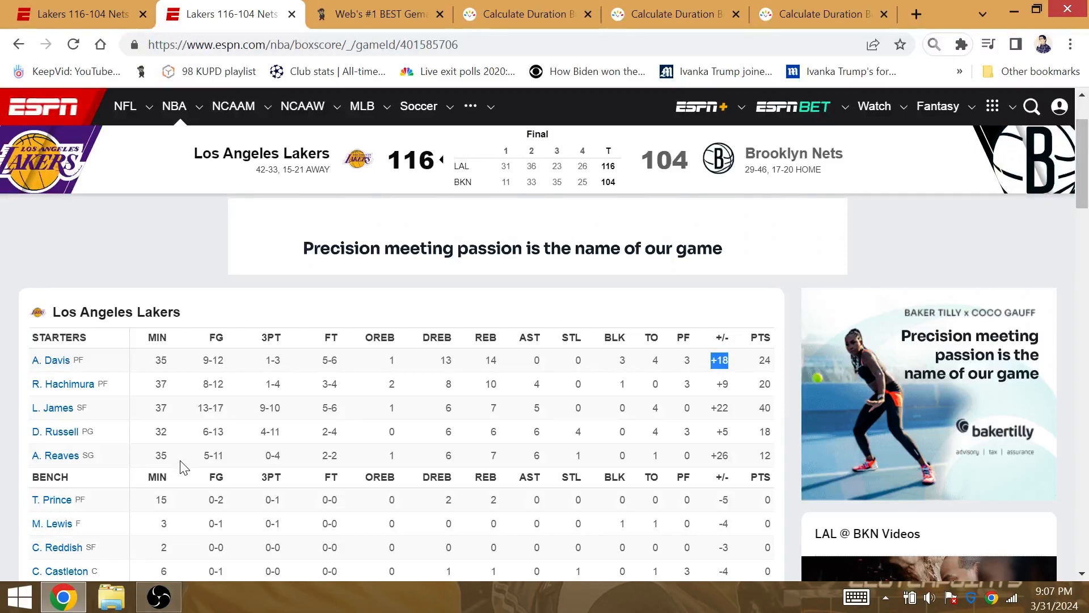
mouse_move(187, 346)
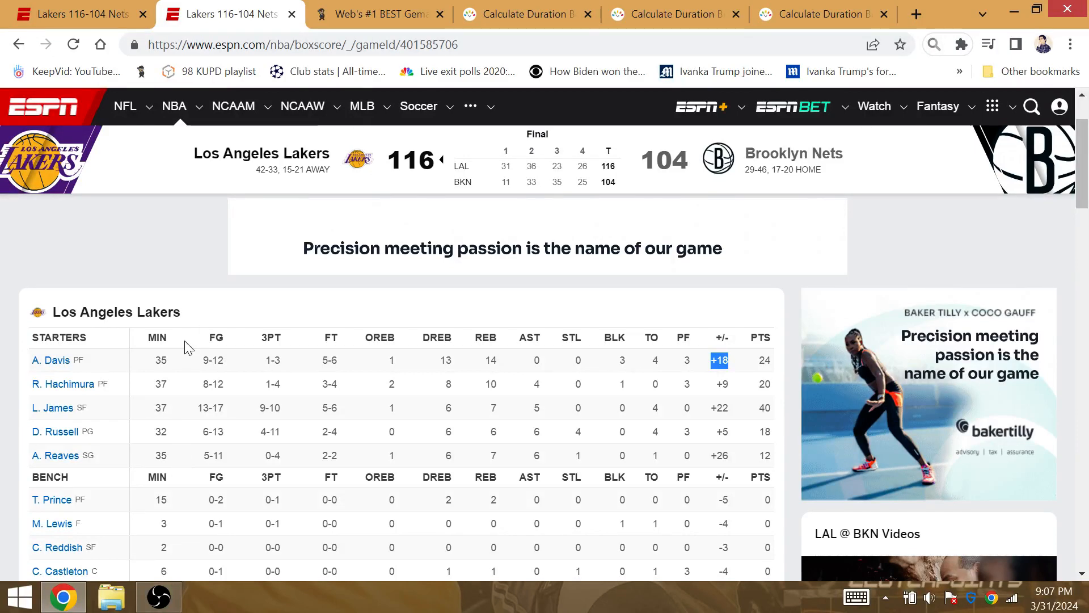
mouse_move(159, 431)
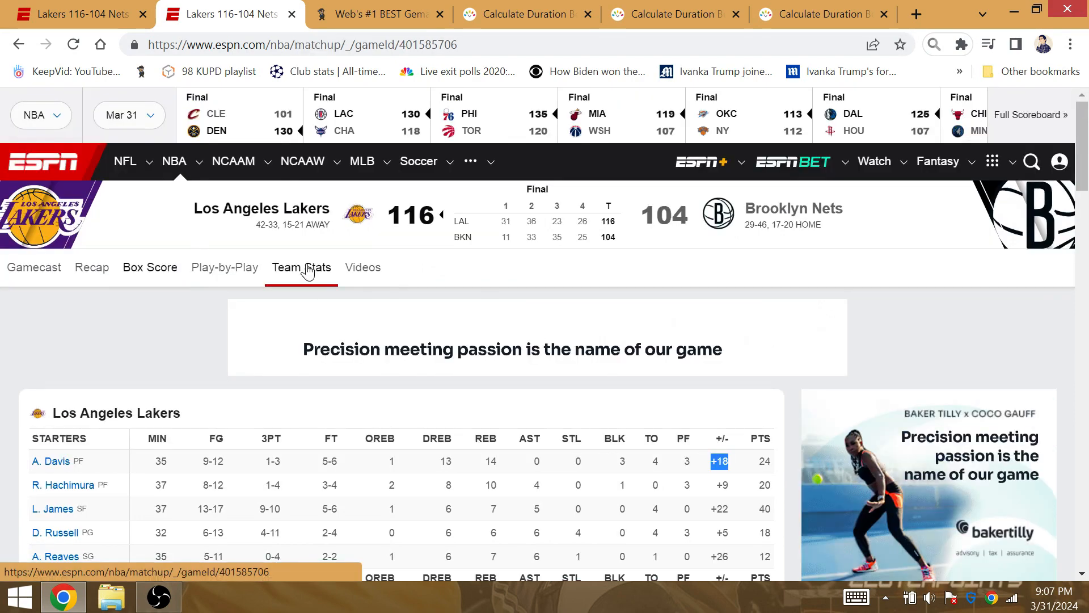
Open ESPN's team stats and scroll to the comparison showing FG 42-77 versus 39-92
click(301, 267)
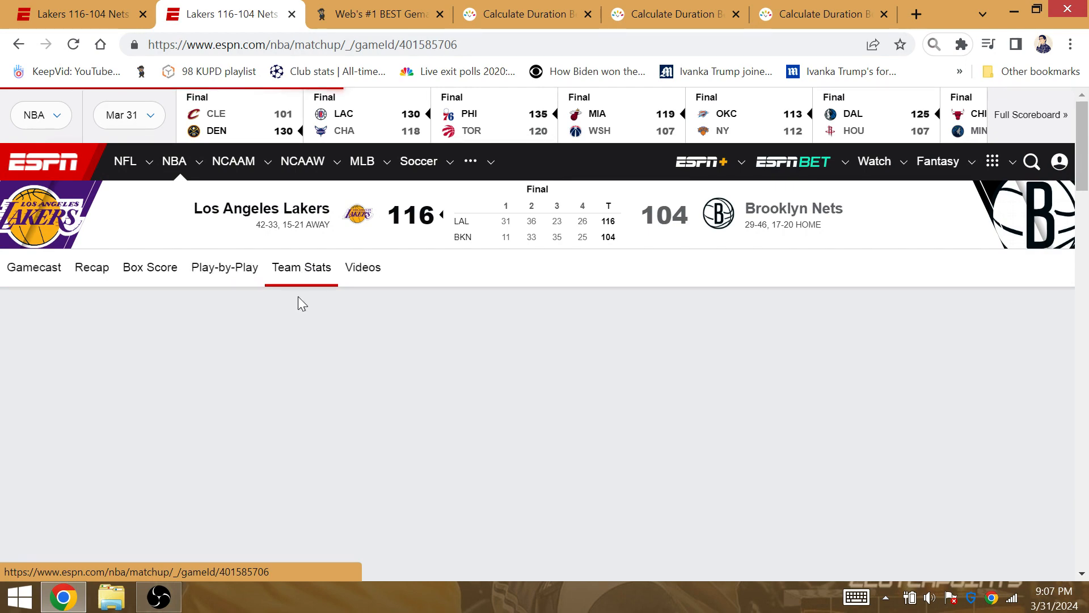
scroll(down, 3)
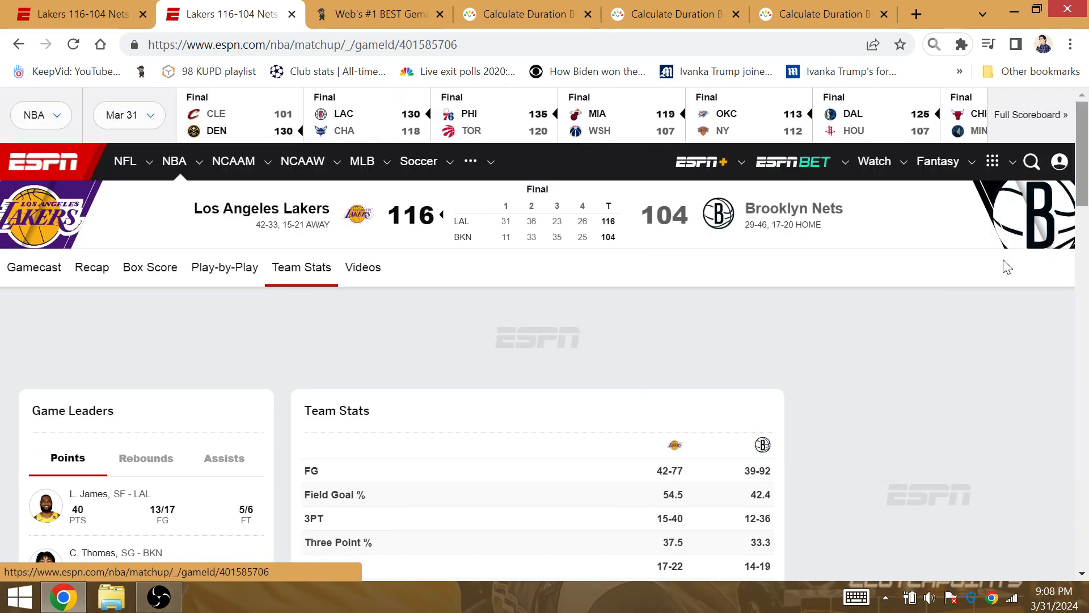
scroll(down, 3)
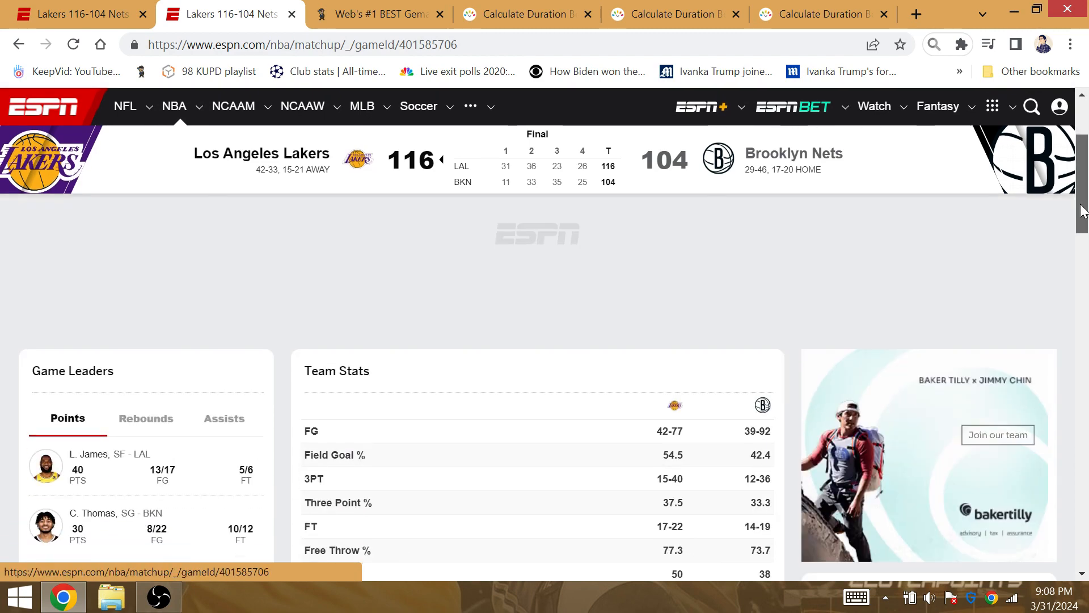
click(375, 14)
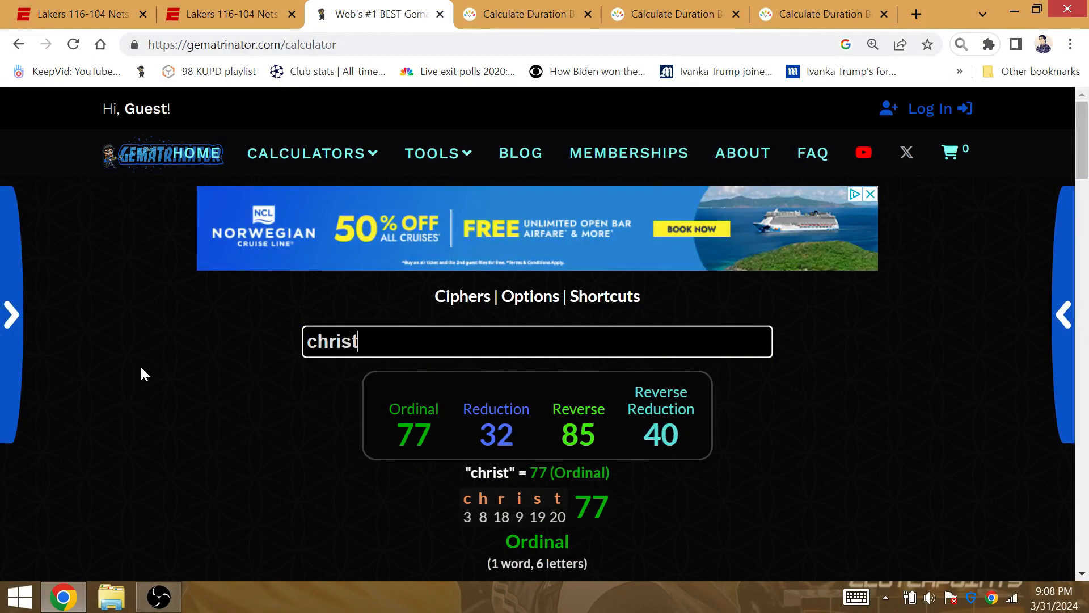
mouse_move(455, 344)
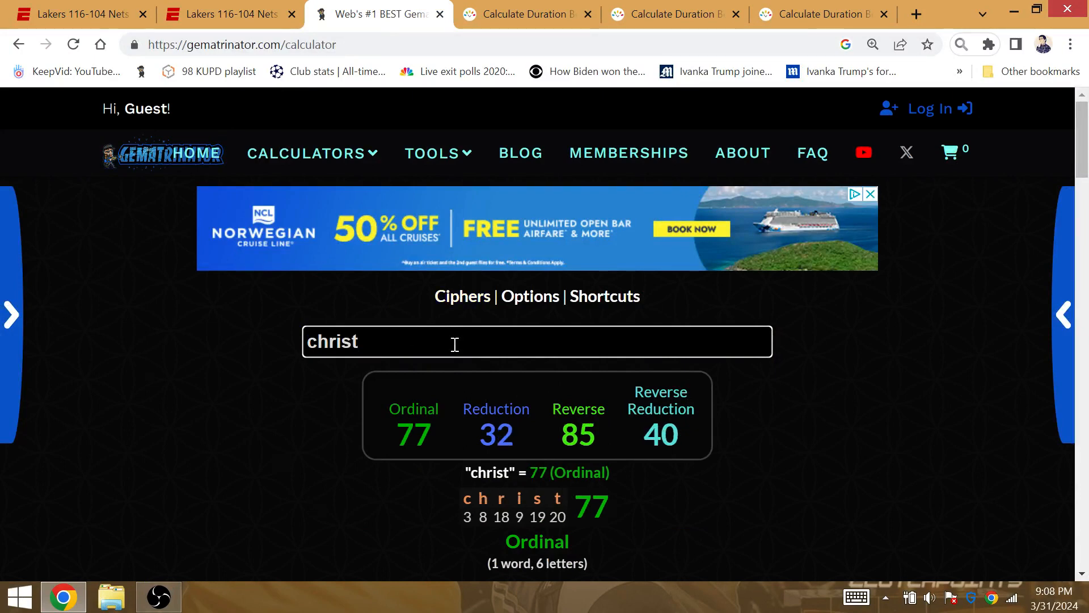
Return to ESPN's team stats and scroll down to check the game's largest lead
click(222, 14)
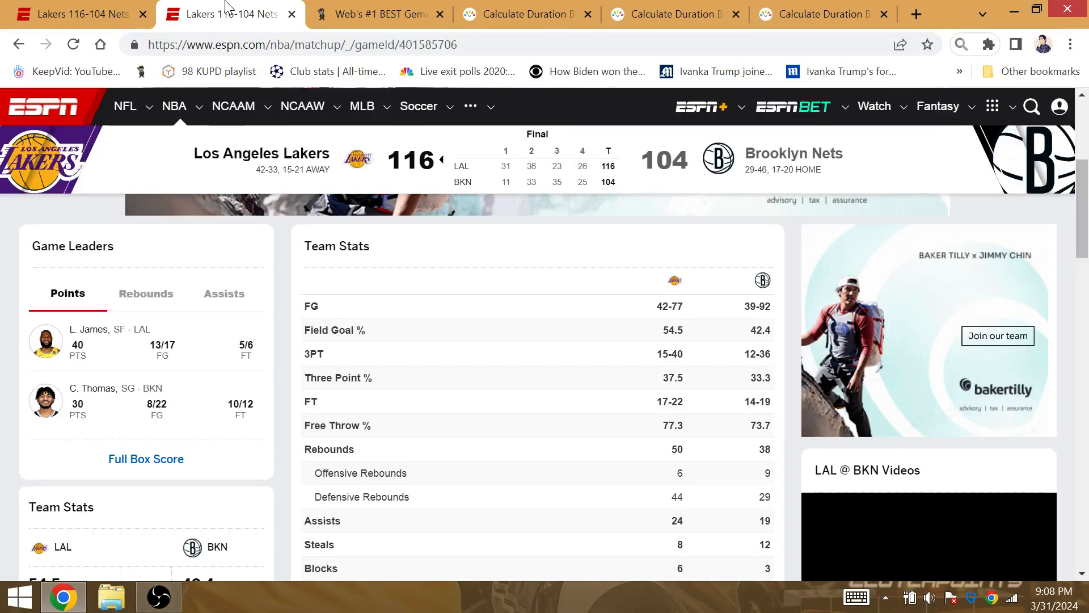
scroll(down, 3)
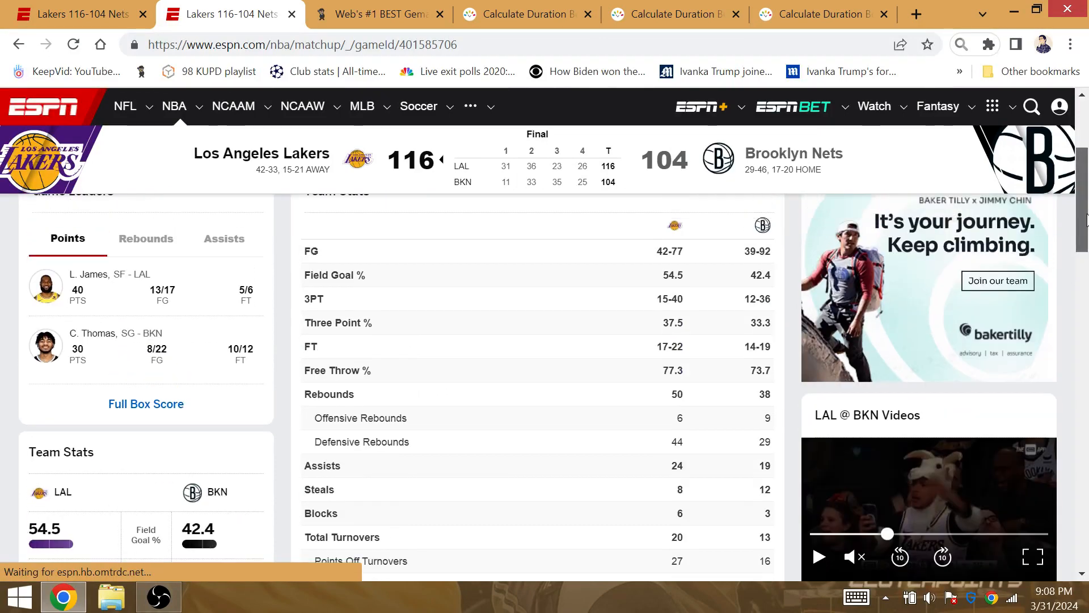
scroll(down, 3)
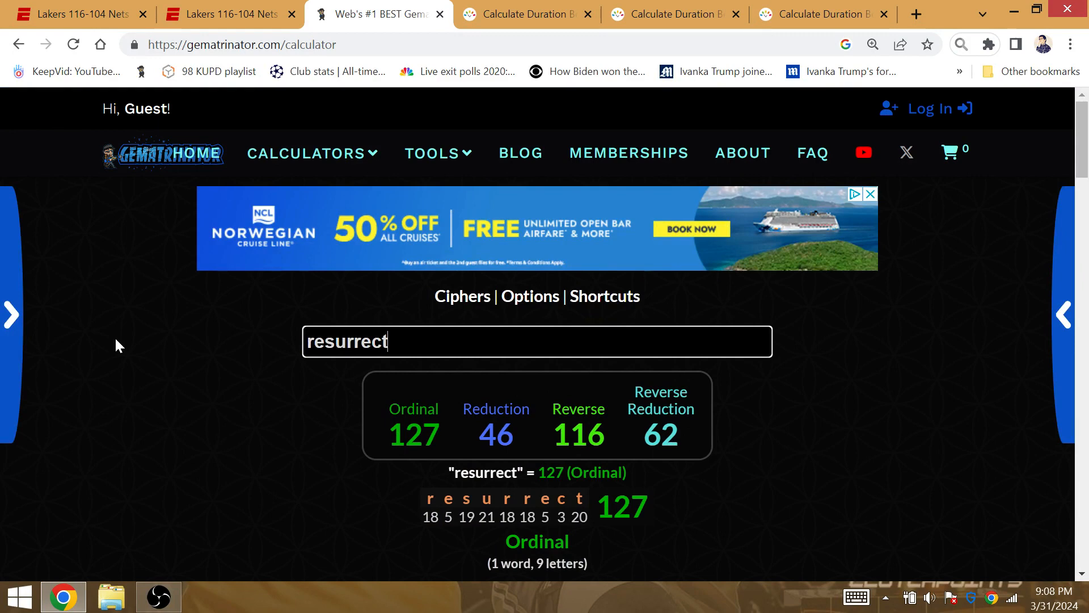
Score 'the lakeshow' at 127 Ordinal in Gematrinator, then go back to ESPN
text(the lak)
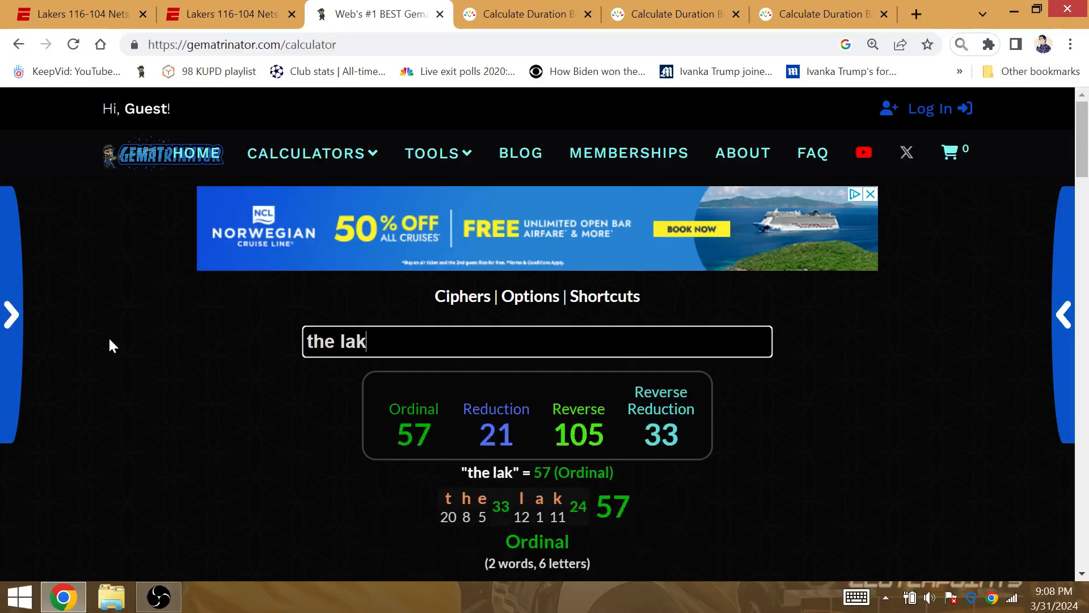
text(eshow)
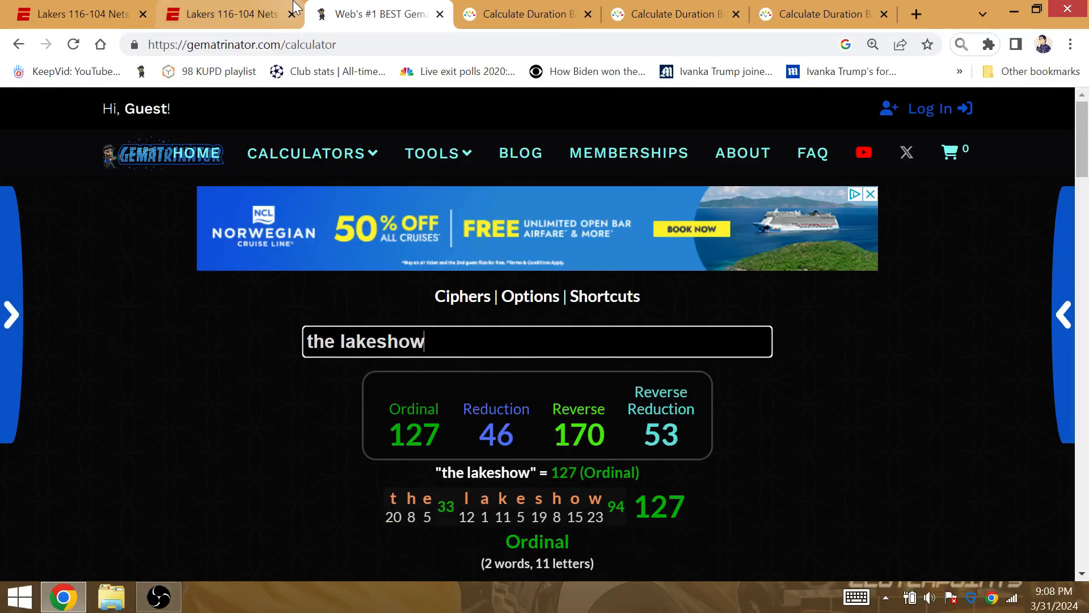
click(222, 13)
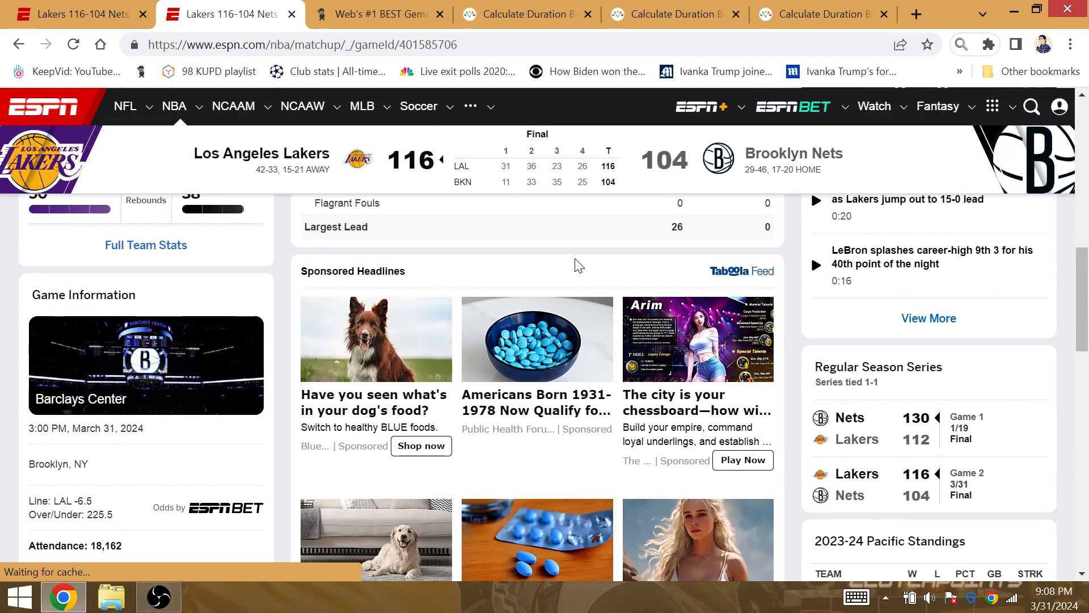
Clear the calculator and score 'bryant' (80) and 'god' (26 Ordinal), then return to team stats
click(377, 13)
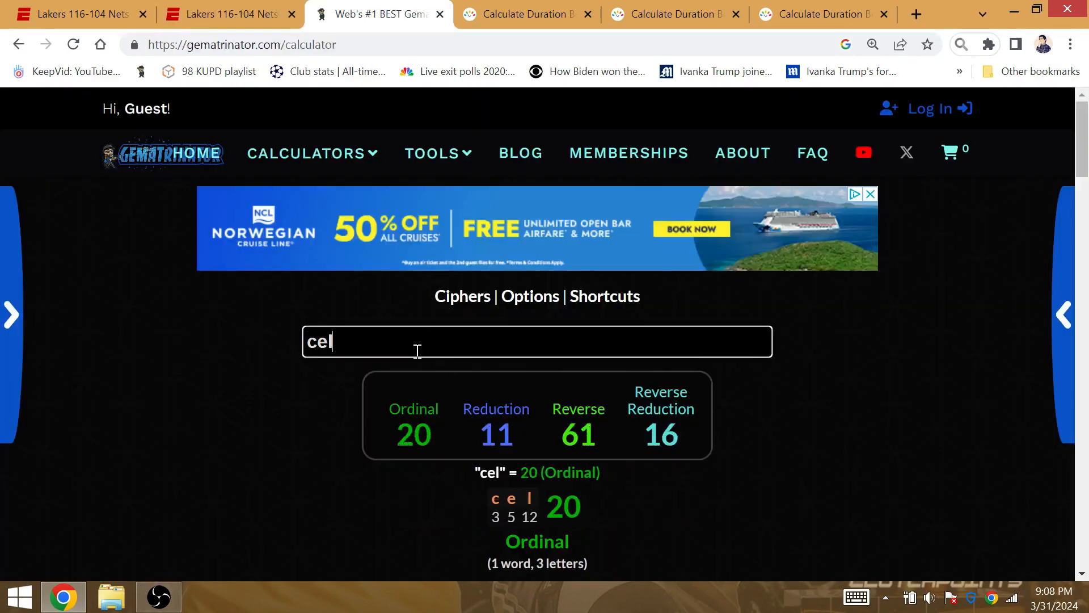
key(Backspace)
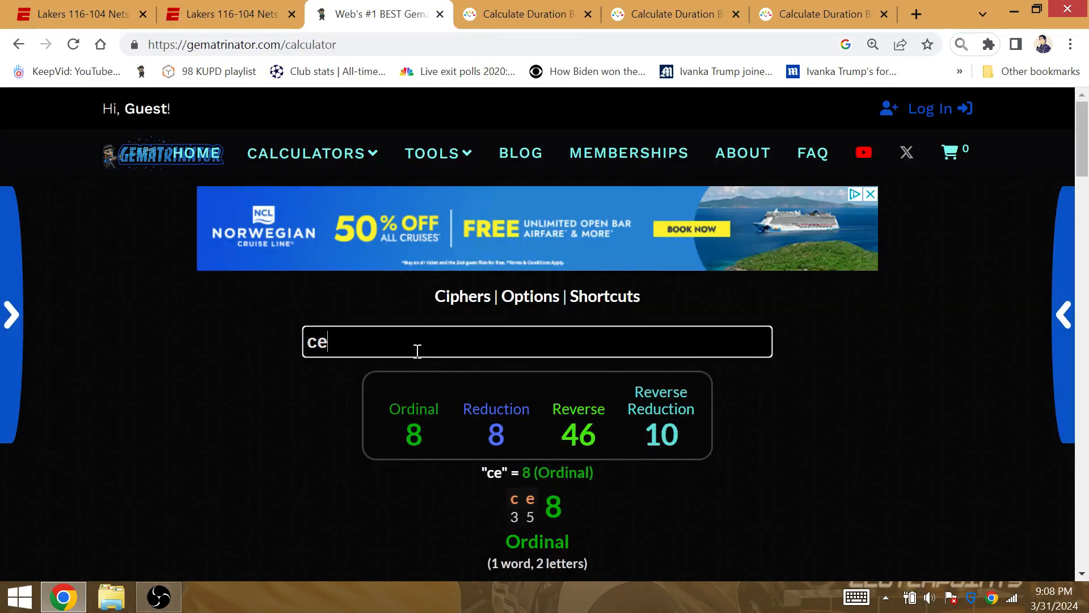
text(bryant)
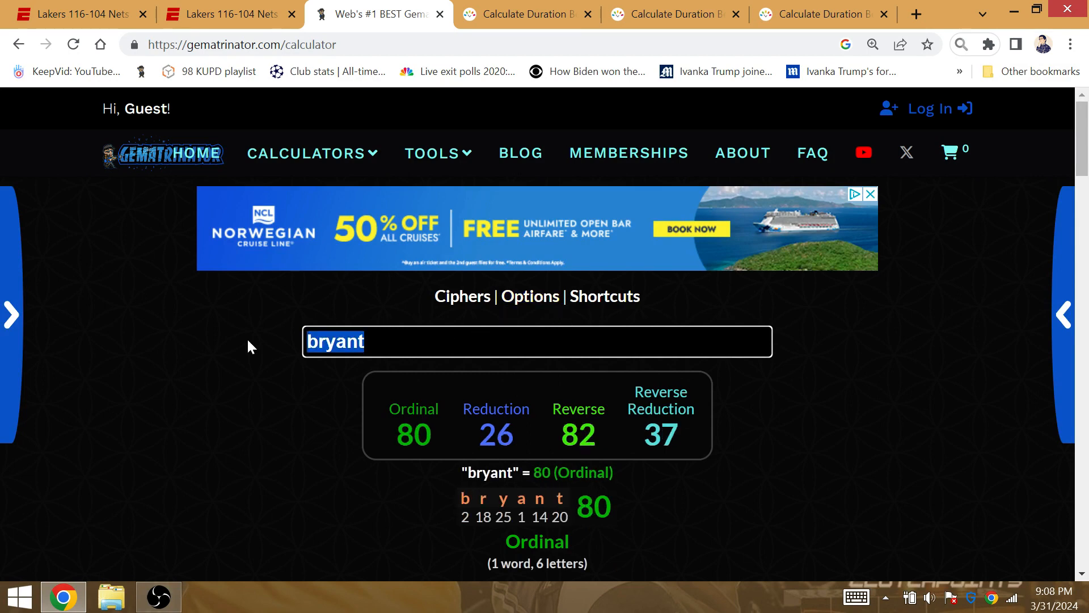
text(god)
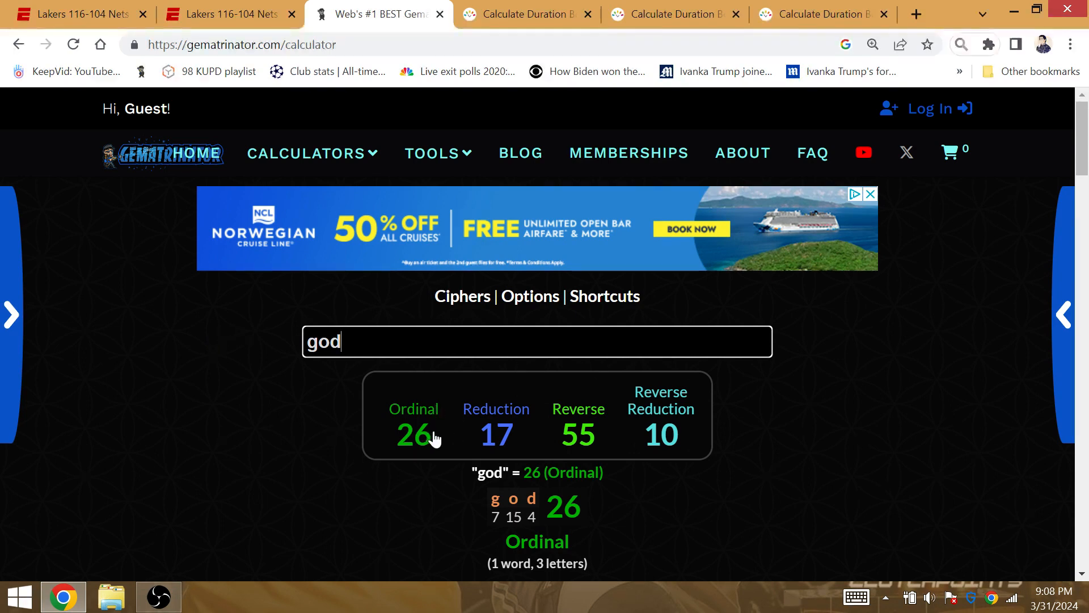
mouse_move(535, 436)
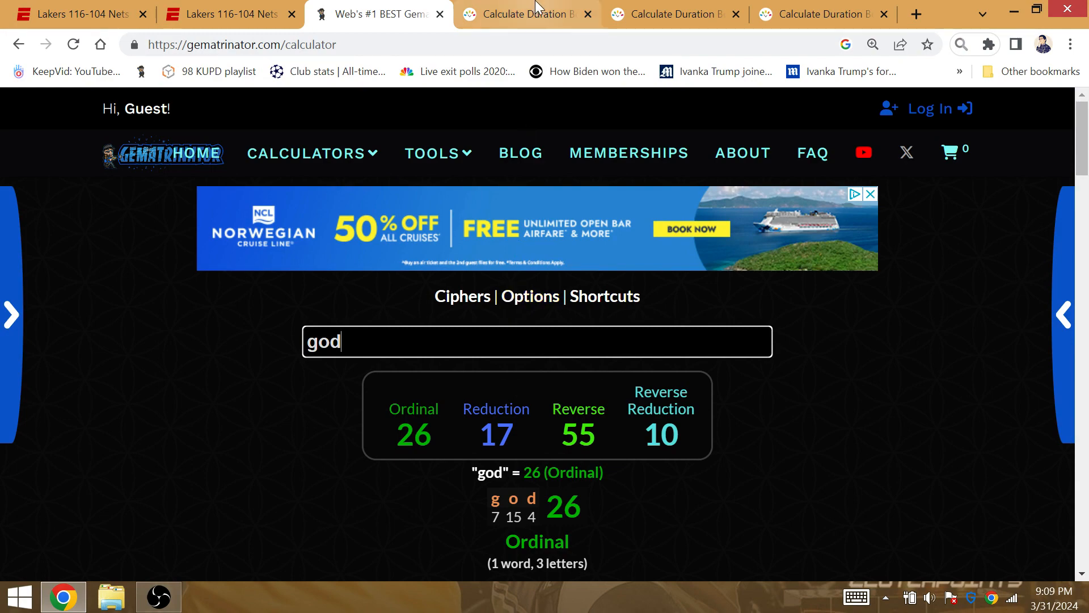
click(665, 14)
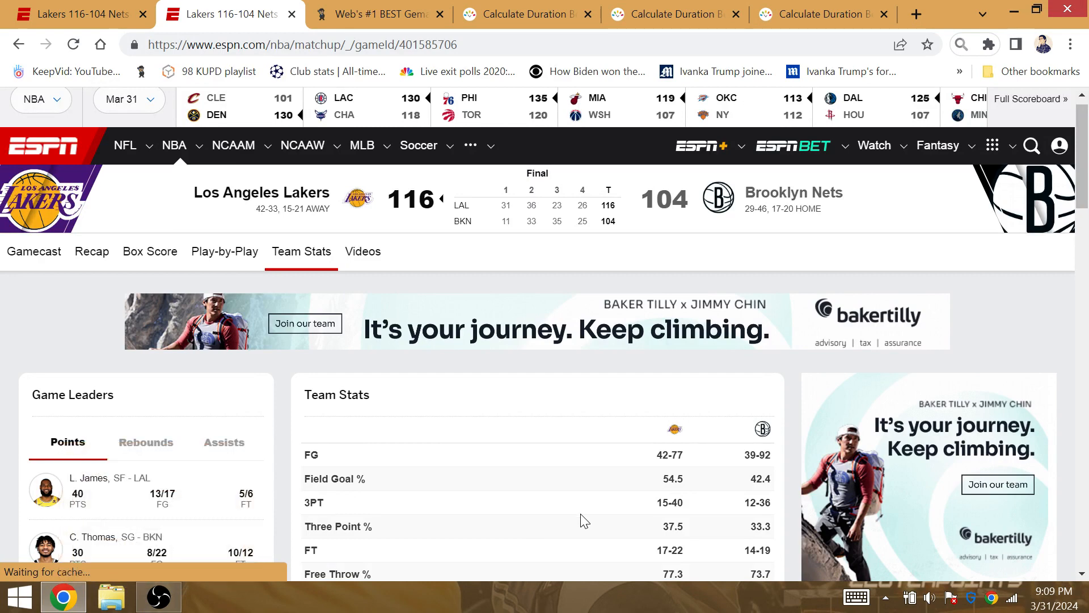
Scroll the team stats, score 'jesus' at 74 Ordinal, and come back to ESPN
scroll(down, 3)
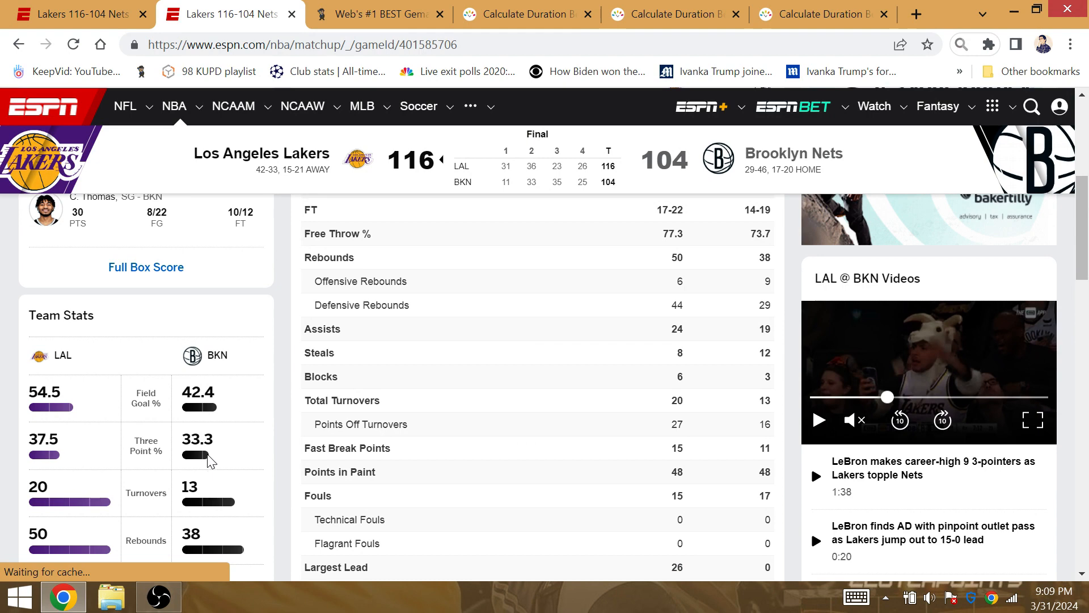
double_click(675, 305)
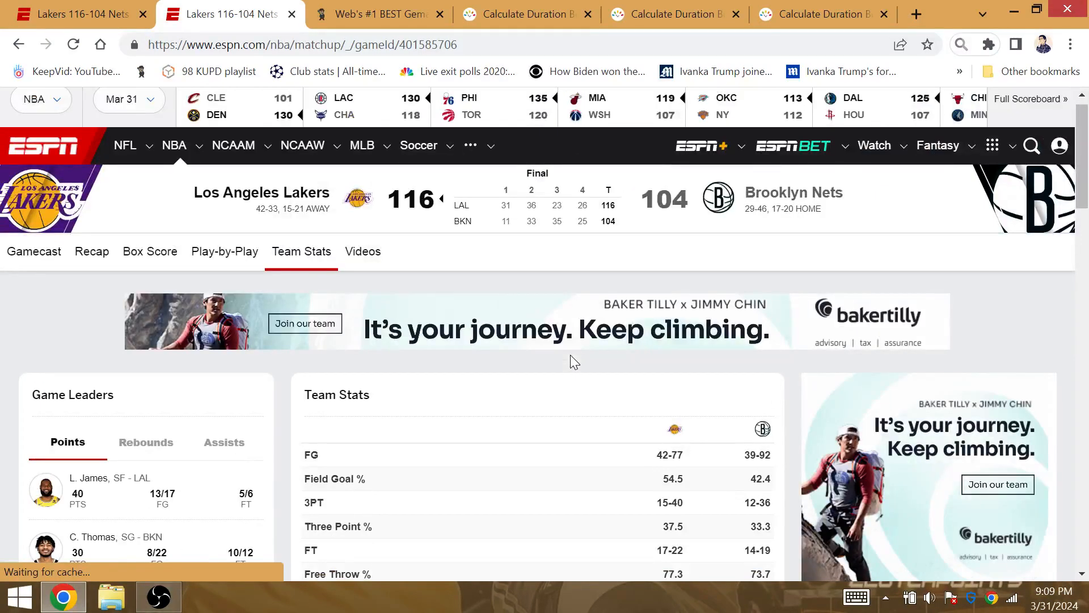
mouse_move(583, 321)
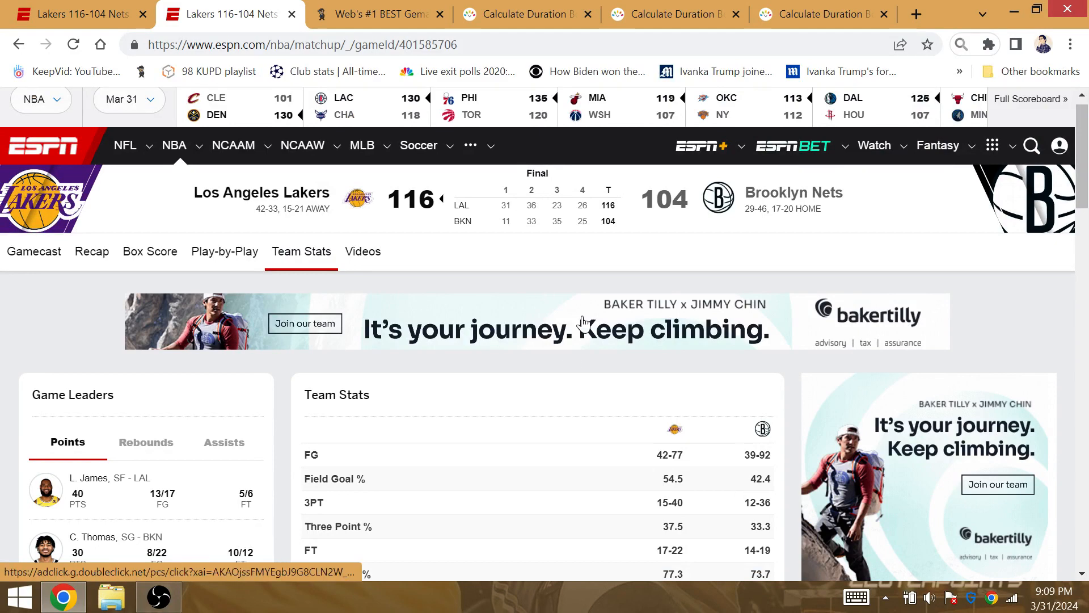
click(378, 13)
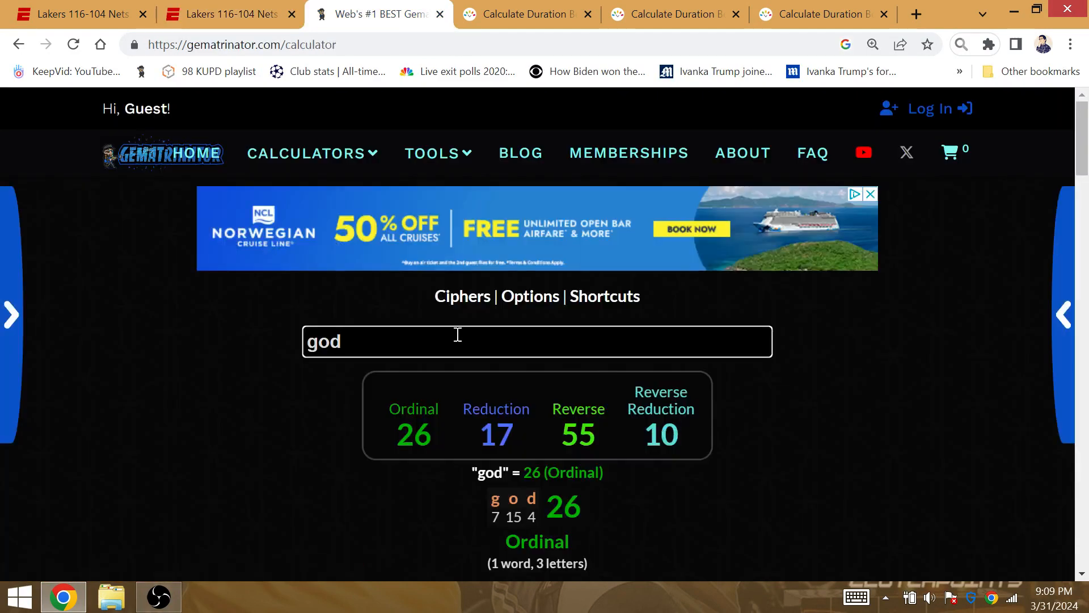
text(jesus)
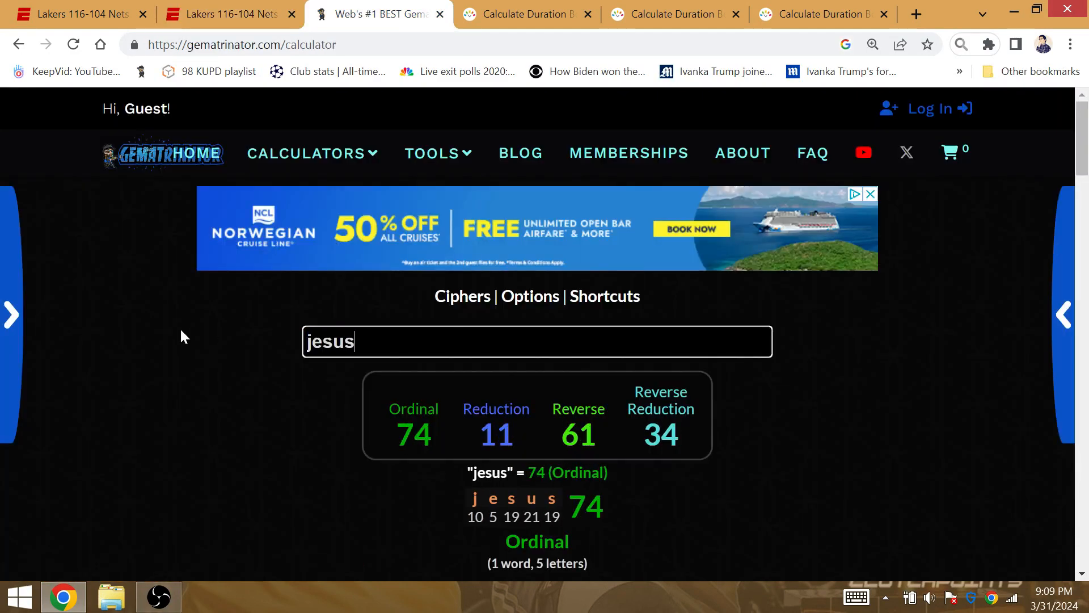
click(222, 13)
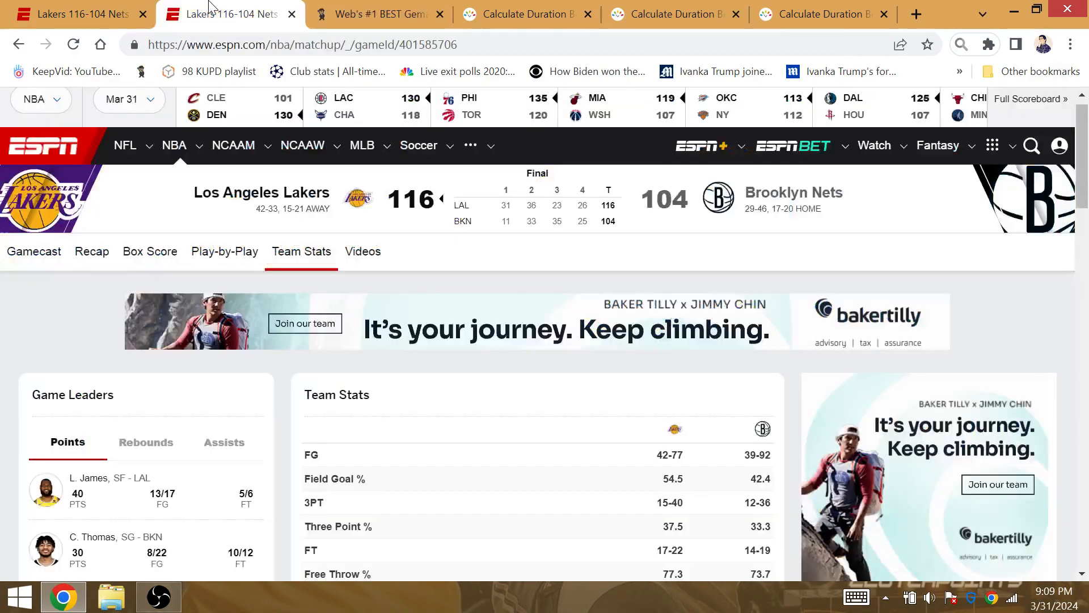
Switch to the other Lakers–Nets game page and open the recap story
click(223, 251)
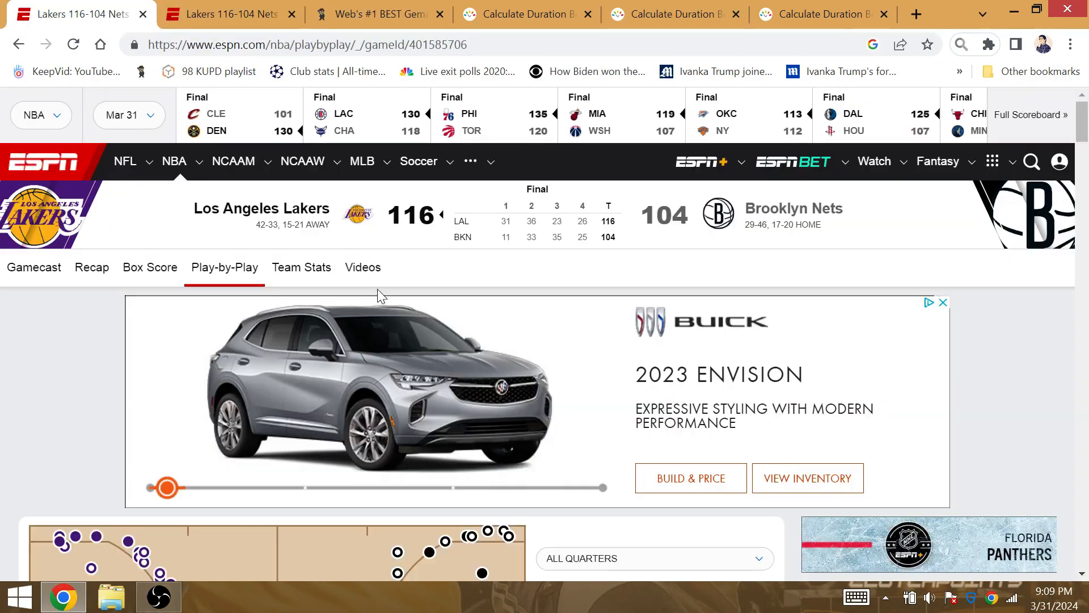
scroll(down, 3)
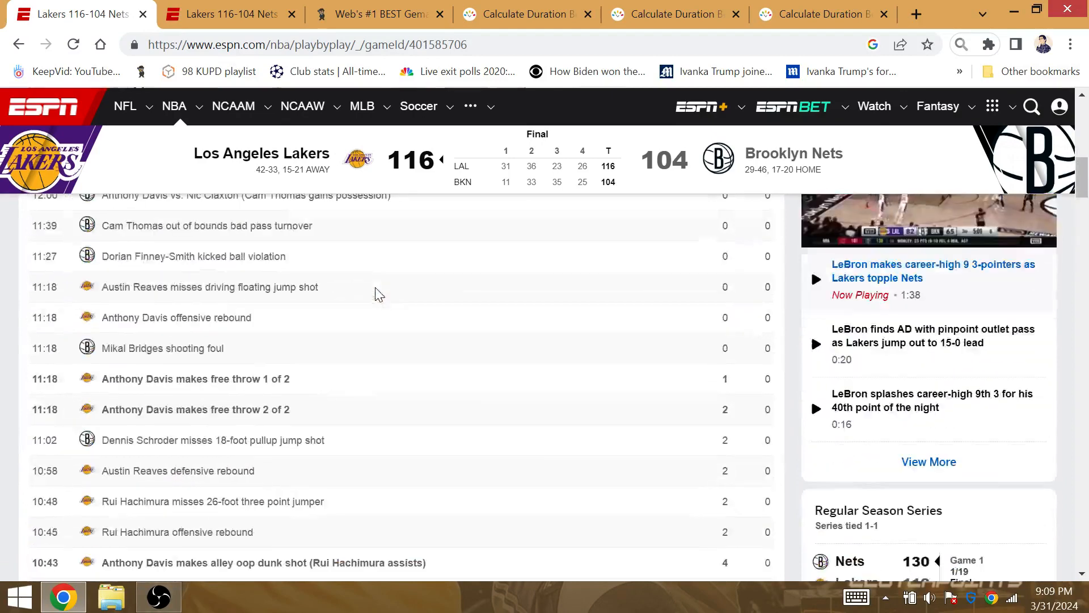
click(90, 267)
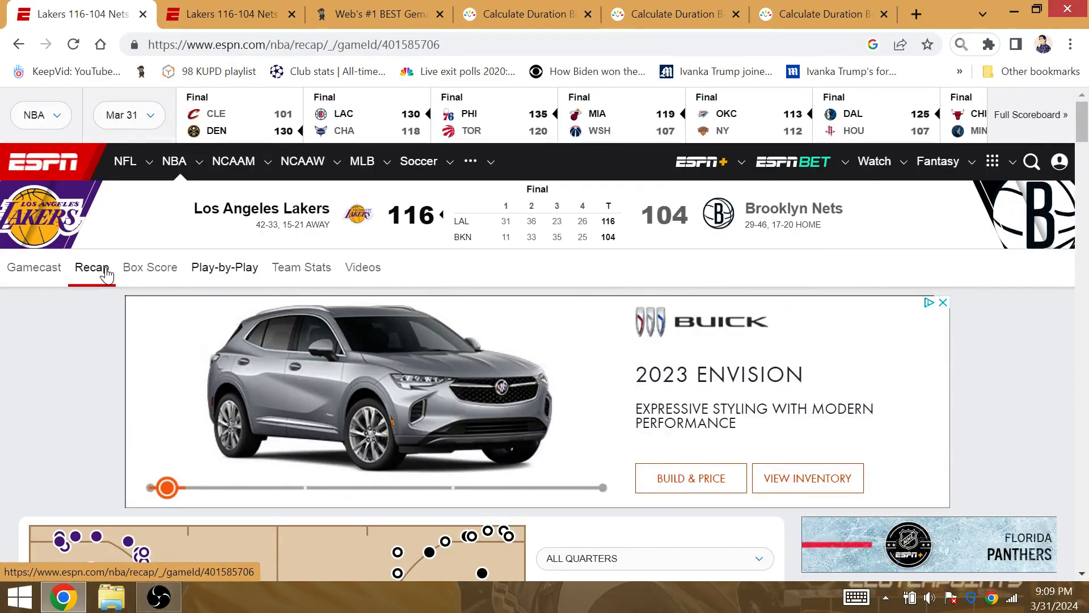
Read the recap to Brooklyn's 4-for-21 first quarter and 108-91 lead, then select 'jesus' in Gematrinator
scroll(down, 3)
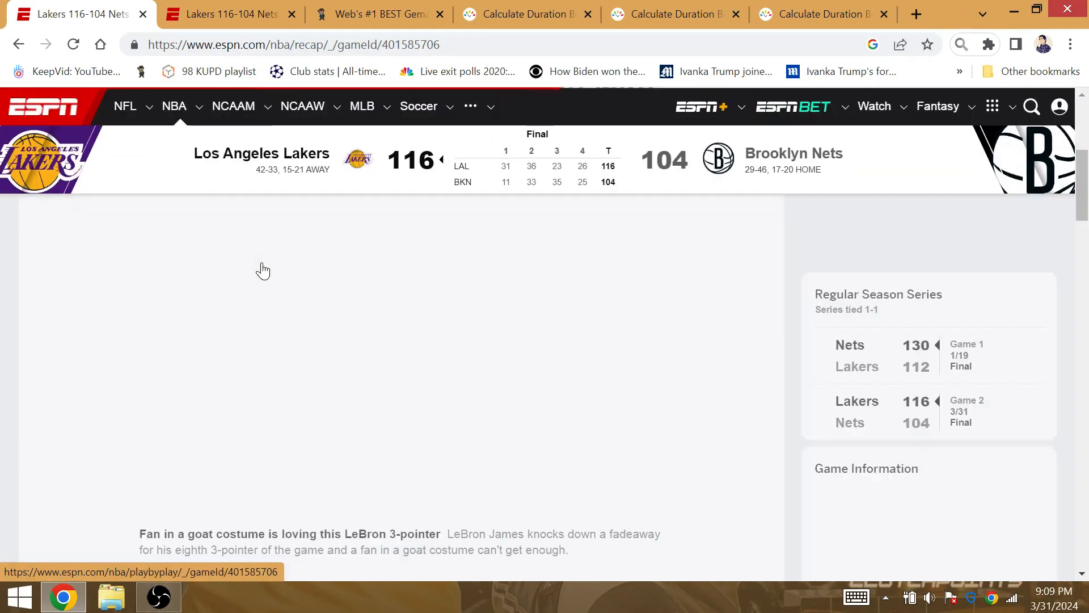
scroll(down, 3)
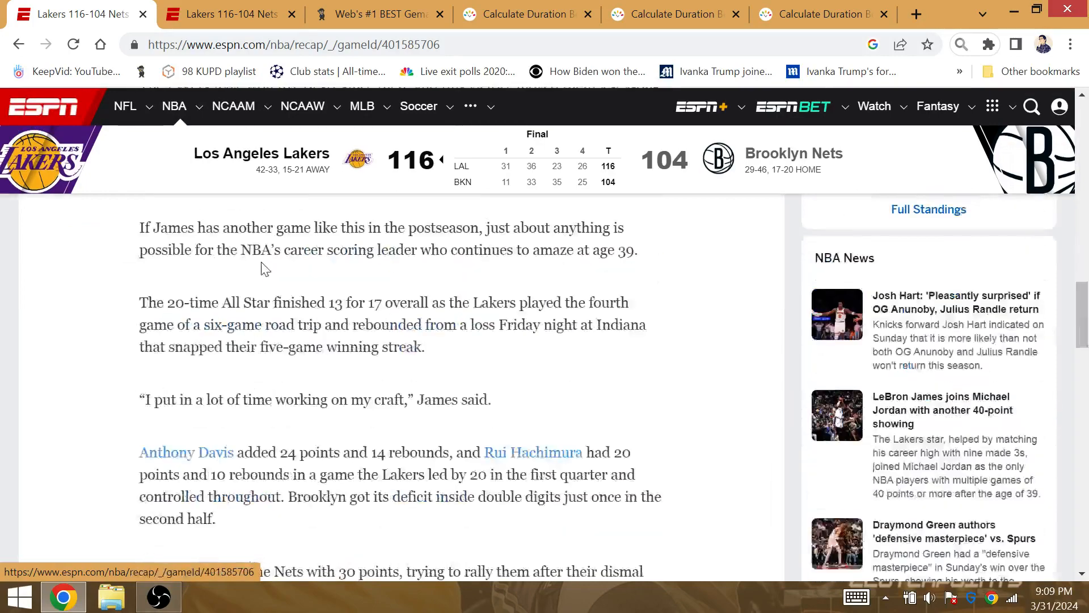
scroll(down, 3)
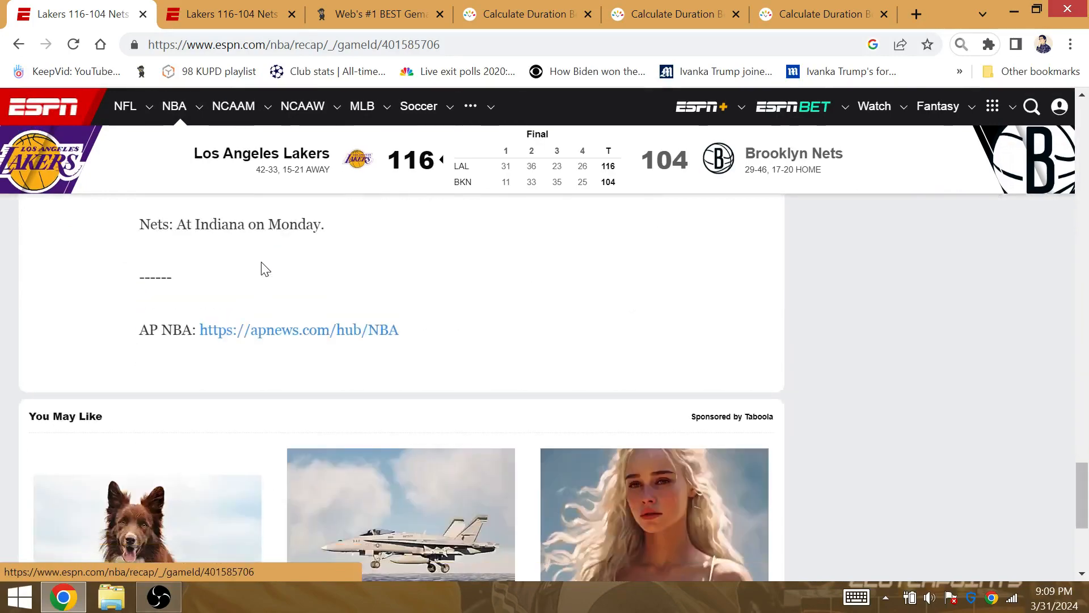
scroll(up, 3)
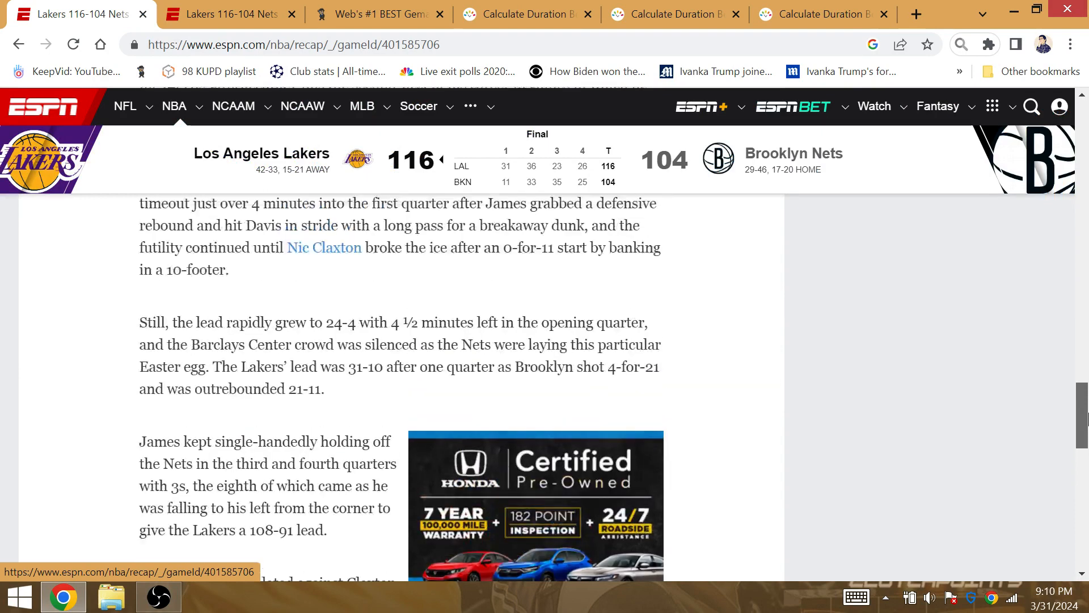
scroll(down, 3)
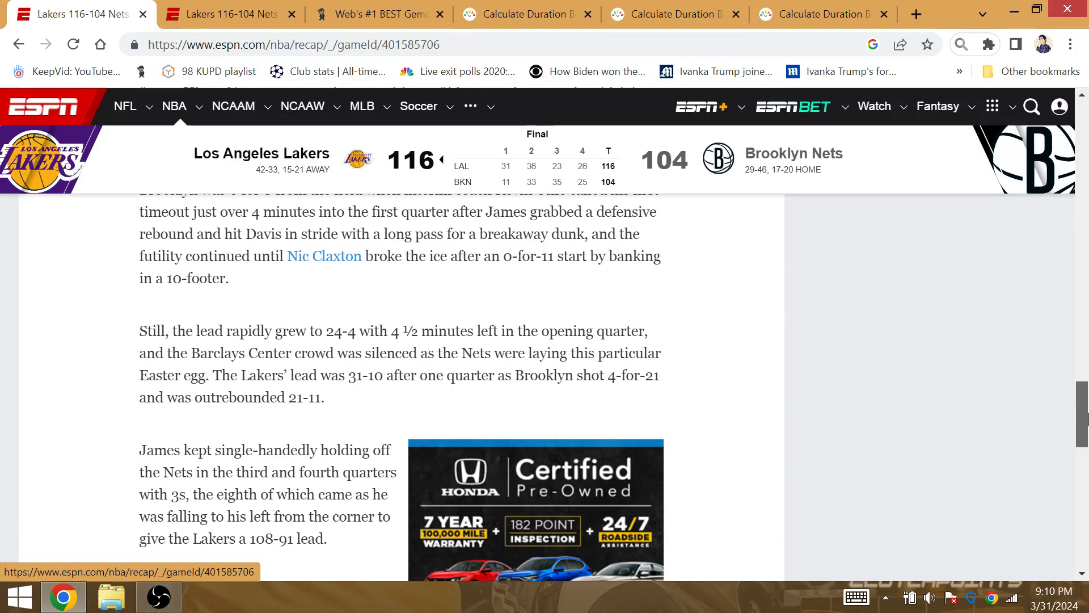
mouse_move(554, 402)
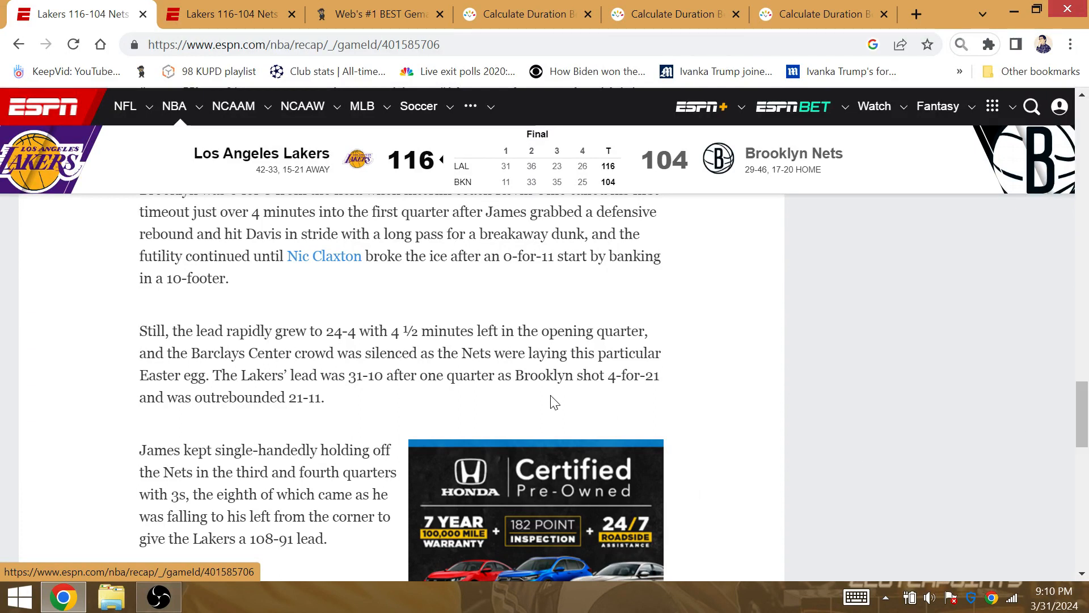
drag(380, 353, 663, 352)
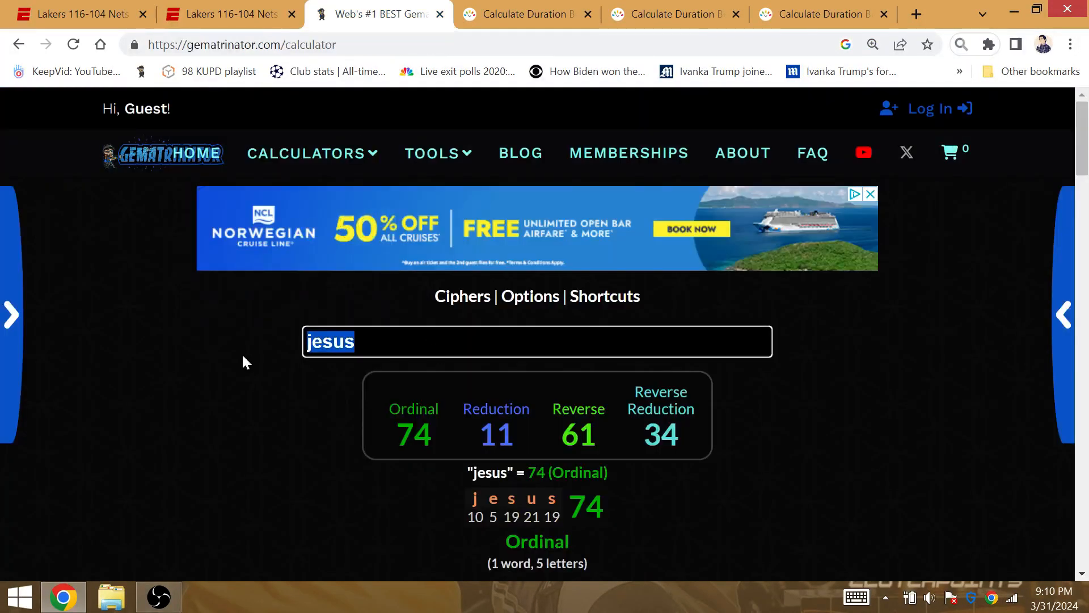
Score 'the laker' 80, 'laid an egg' 60, 'lay an easter egg' 140, 'los angeles' 109, then open OBS
text(lay an egg)
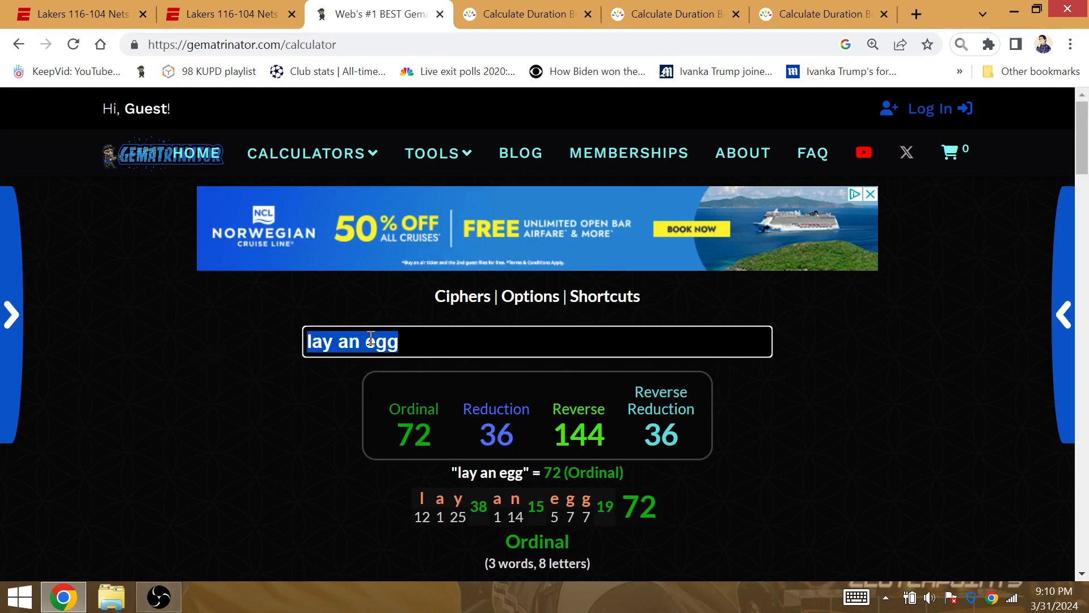
text(the laker)
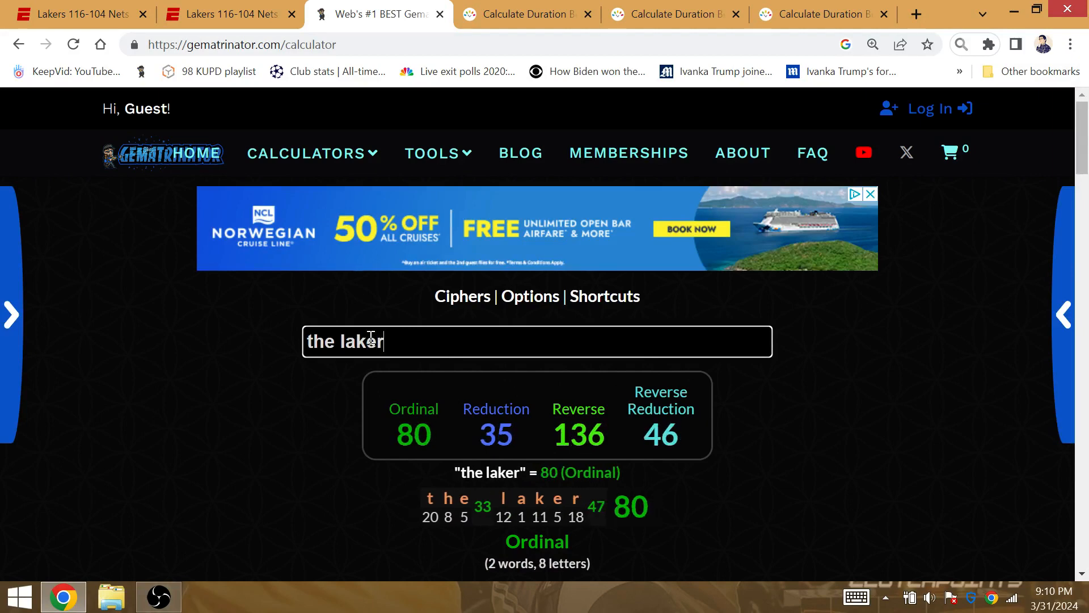
text(lay an egg)
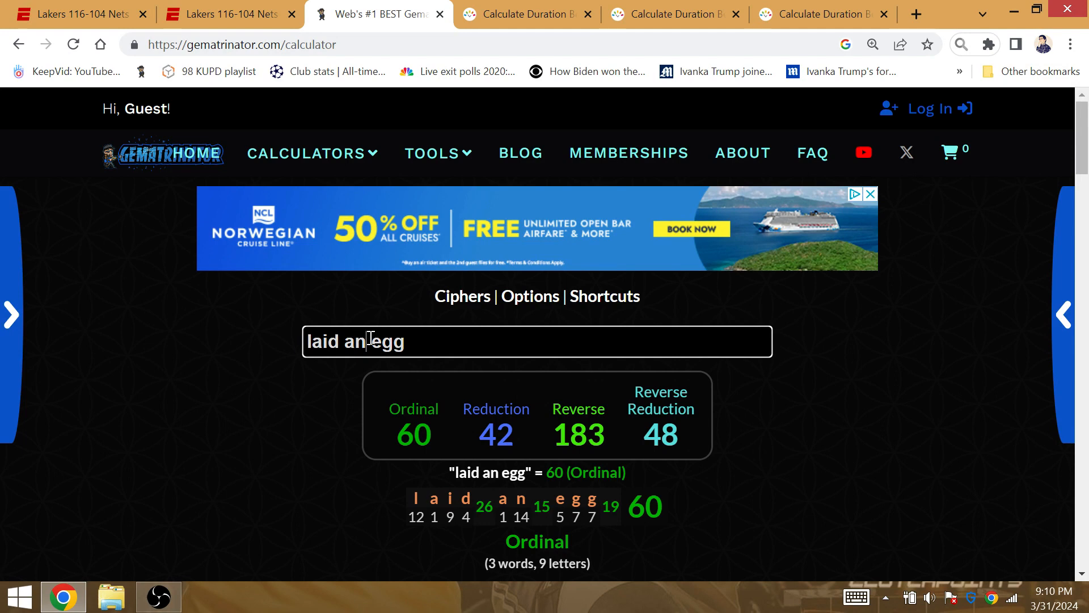
text(easter e)
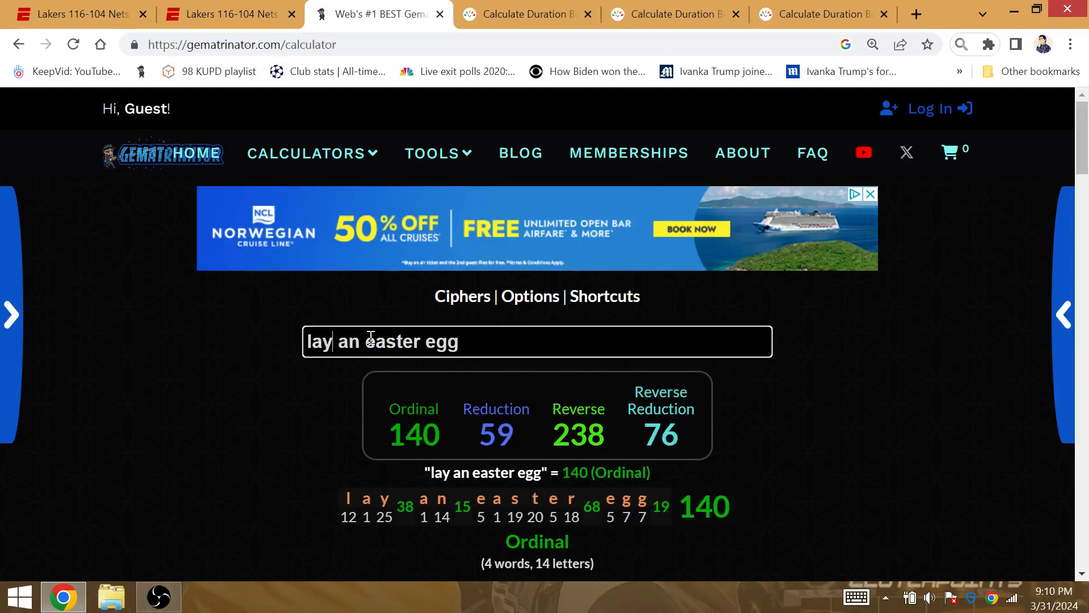
click(230, 14)
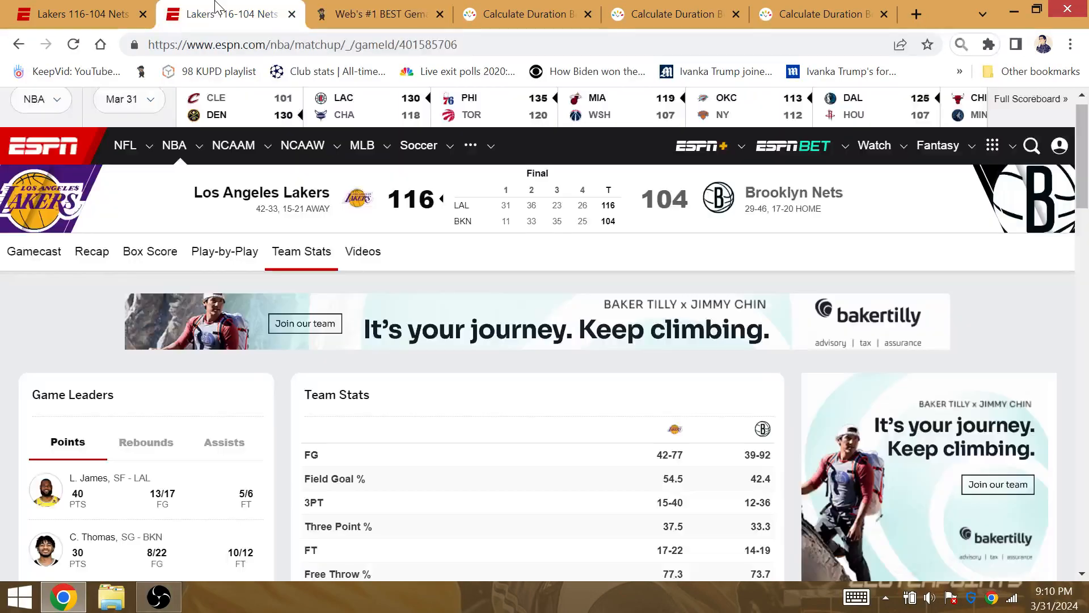
mouse_move(368, 338)
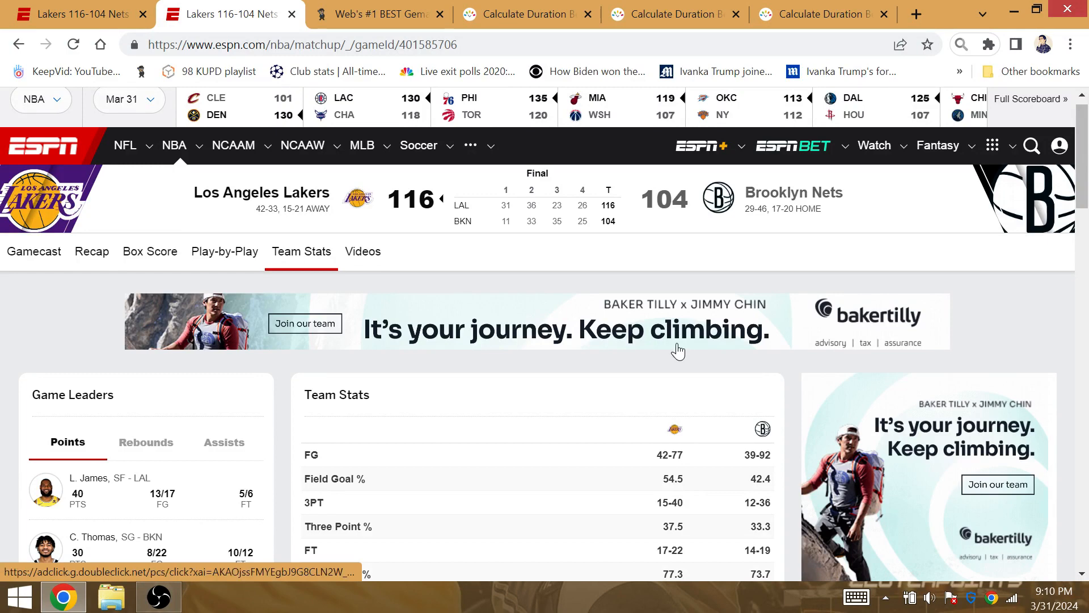
mouse_move(606, 272)
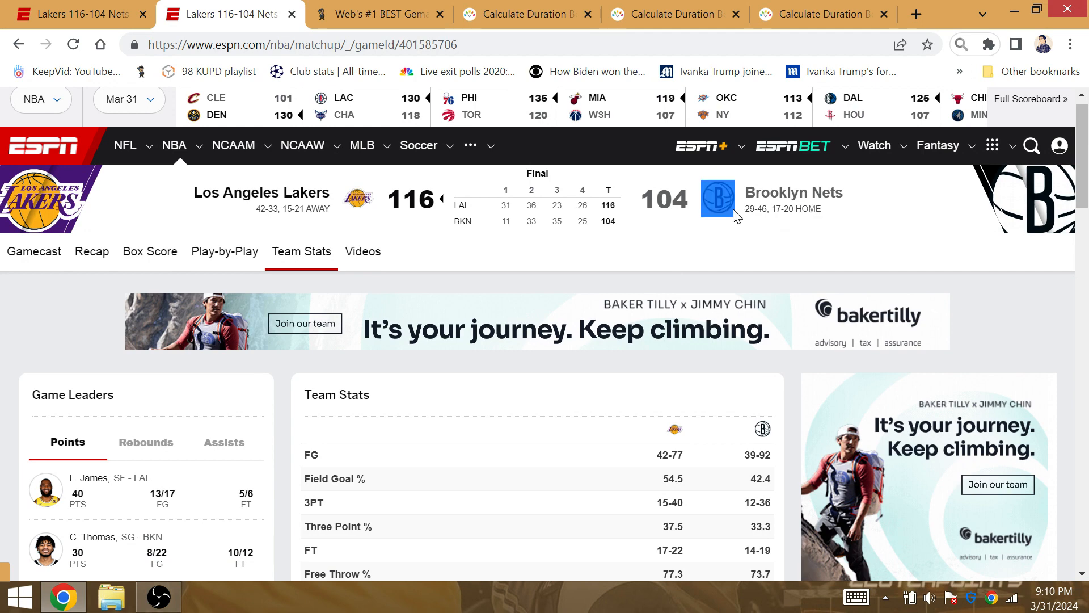
click(378, 13)
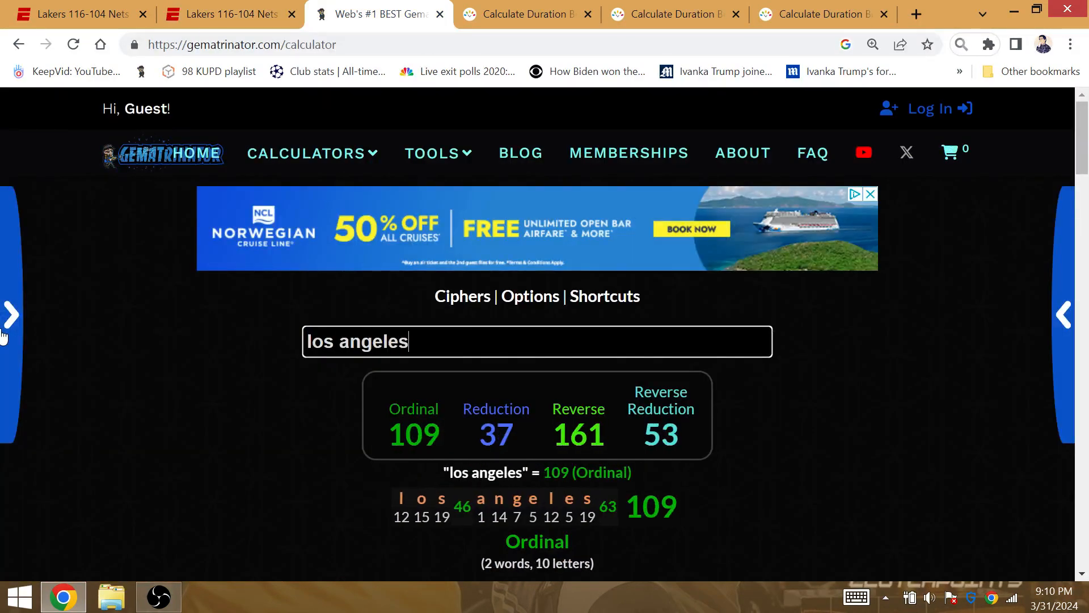
click(158, 597)
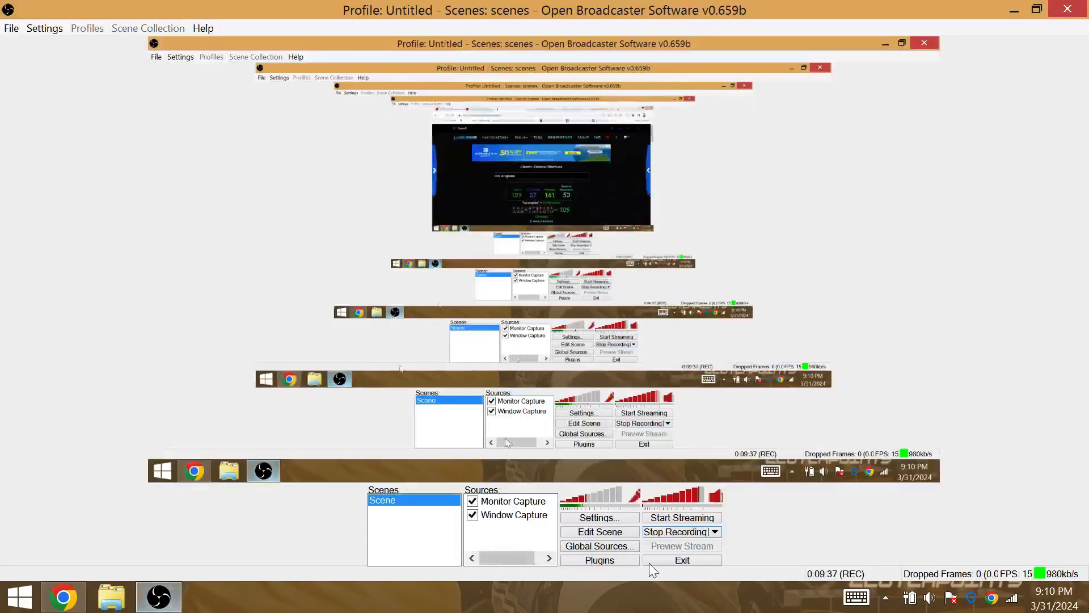